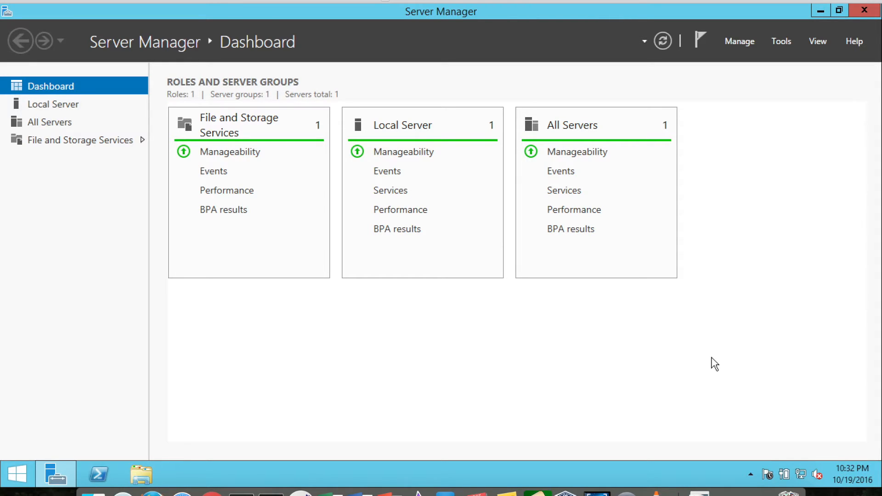
pyautogui.moveTo(295, 349)
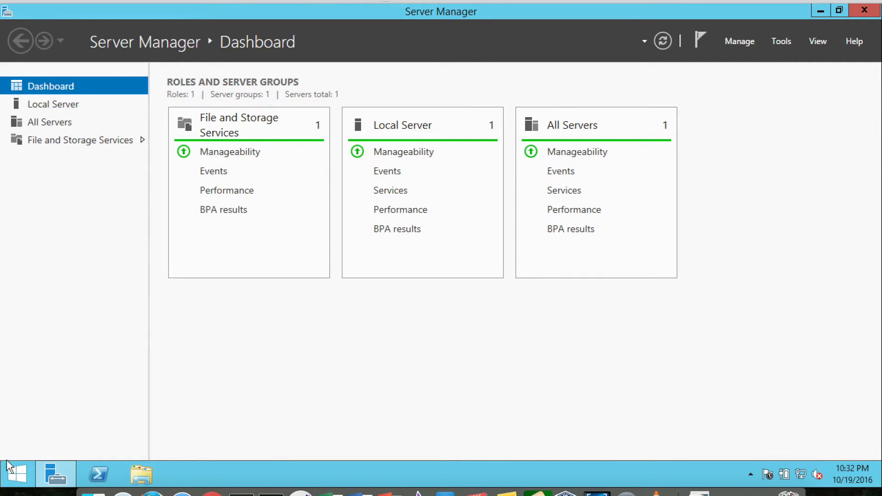
pyautogui.moveTo(854, 84)
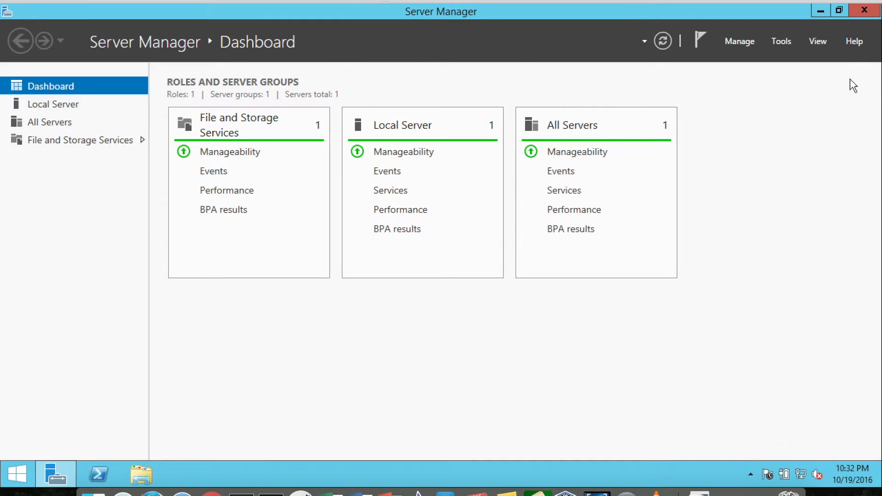
# - Bring up the Run dialog with cmd entered, ready to launch a command prompt
pyautogui.click(739, 42)
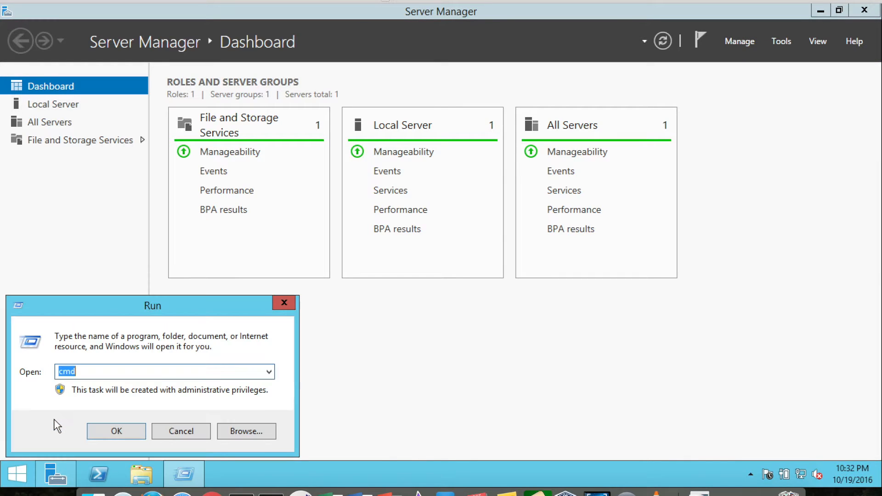
# - Run dcpromo in Command Prompt and acknowledge that the AD DS wizard moved to Server Manager
pyautogui.click(115, 431)
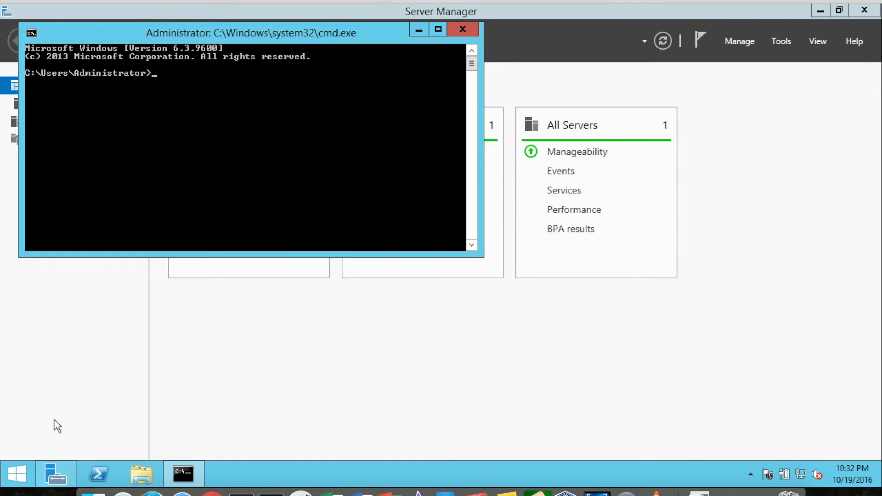
pyautogui.write('dcprom')
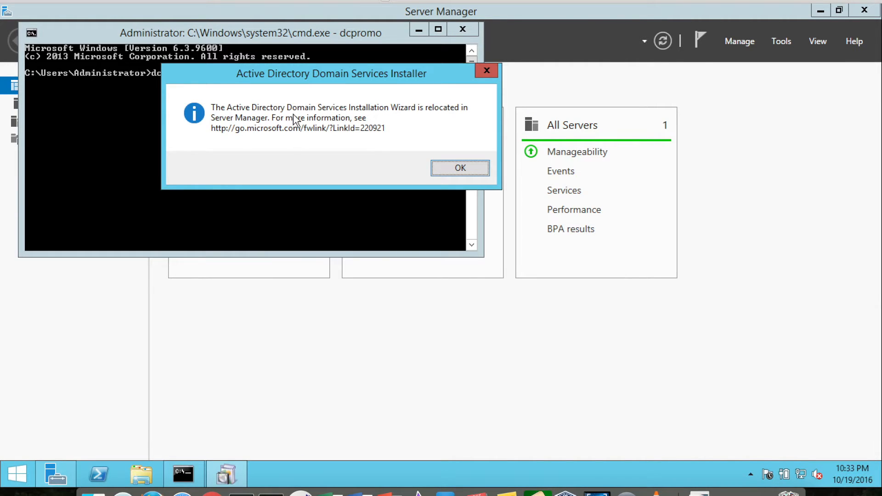
pyautogui.moveTo(347, 119)
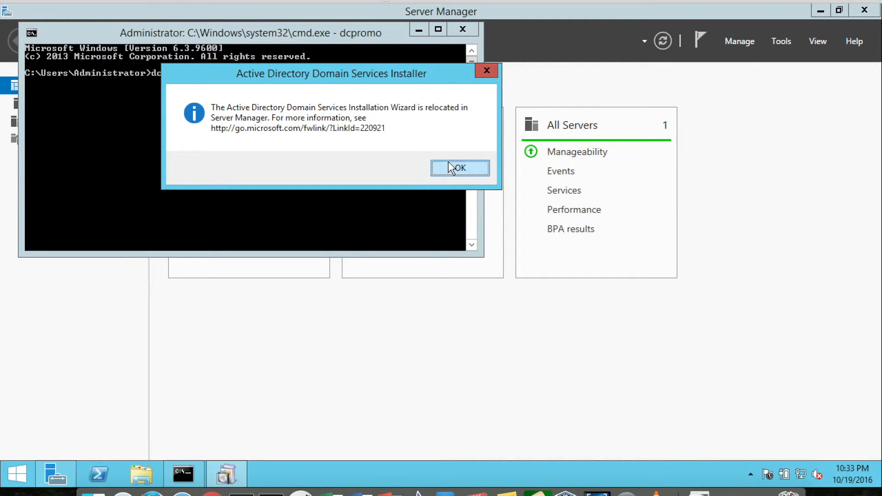
pyautogui.click(460, 167)
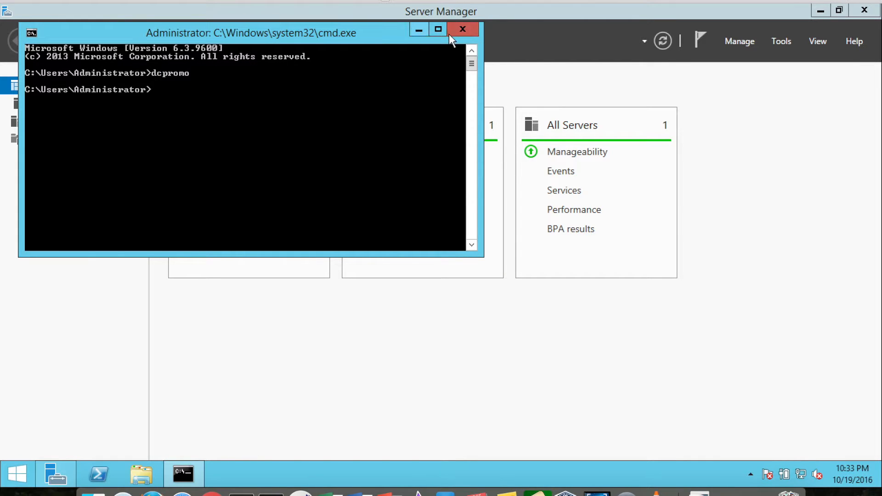
# - Close the command prompt, launch Add Roles and Features, skip its intro in future, reach Installation Type
pyautogui.click(462, 28)
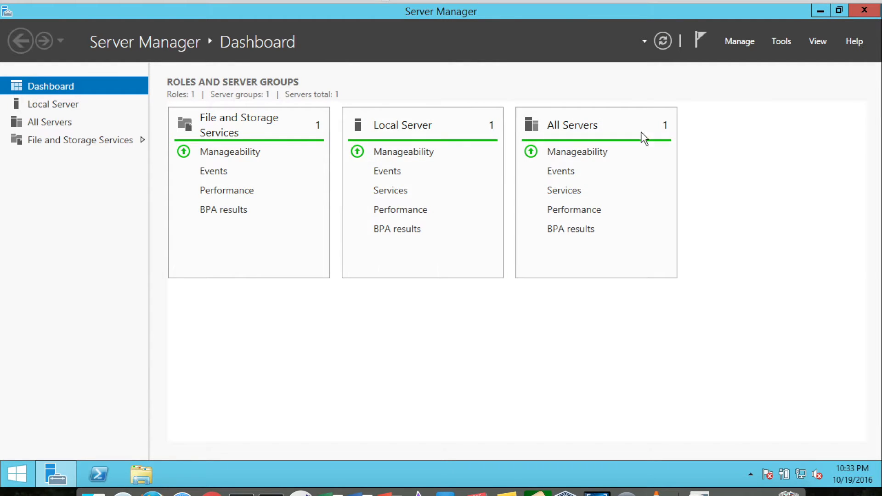
pyautogui.moveTo(739, 41)
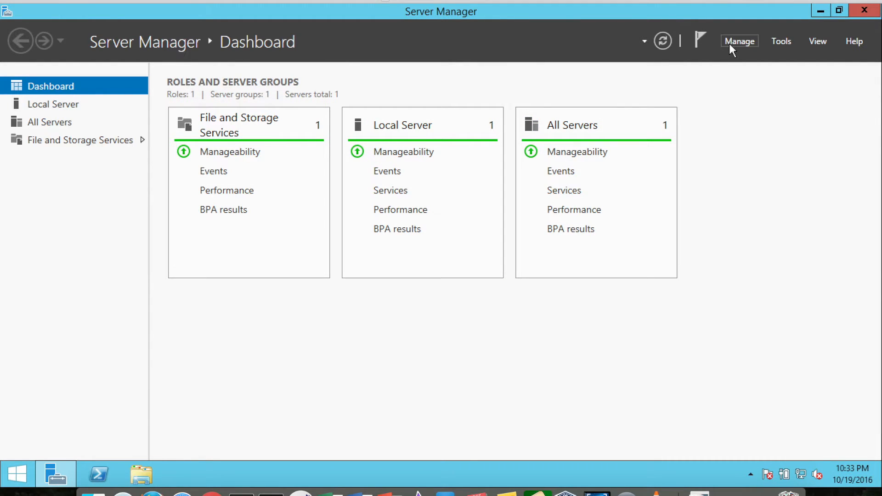
pyautogui.click(739, 41)
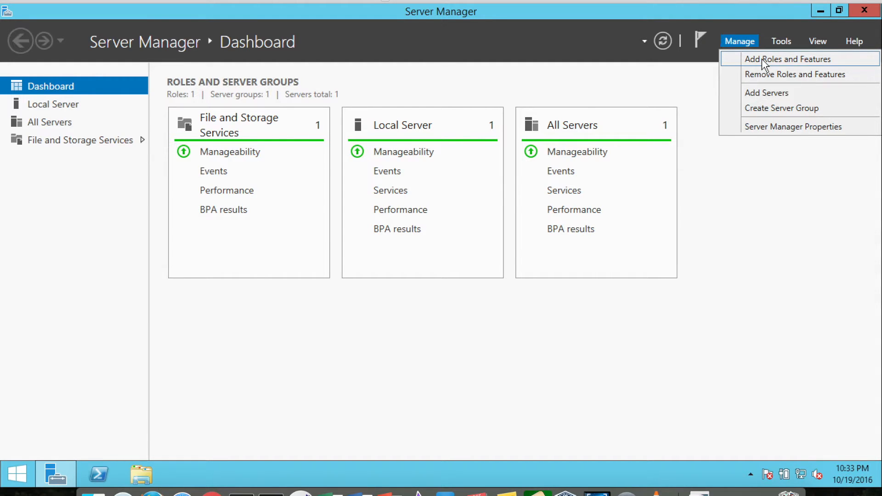
pyautogui.click(788, 59)
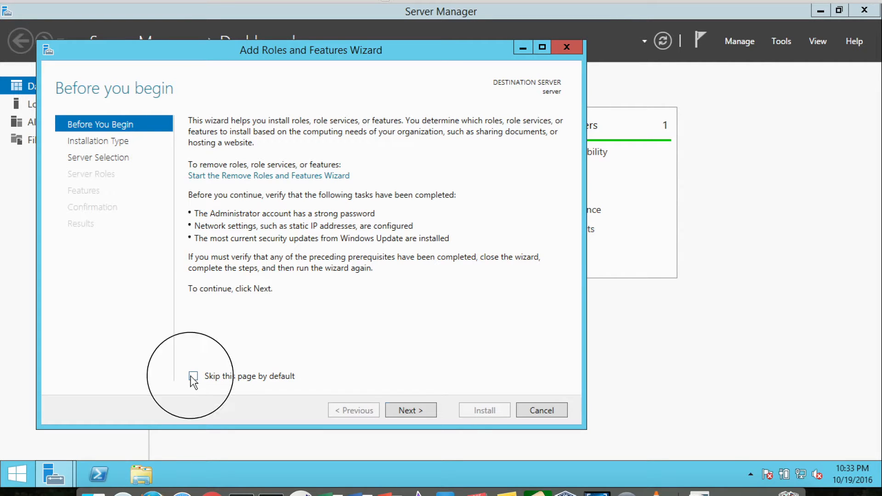
pyautogui.click(193, 376)
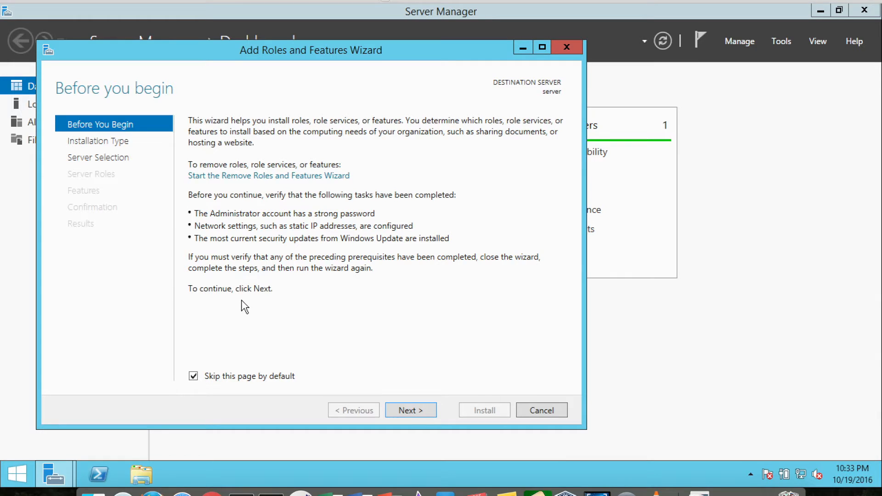
pyautogui.moveTo(411, 410)
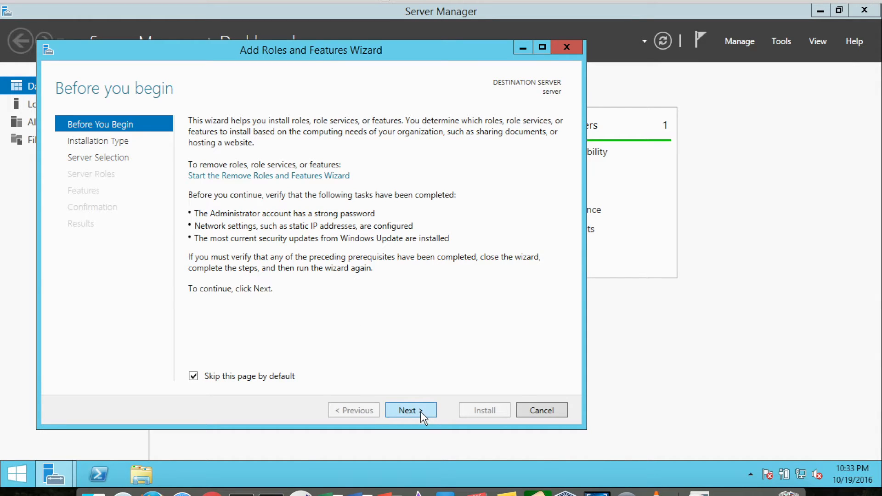
pyautogui.click(410, 410)
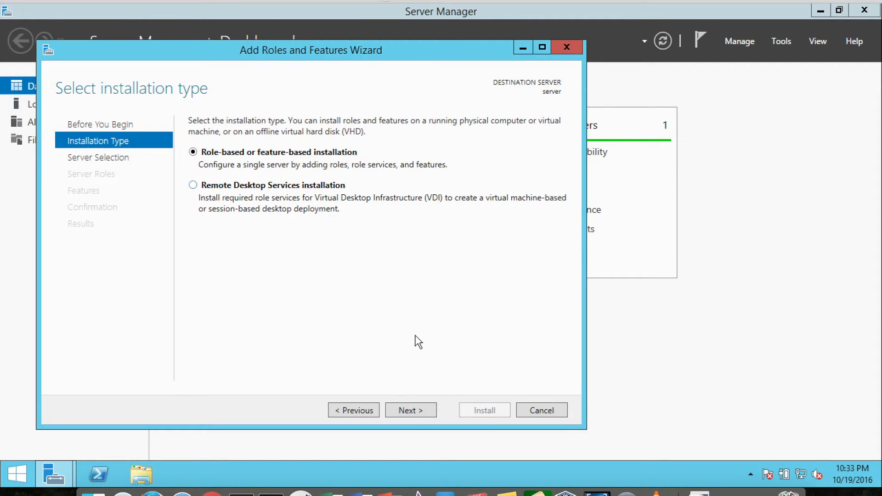
# - Keep role-based install on the local server and select Active Directory Domain Services with required features
pyautogui.click(411, 410)
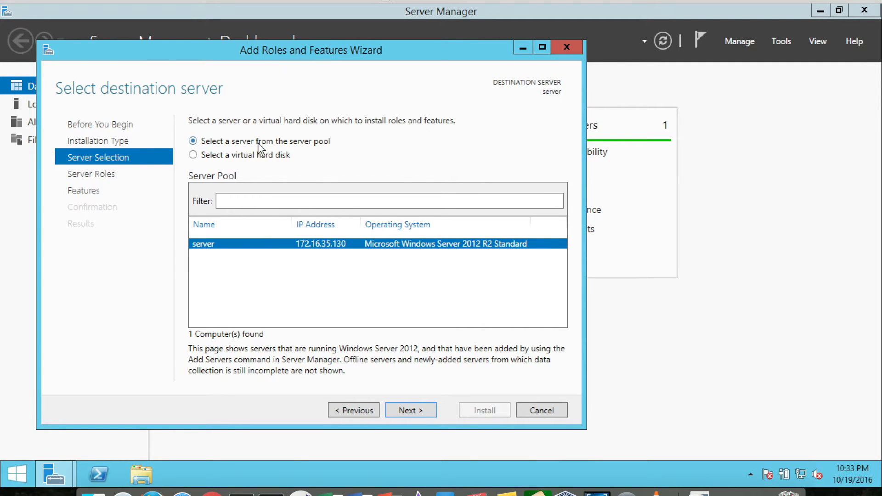
pyautogui.moveTo(277, 141)
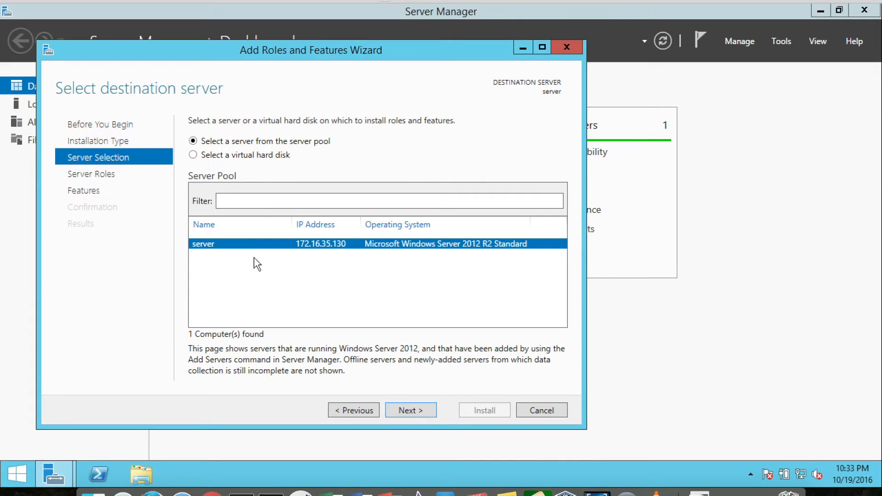
pyautogui.moveTo(382, 249)
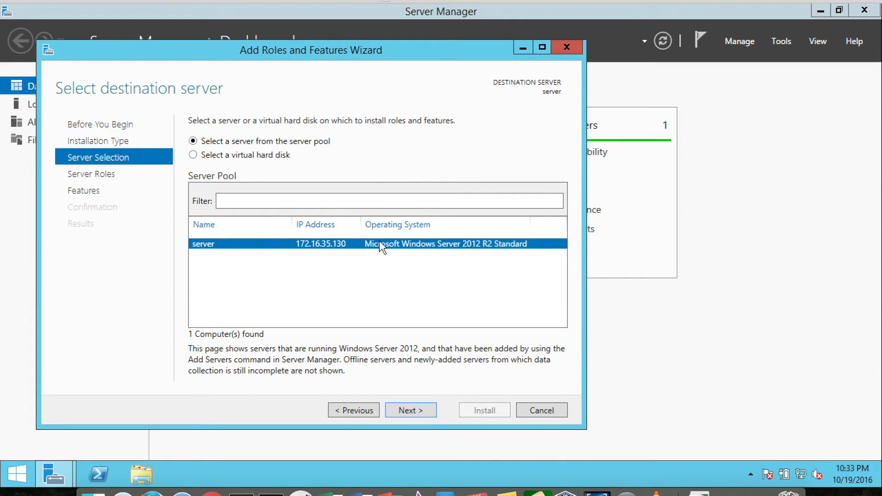
pyautogui.moveTo(345, 328)
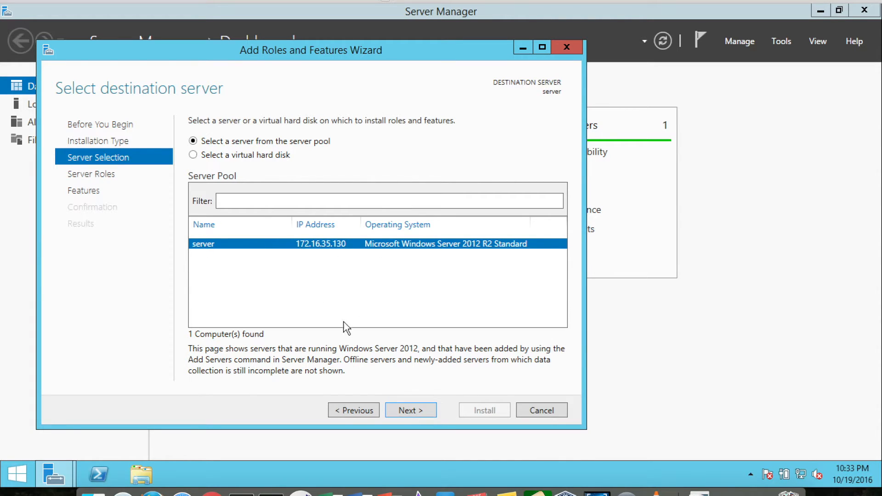
pyautogui.click(410, 410)
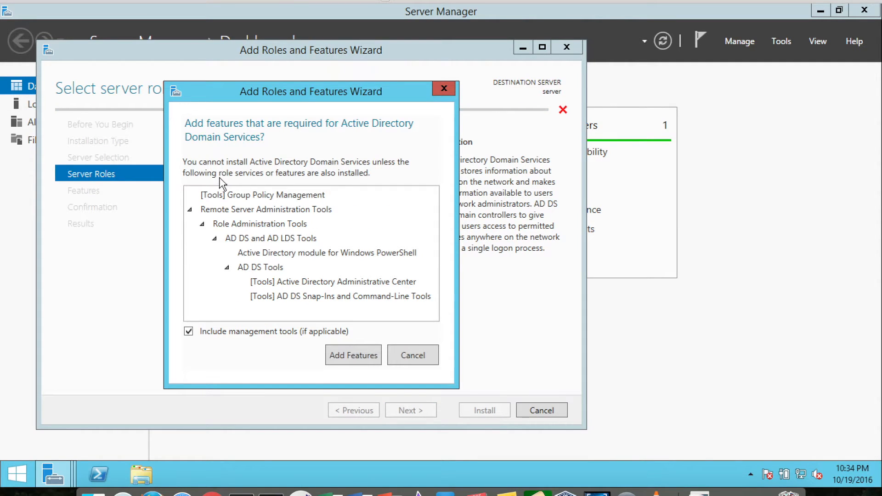
pyautogui.moveTo(245, 137)
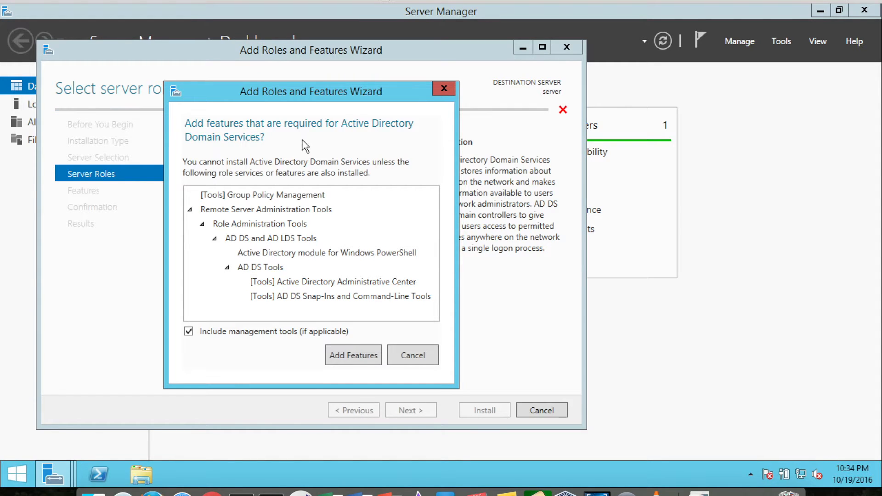
pyautogui.moveTo(336, 176)
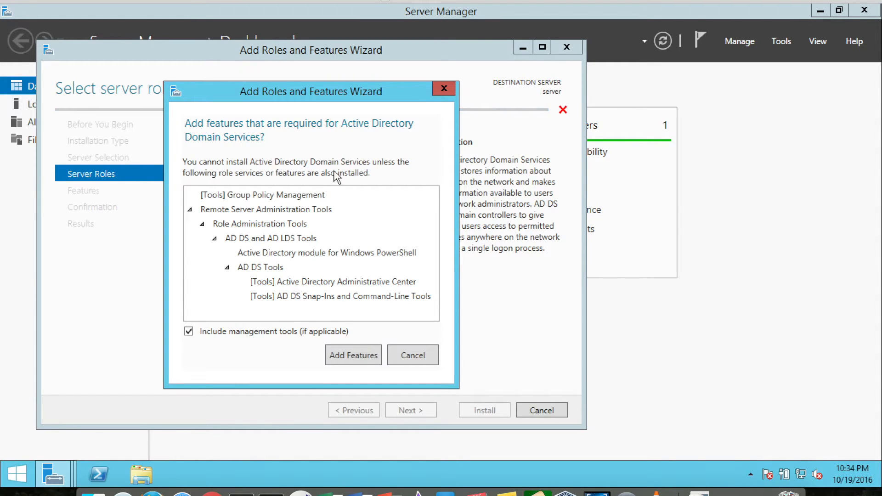
pyautogui.click(259, 223)
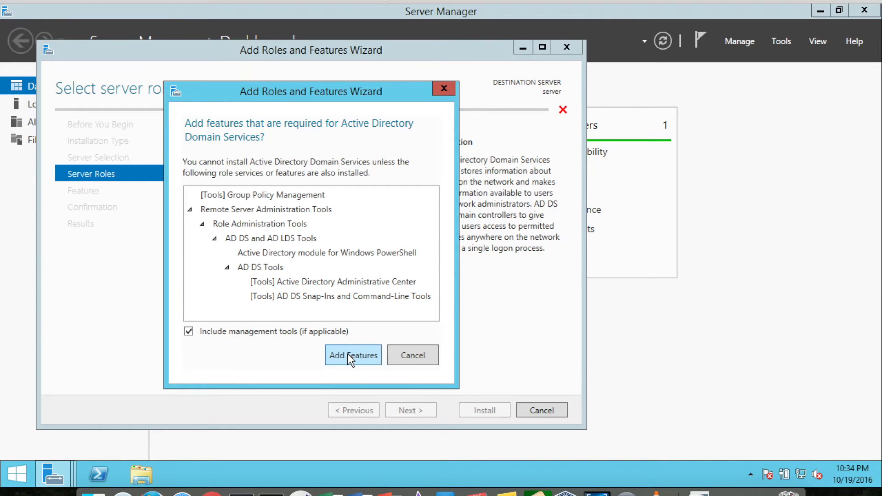
pyautogui.click(353, 354)
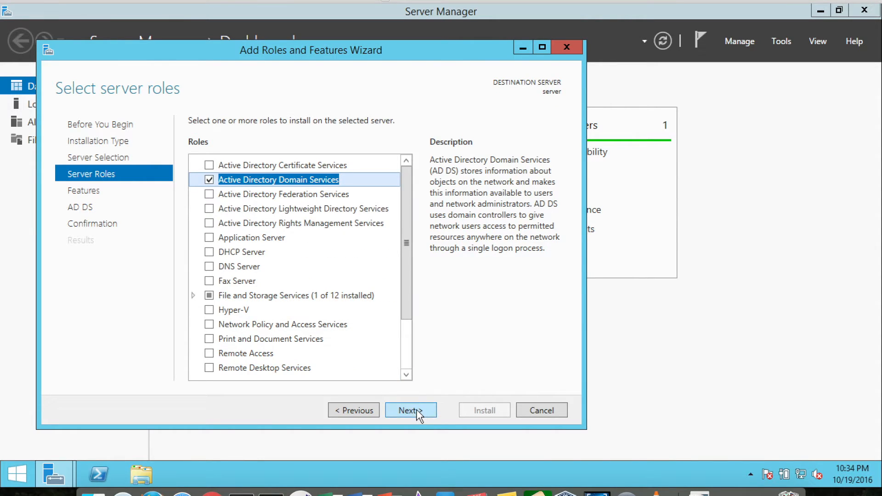
# - Keep default features and move through the AD DS notes to Confirm installation selections
pyautogui.click(411, 410)
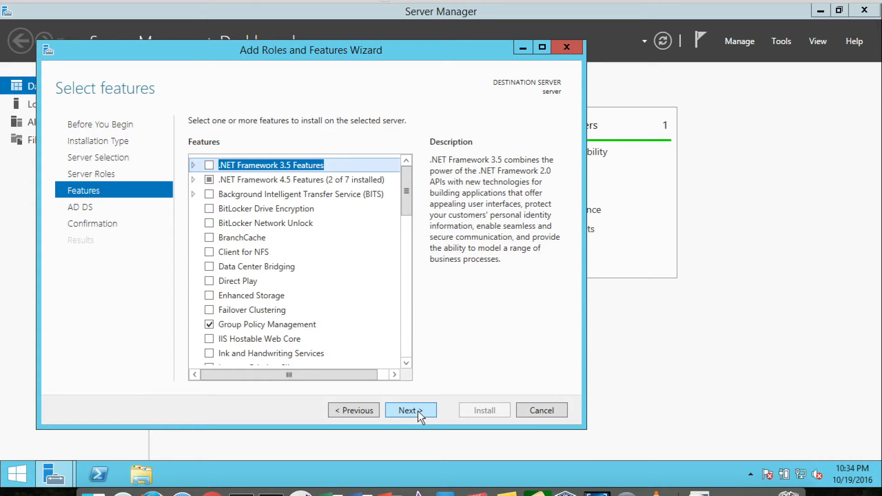
pyautogui.click(411, 410)
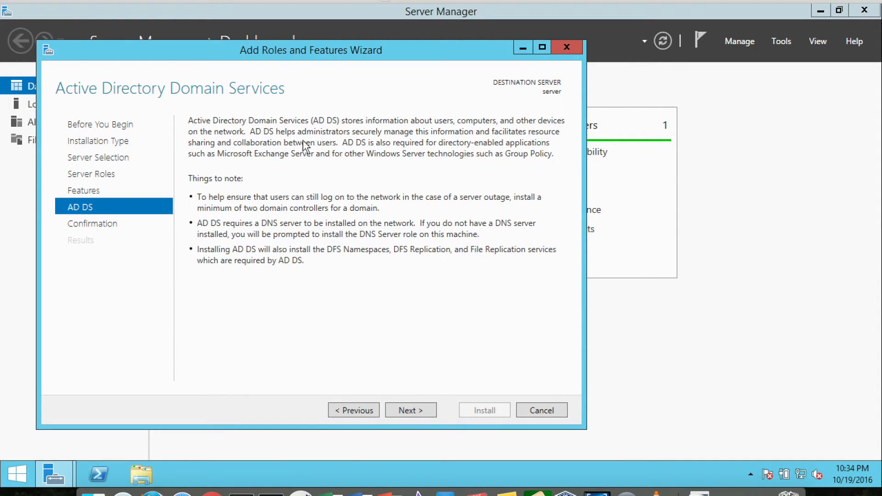
pyautogui.moveTo(433, 398)
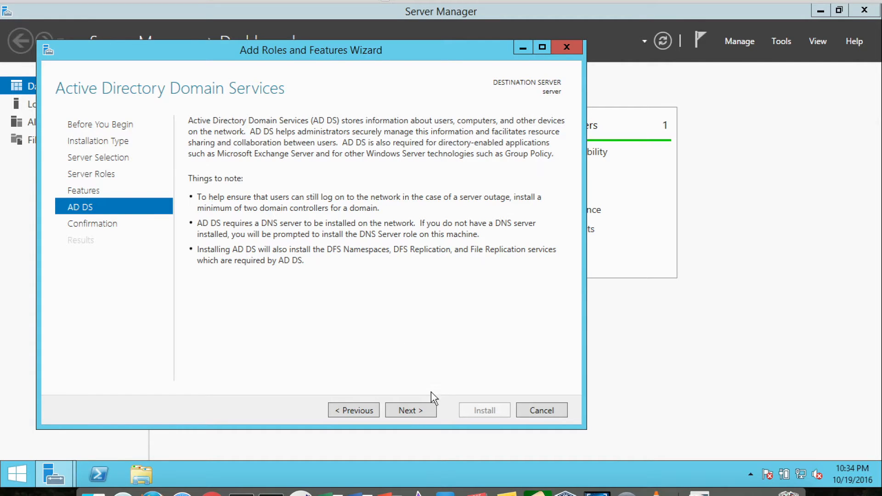
pyautogui.click(411, 410)
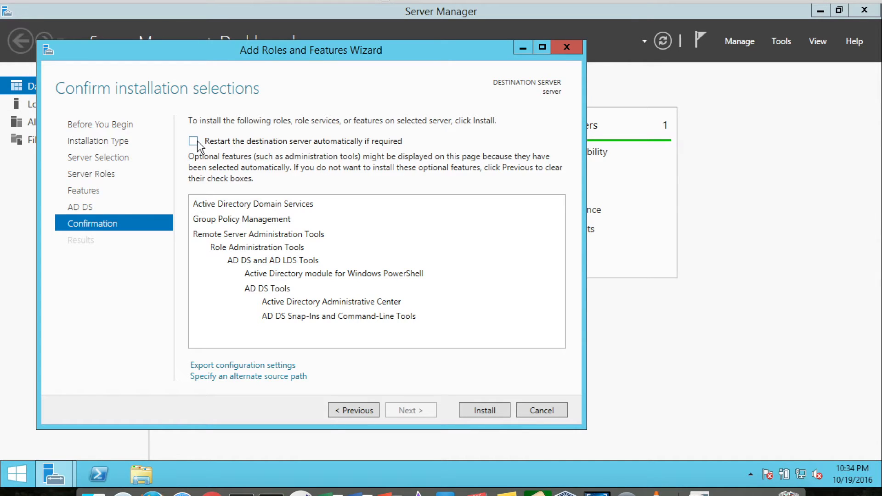
pyautogui.moveTo(324, 224)
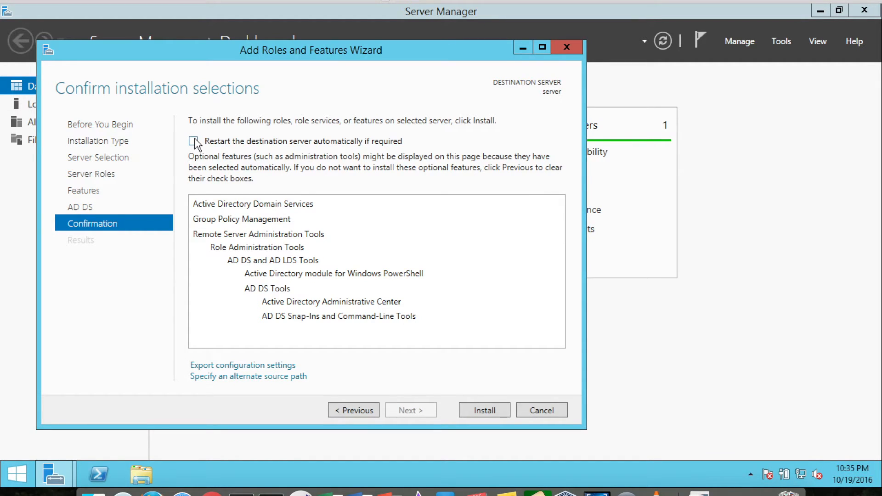
# - Allow automatic restart if required and install AD DS with its management tools
pyautogui.click(194, 141)
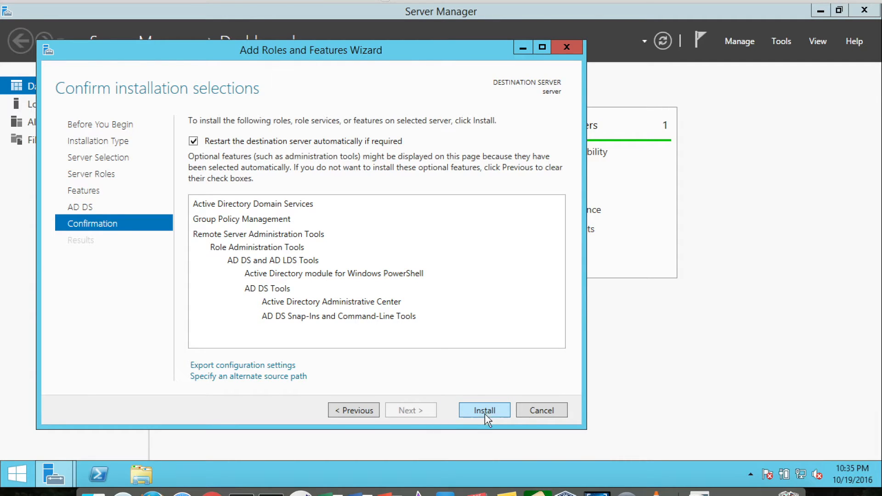
pyautogui.click(484, 410)
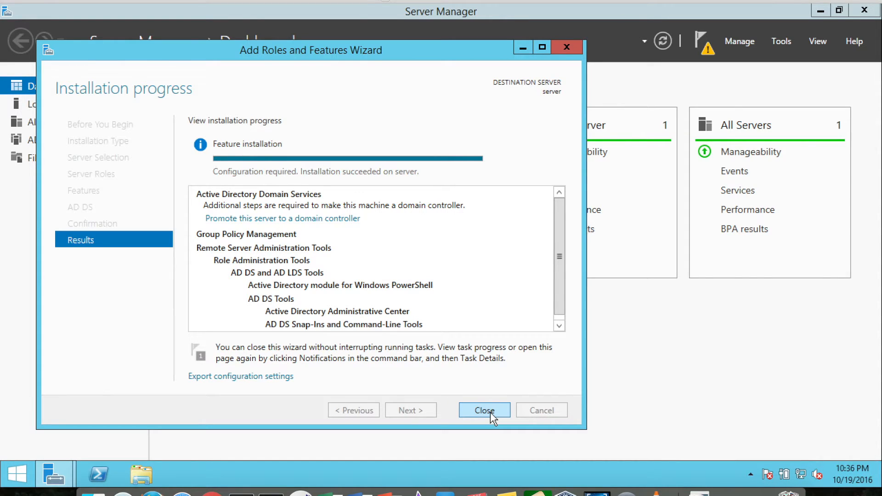
pyautogui.moveTo(346, 183)
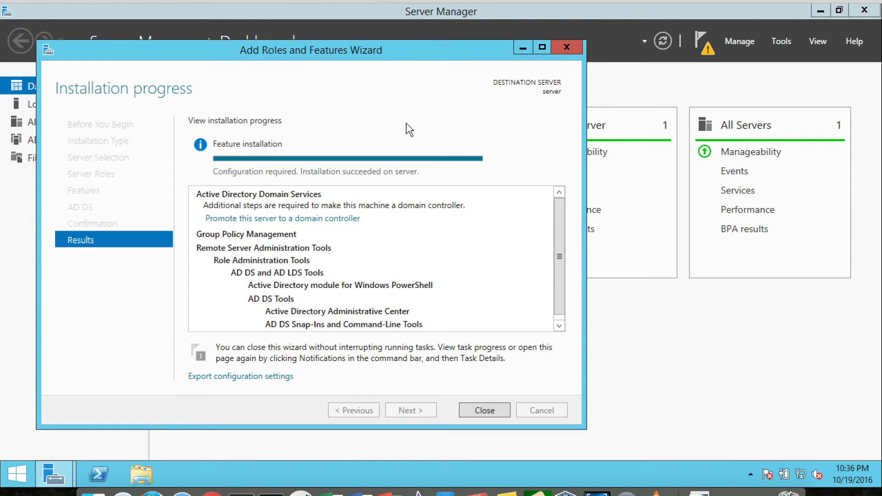
pyautogui.moveTo(667, 71)
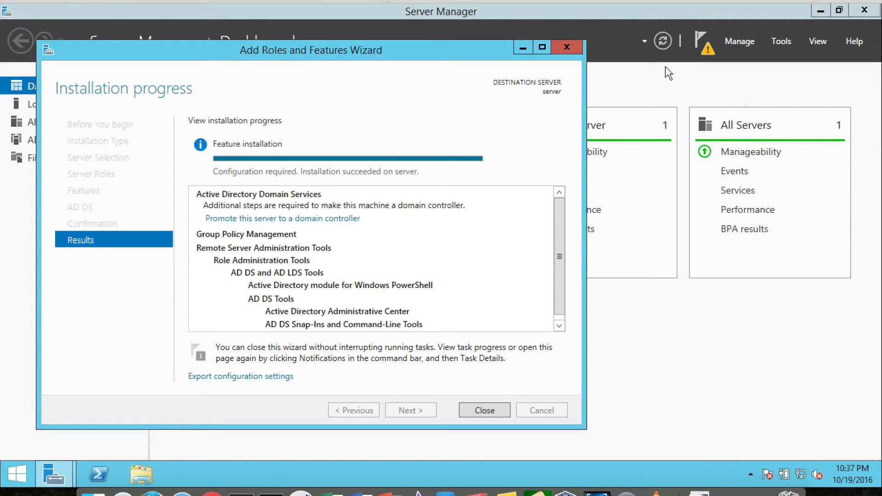
pyautogui.moveTo(219, 139)
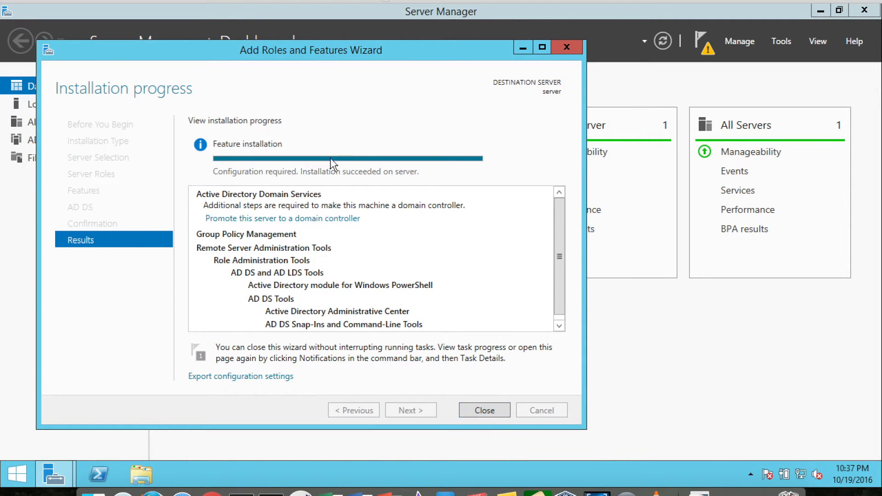
pyautogui.moveTo(461, 366)
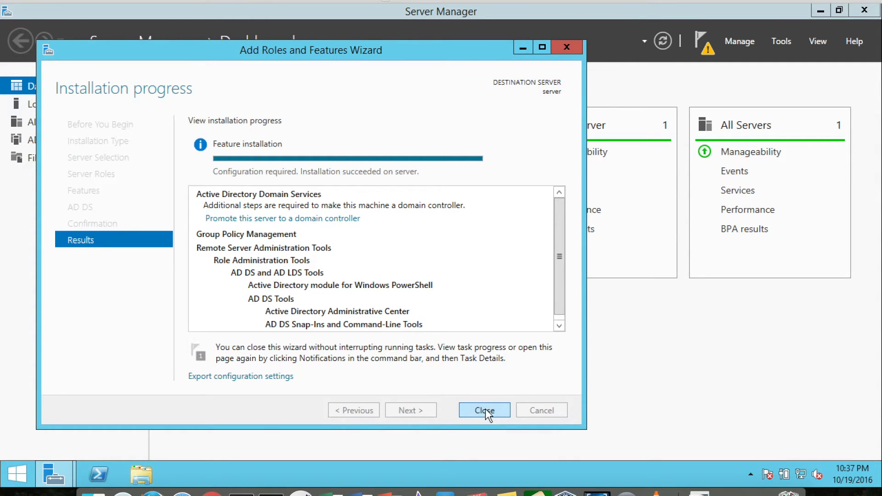
# - Close the finished wizard and show the pending domain controller promotion notification
pyautogui.click(484, 410)
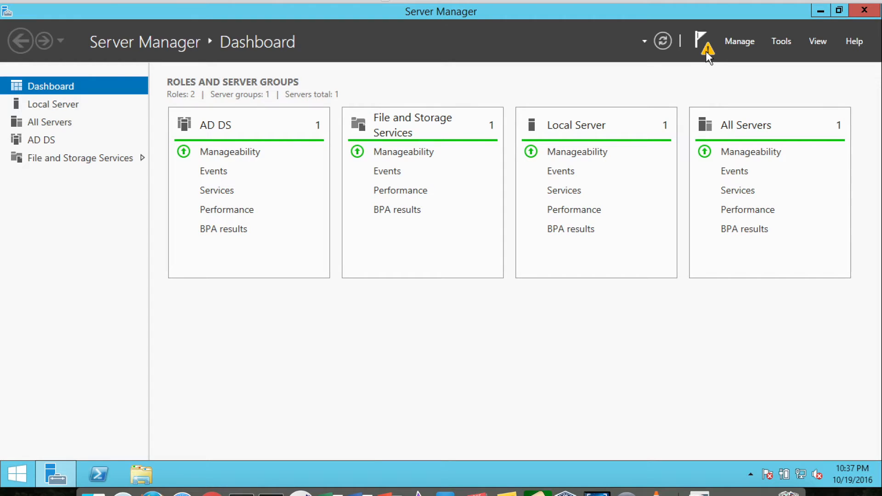
pyautogui.click(701, 40)
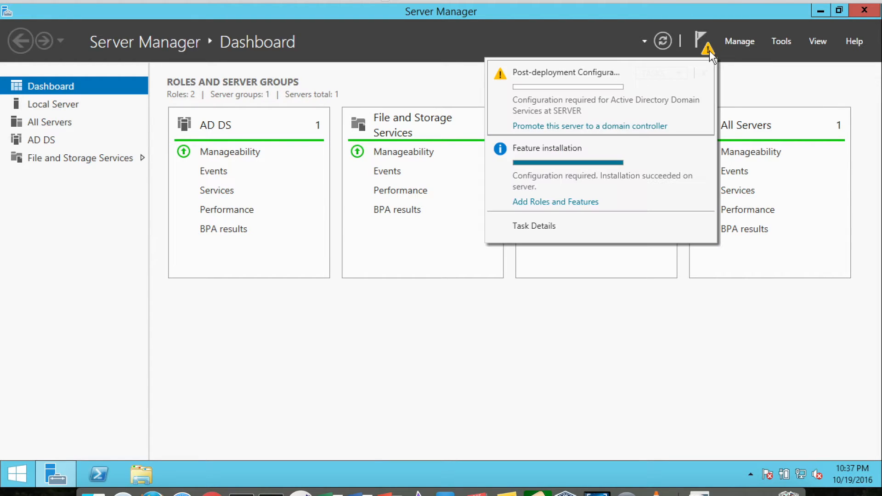
pyautogui.moveTo(617, 91)
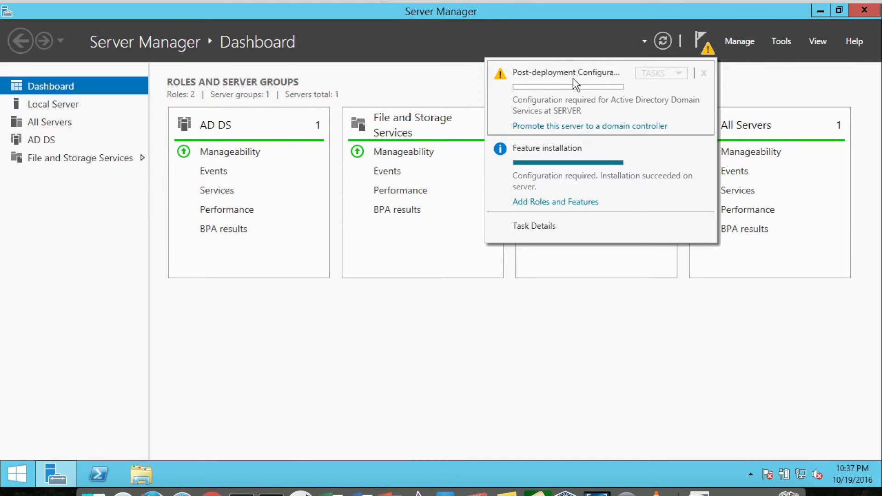
pyautogui.moveTo(565, 79)
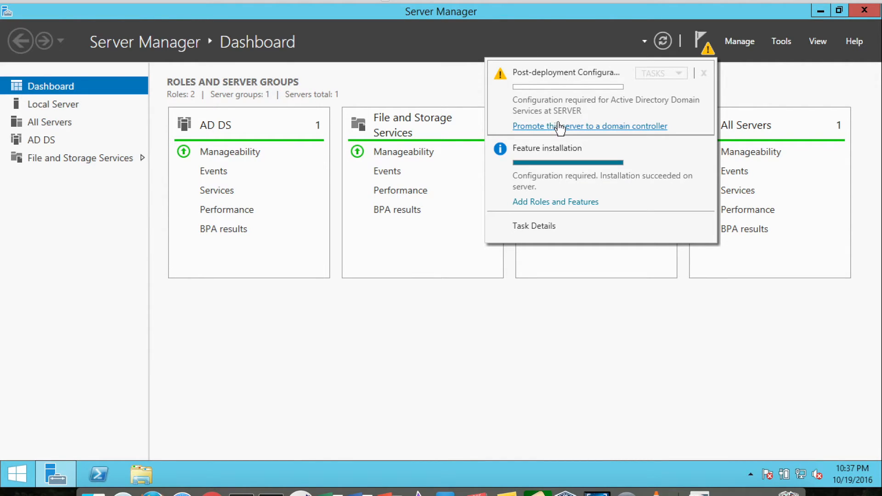
# - Promote the server to a domain controller, choosing the Add a new forest deployment option
pyautogui.click(589, 126)
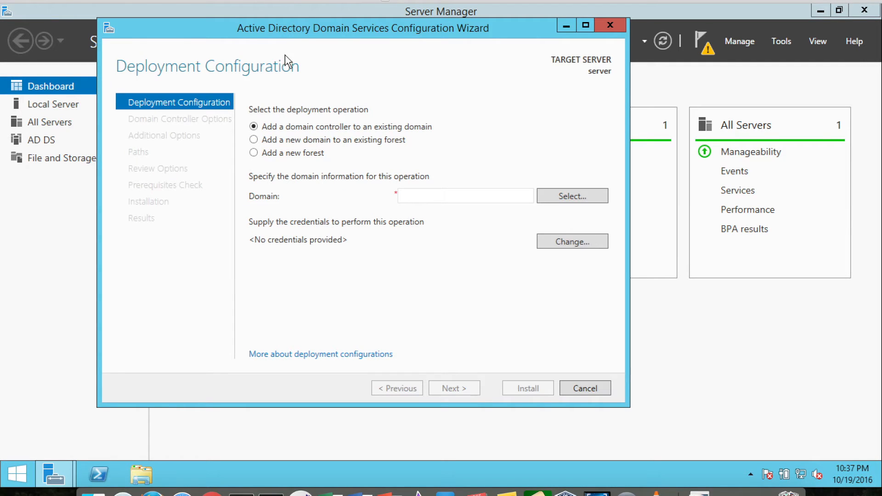
pyautogui.moveTo(267, 36)
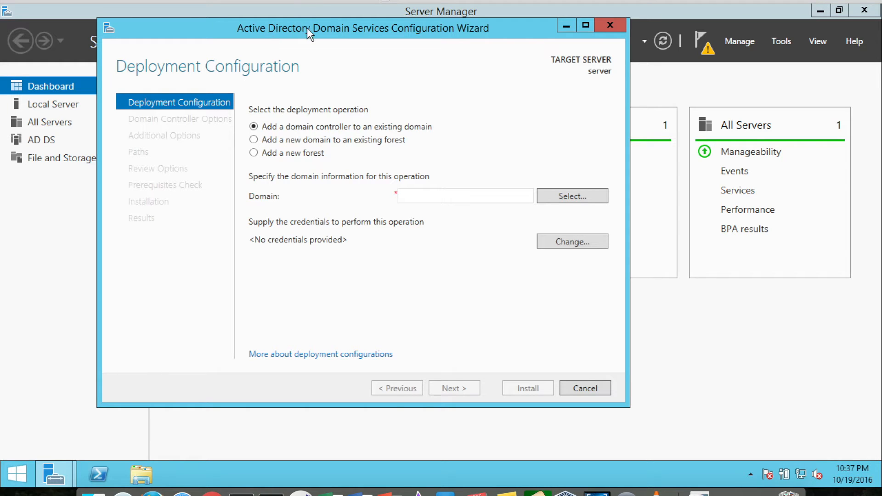
pyautogui.moveTo(421, 136)
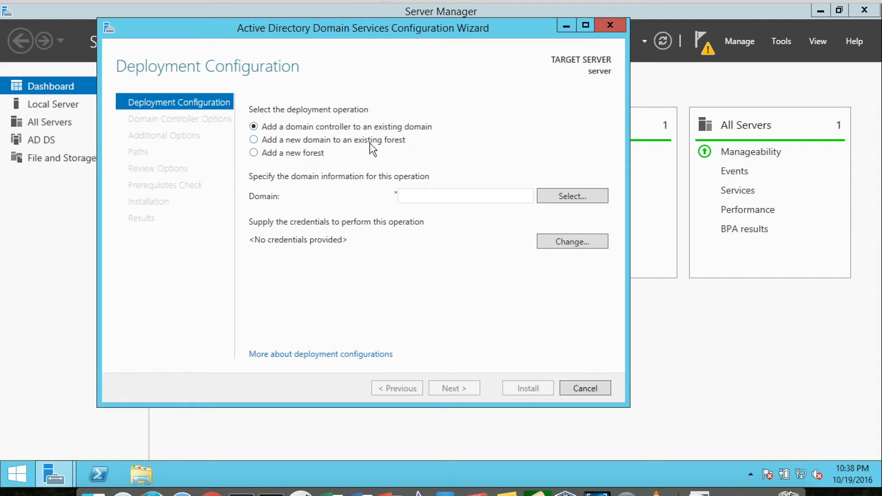
pyautogui.moveTo(255, 142)
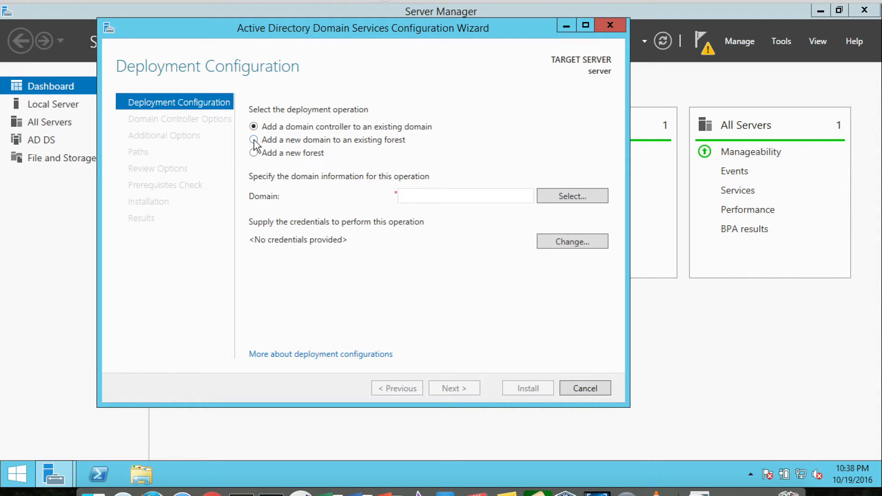
pyautogui.click(254, 140)
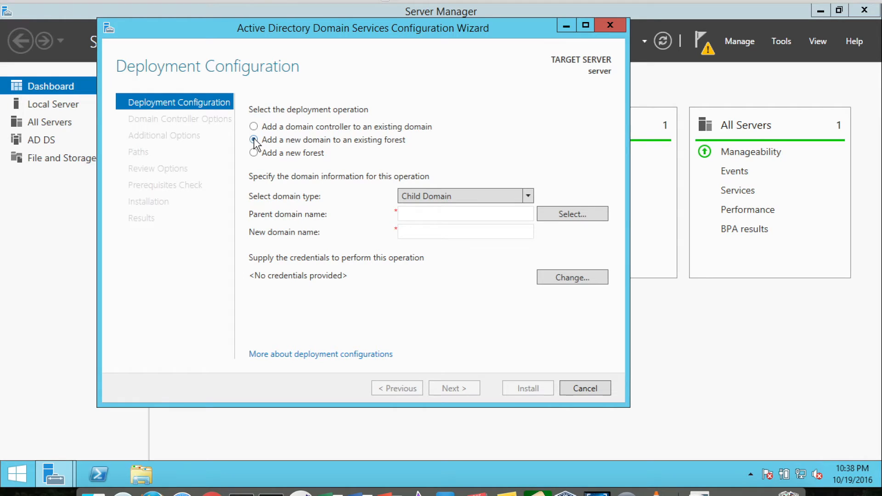
pyautogui.click(254, 140)
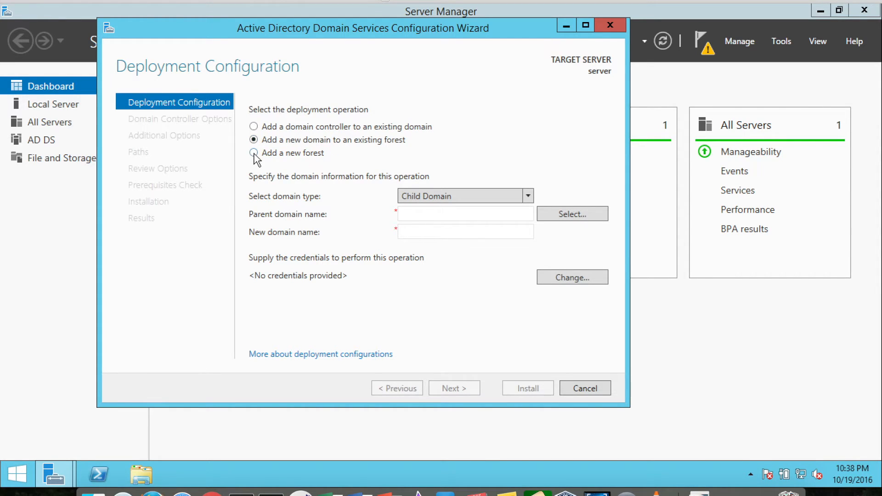
pyautogui.click(254, 153)
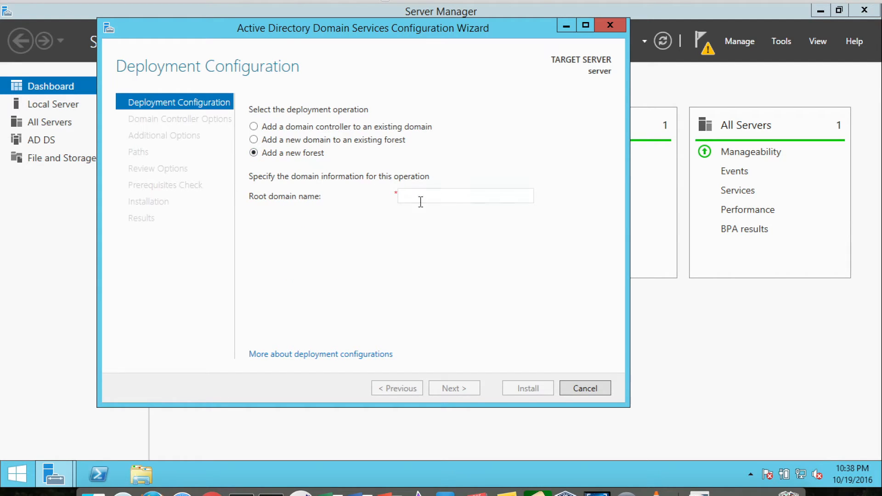
# - Enter its341.baker as the root domain name and continue the AD DS wizard
pyautogui.click(465, 195)
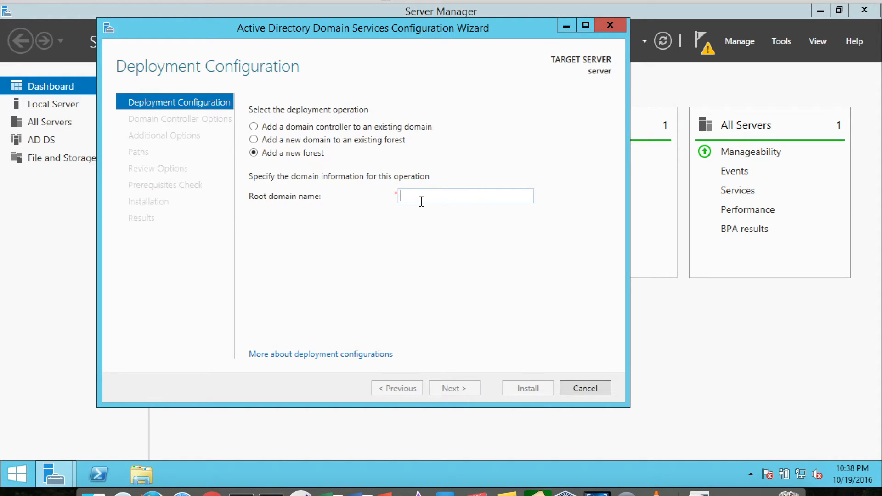
pyautogui.write('itw')
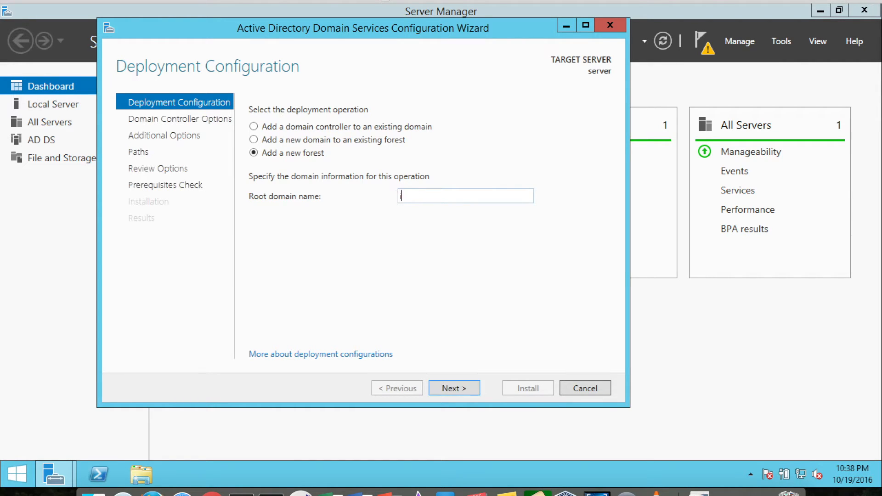
pyautogui.write('its341')
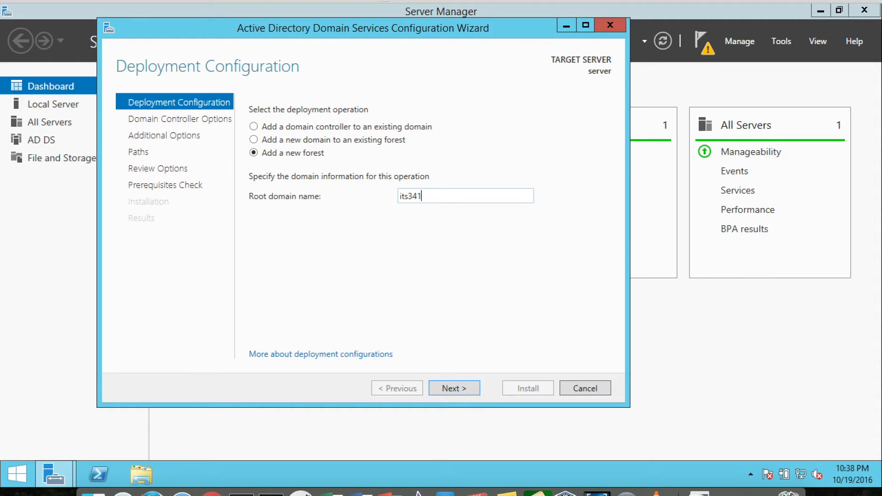
pyautogui.write('.')
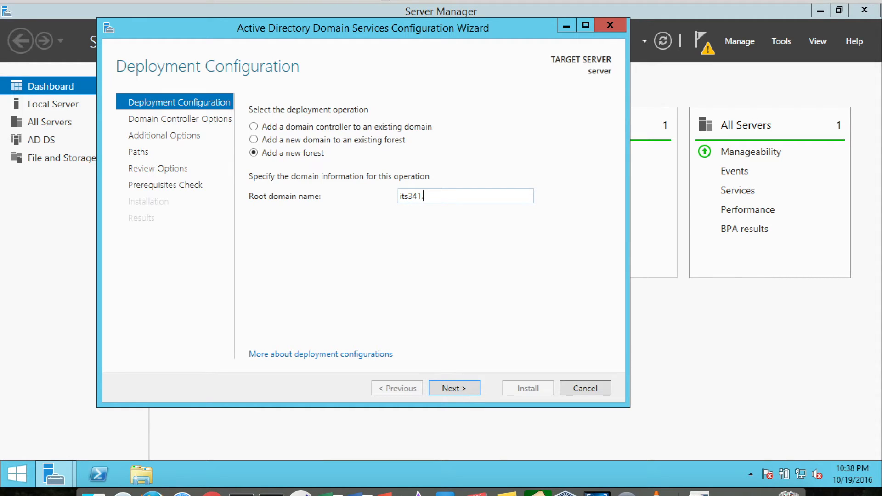
pyautogui.write('baker')
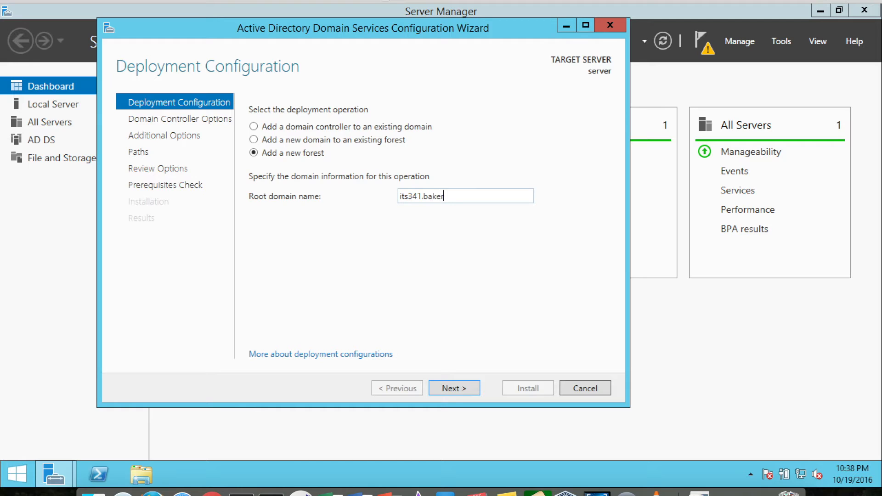
pyautogui.moveTo(477, 227)
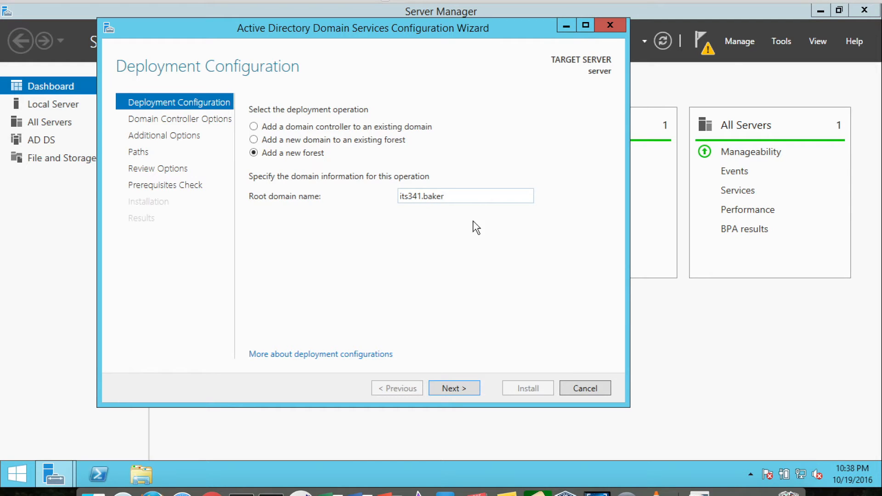
pyautogui.click(465, 196)
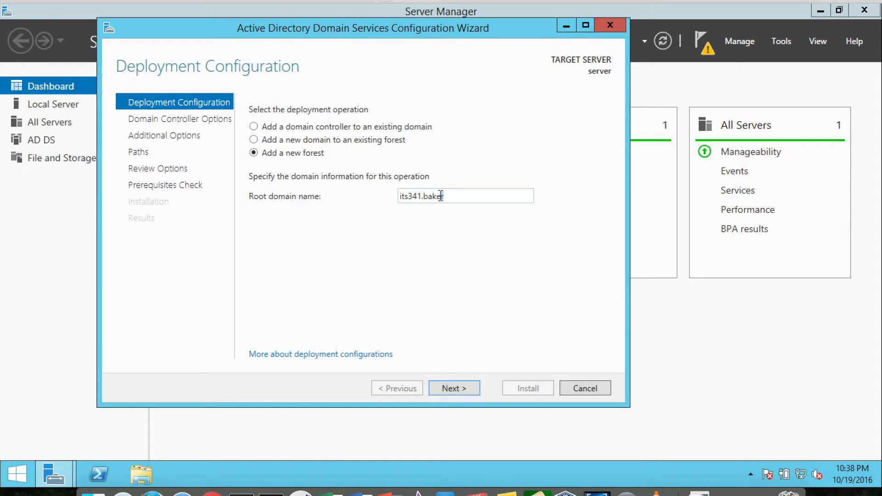
pyautogui.doubleClick(430, 196)
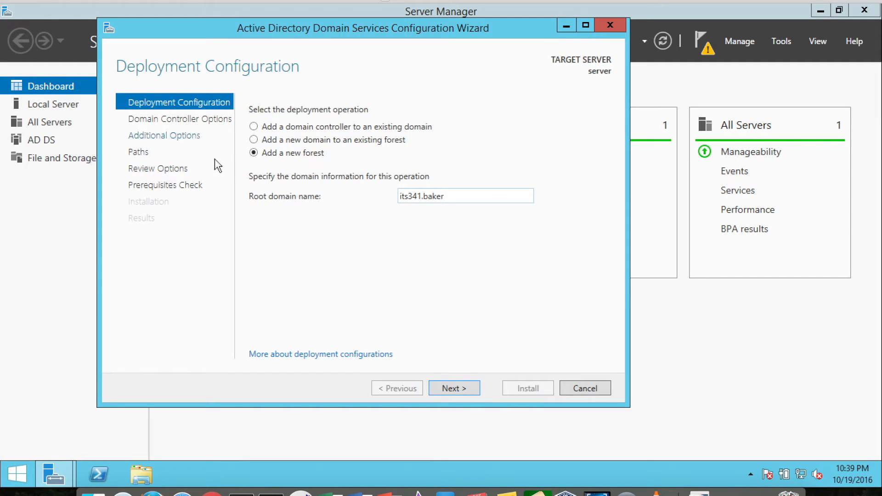
pyautogui.moveTo(383, 255)
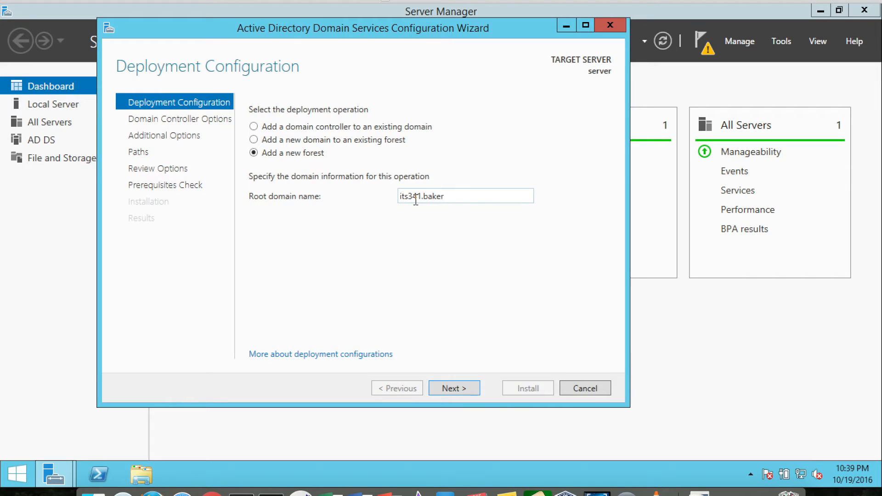
pyautogui.moveTo(453, 388)
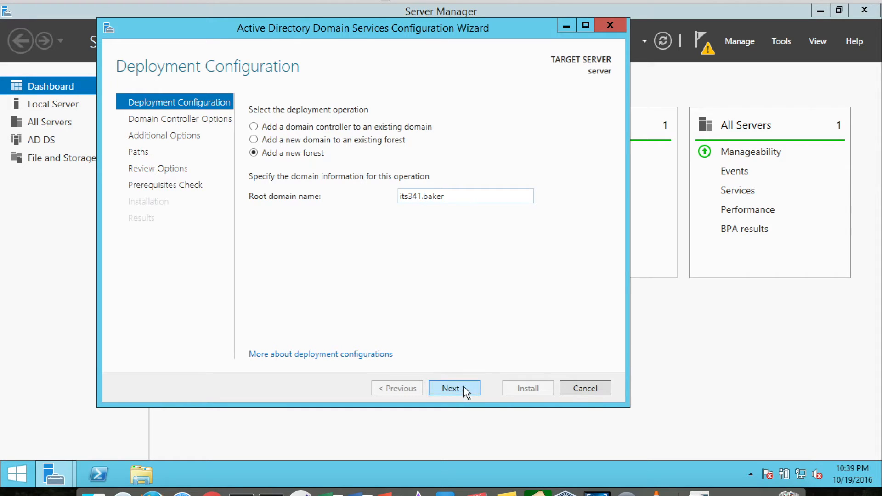
pyautogui.click(453, 388)
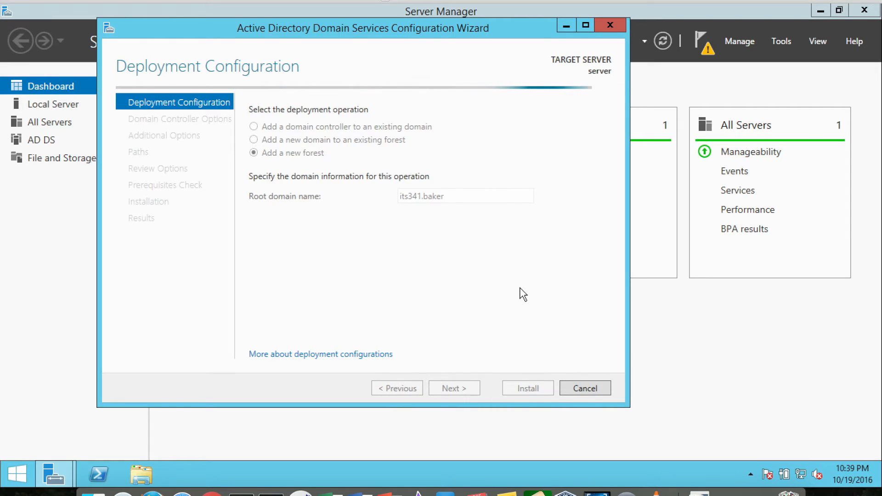
# - Reach Domain Controller Options and review forest functional levels, keeping Windows Server 2012 R2
pyautogui.click(453, 388)
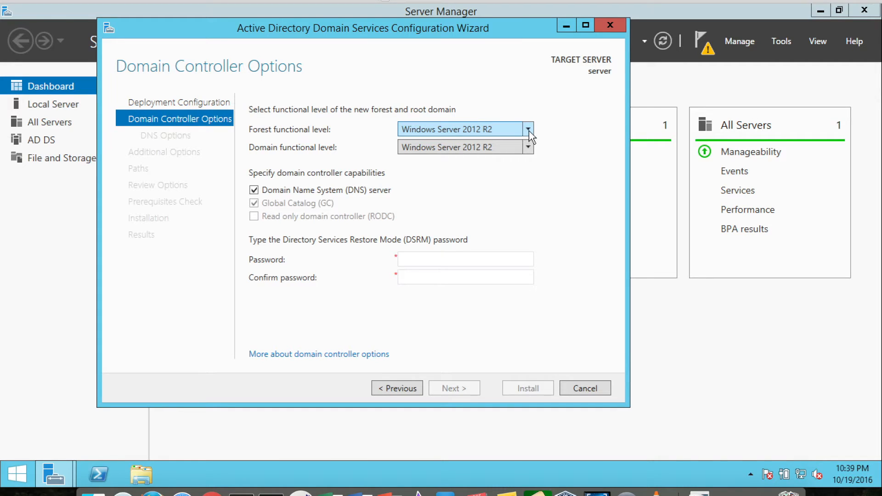
pyautogui.click(526, 129)
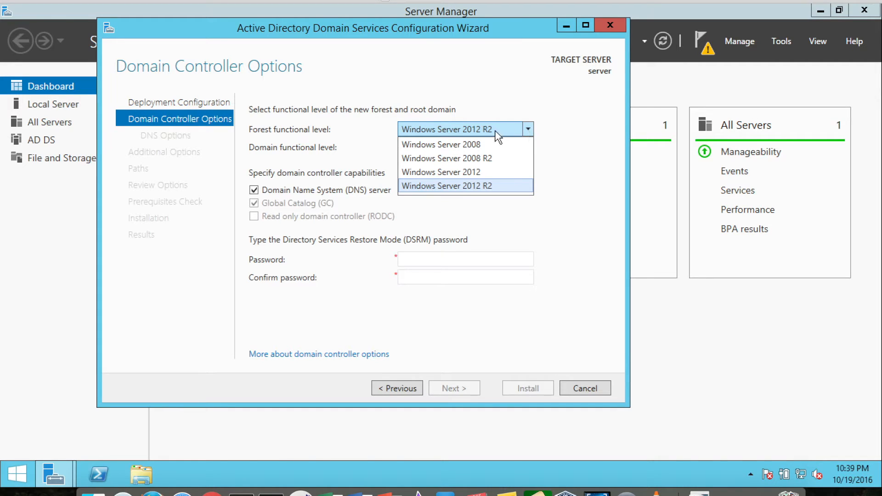
pyautogui.moveTo(478, 188)
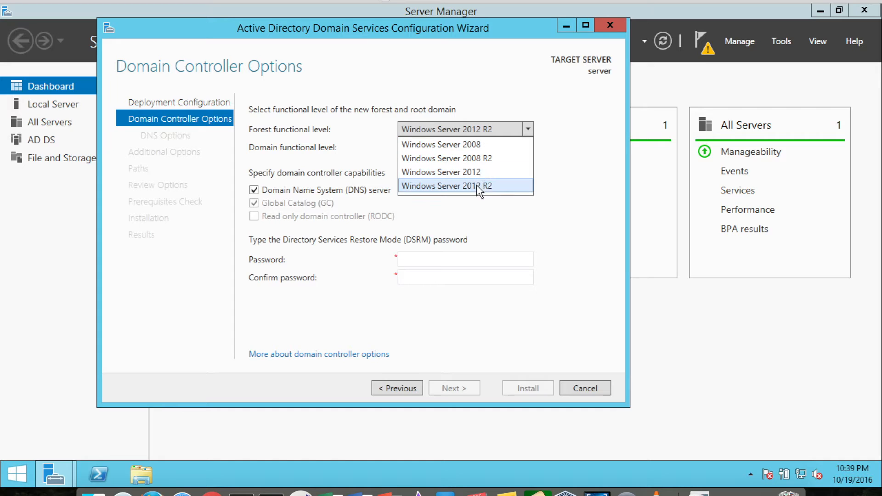
pyautogui.moveTo(430, 189)
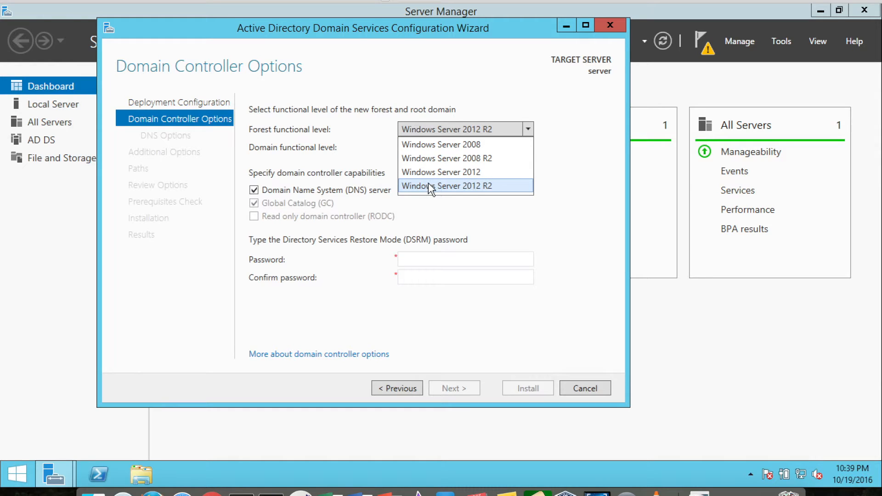
pyautogui.moveTo(456, 192)
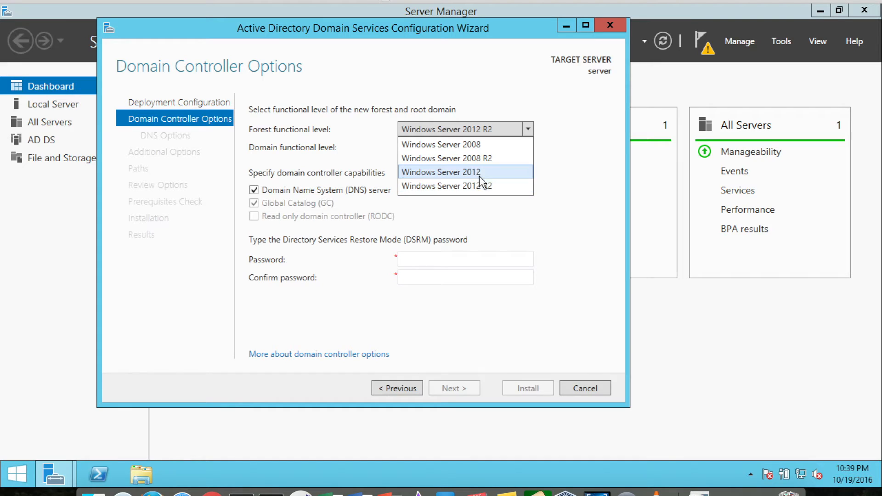
pyautogui.moveTo(482, 163)
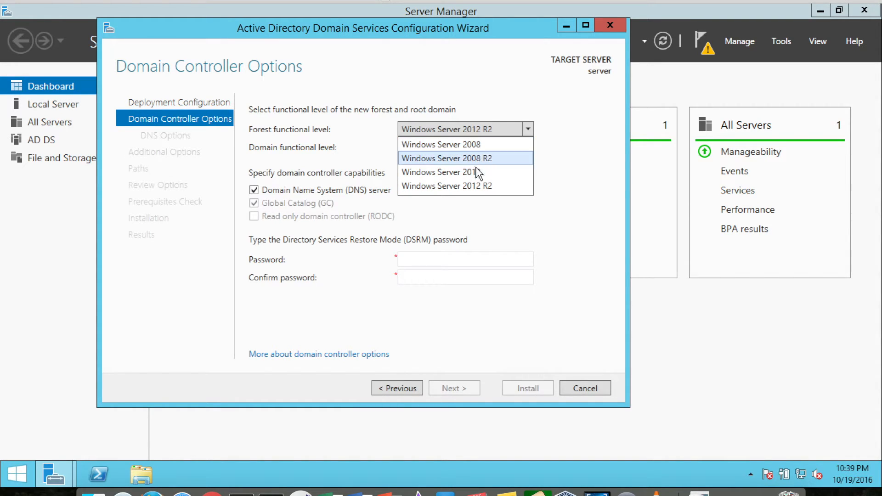
pyautogui.moveTo(477, 171)
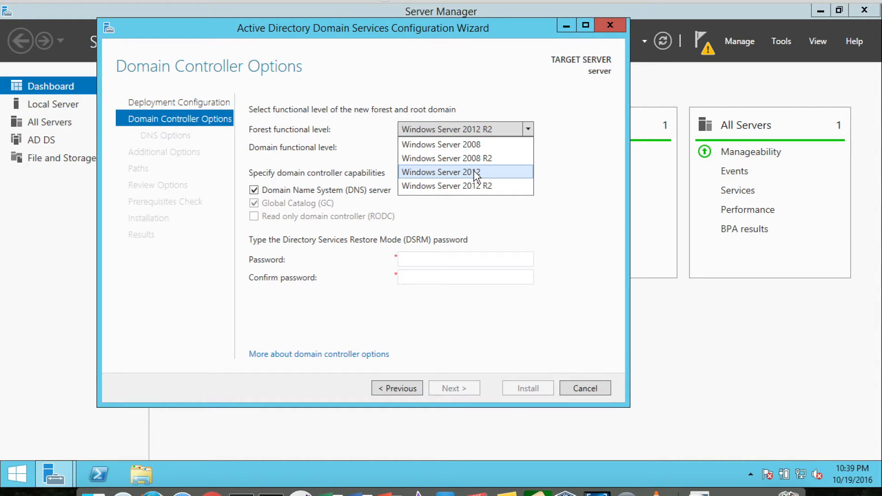
pyautogui.moveTo(454, 186)
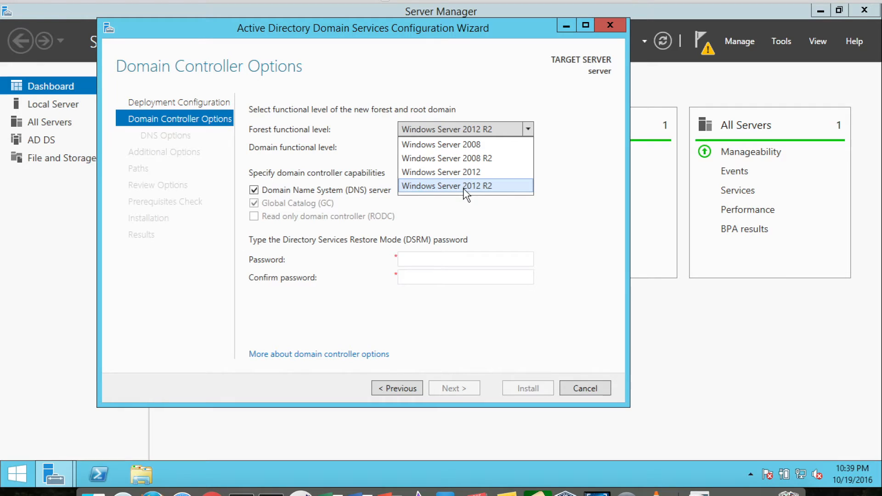
pyautogui.moveTo(450, 159)
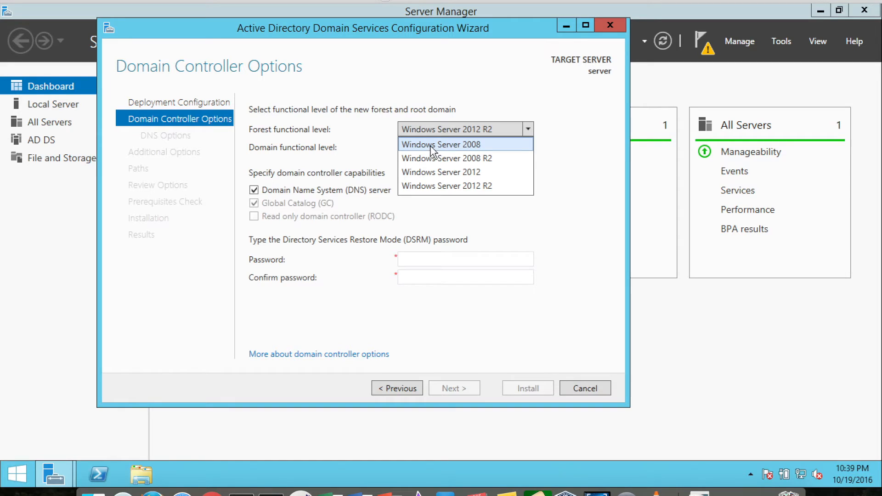
pyautogui.moveTo(467, 158)
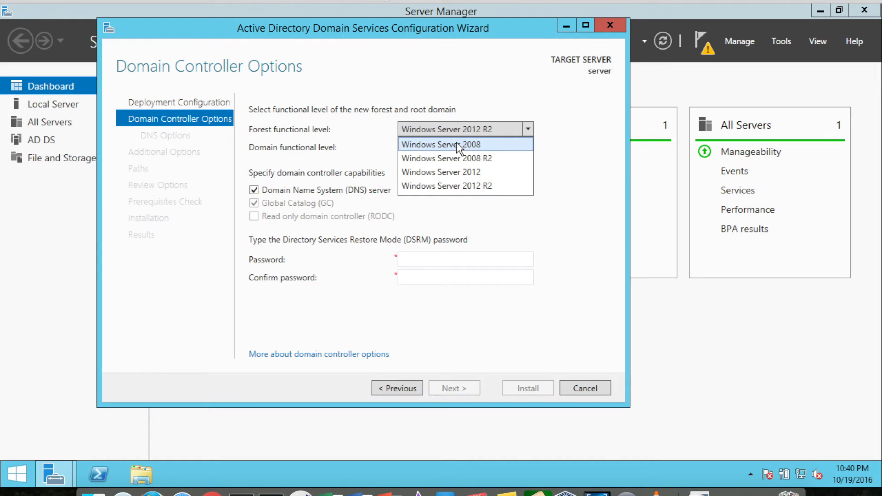
pyautogui.moveTo(456, 186)
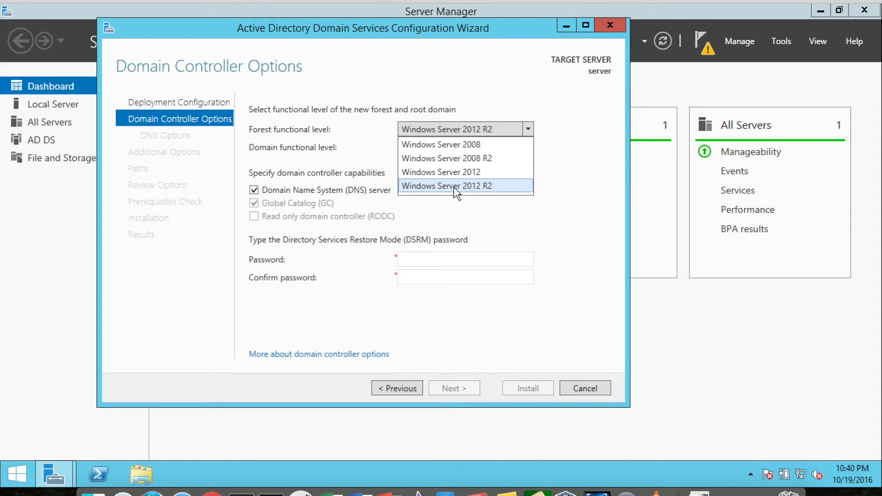
pyautogui.moveTo(457, 144)
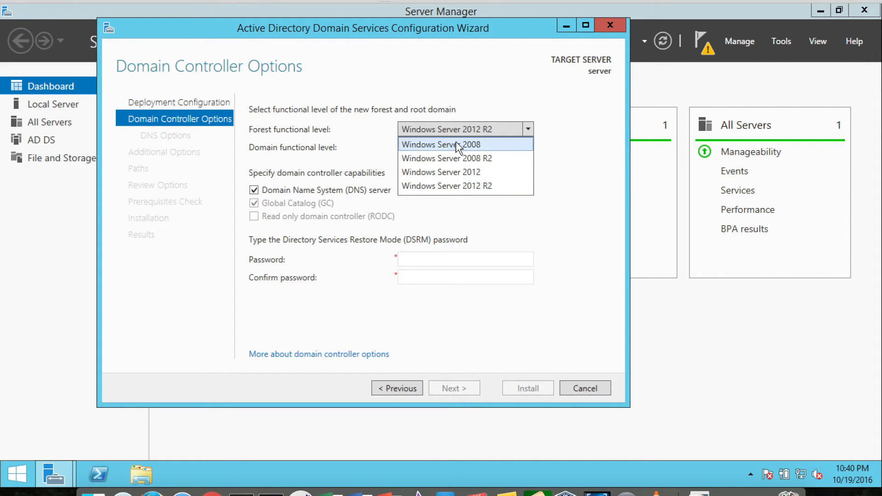
pyautogui.moveTo(563, 174)
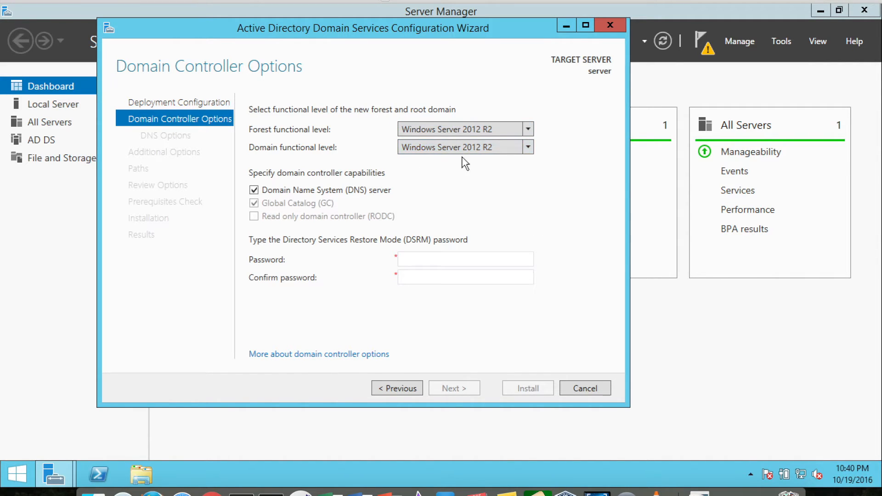
# - Enter and confirm the DSRM password and continue to the DNS Options step
pyautogui.click(464, 147)
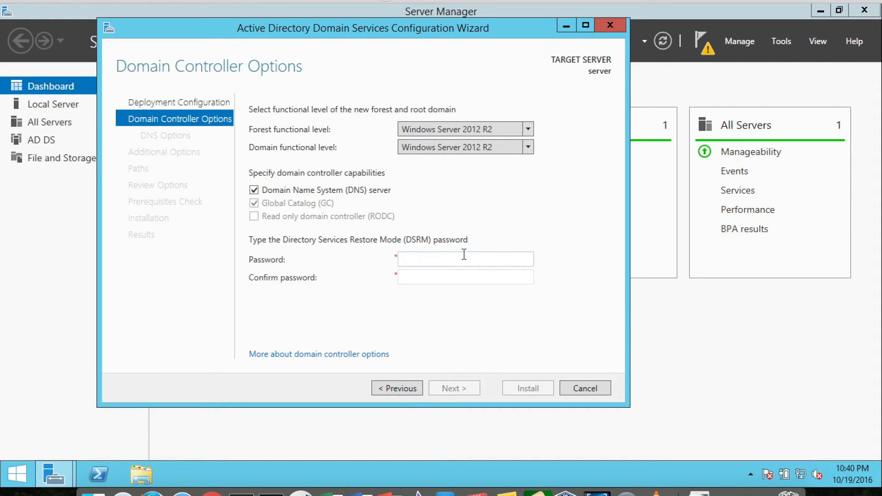
pyautogui.write('•')
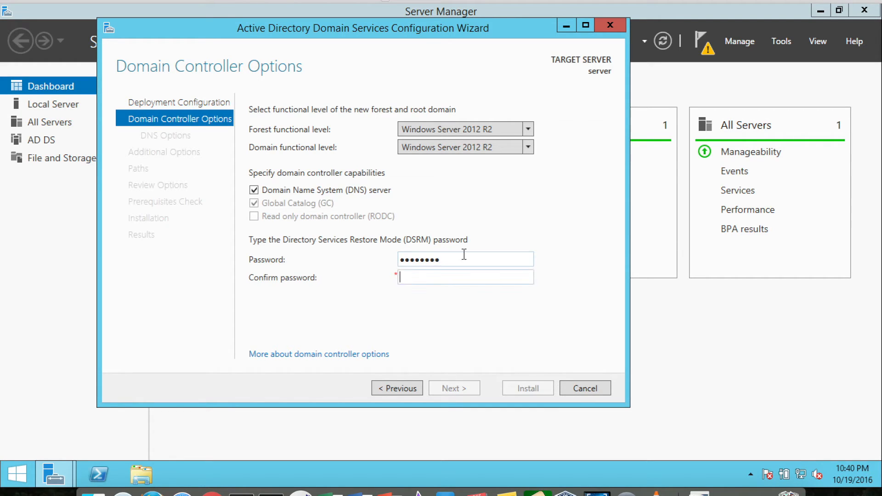
pyautogui.write('••')
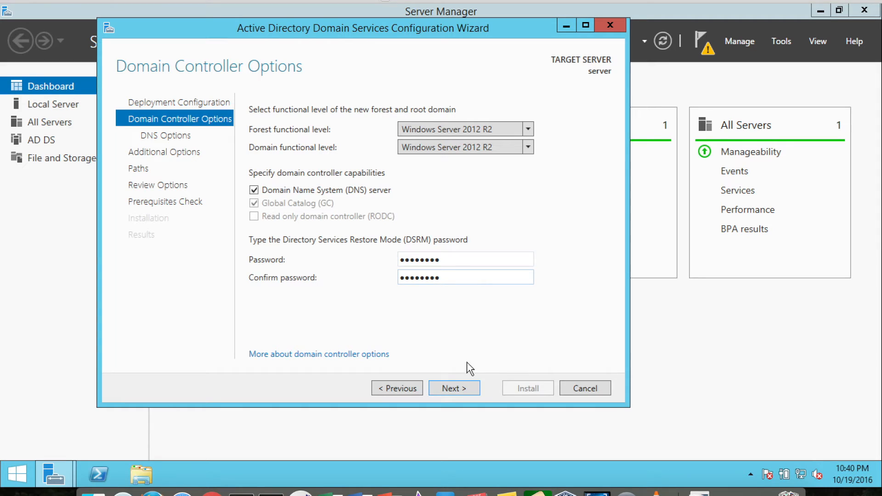
pyautogui.click(454, 388)
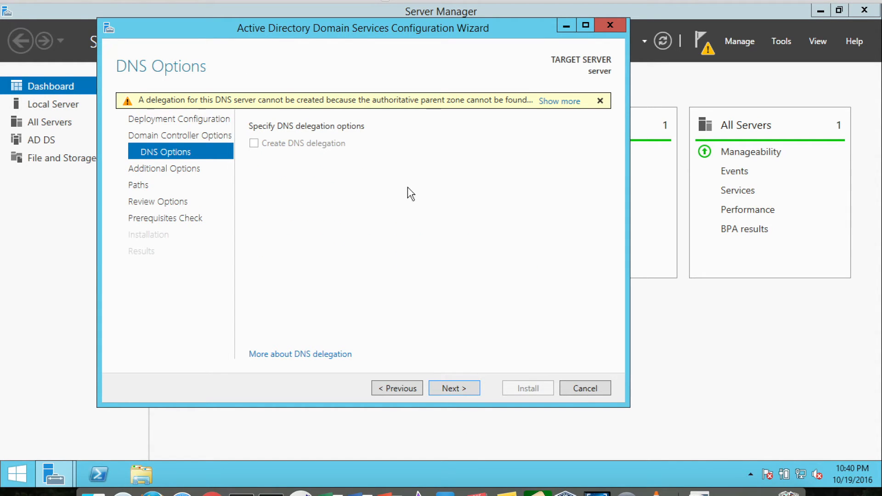
pyautogui.moveTo(202, 106)
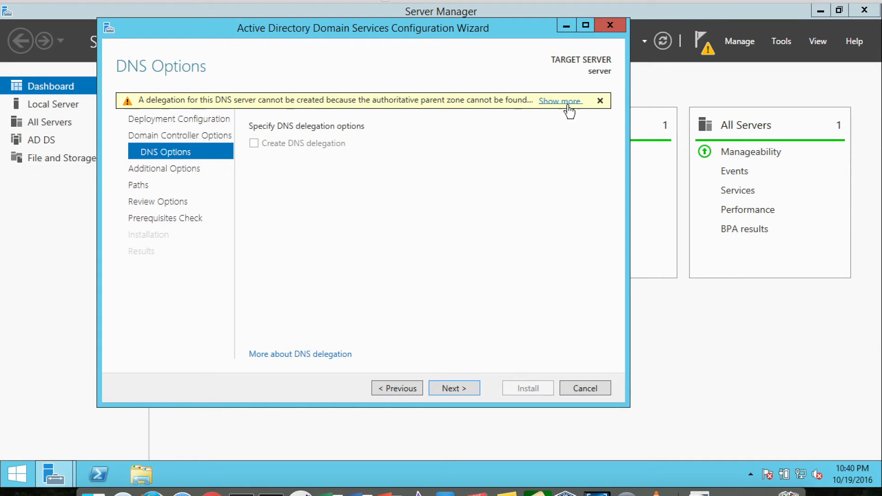
# - Review and dismiss the DNS delegation warning for its341.baker, then continue to Additional Options
pyautogui.click(560, 101)
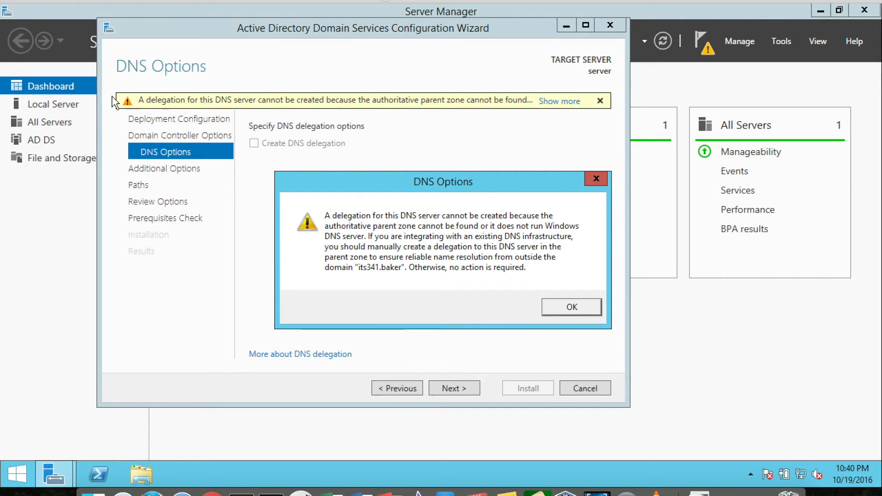
pyautogui.moveTo(382, 282)
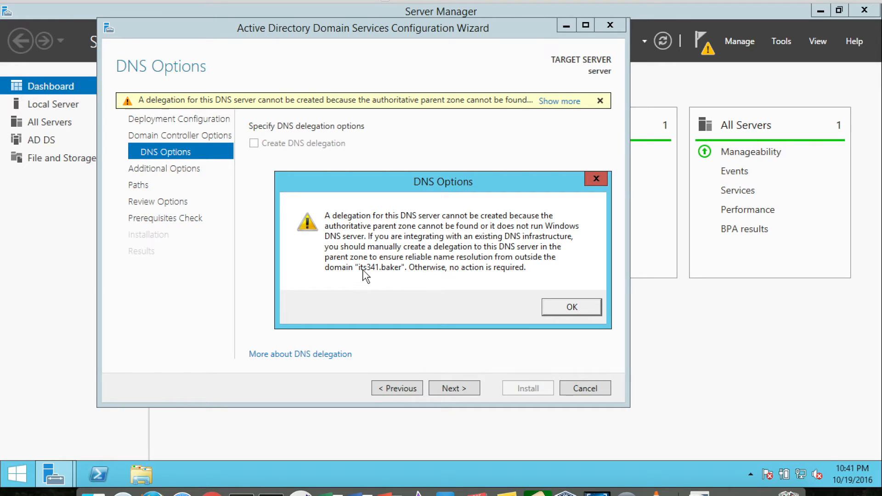
pyautogui.moveTo(385, 269)
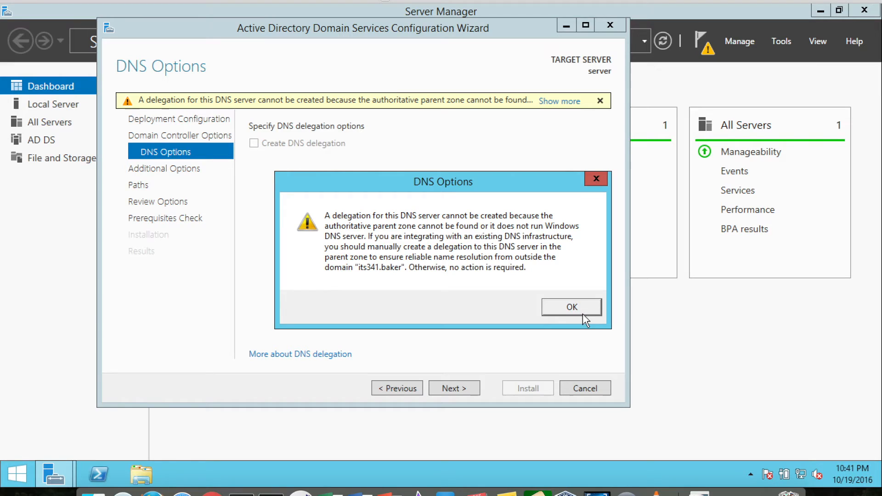
pyautogui.click(571, 307)
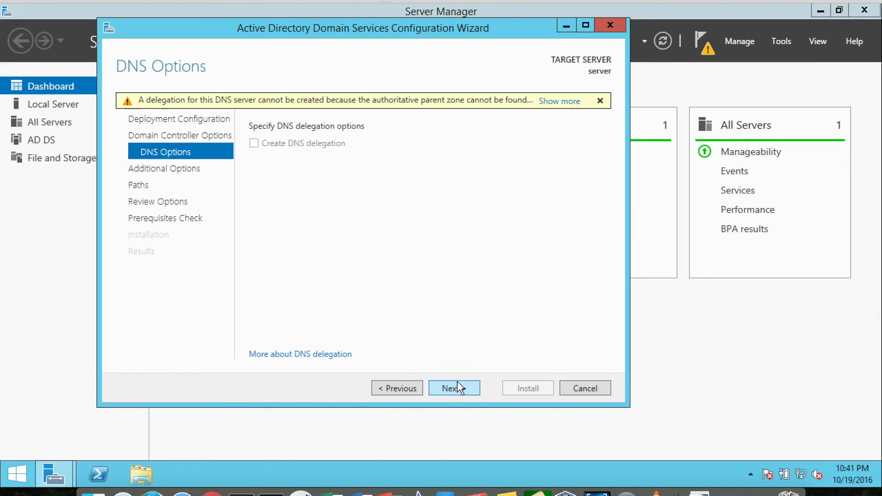
pyautogui.click(453, 388)
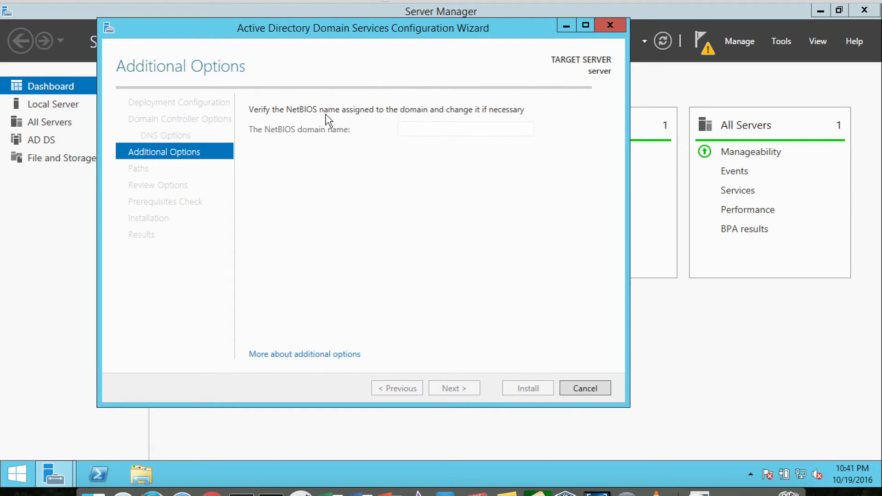
# - Set the NetBIOS domain name to ITS341 and advance to the Paths step
pyautogui.write('ITS341')
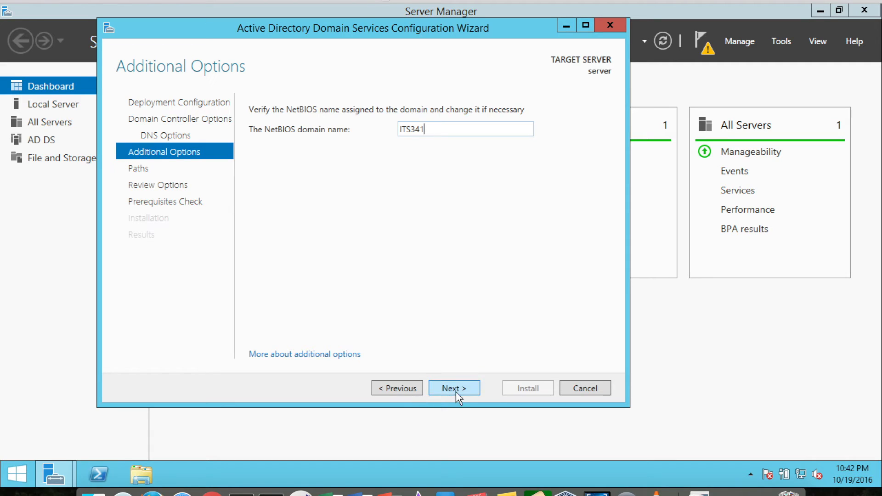
pyautogui.click(453, 388)
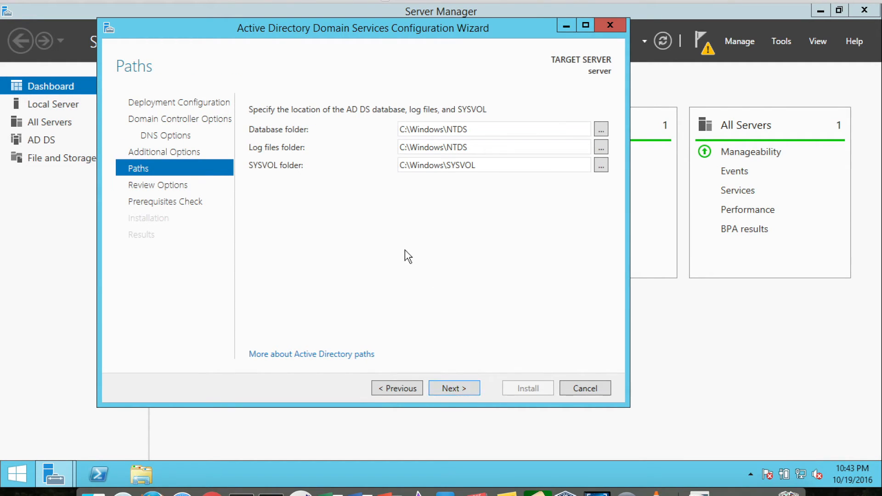
pyautogui.moveTo(275, 121)
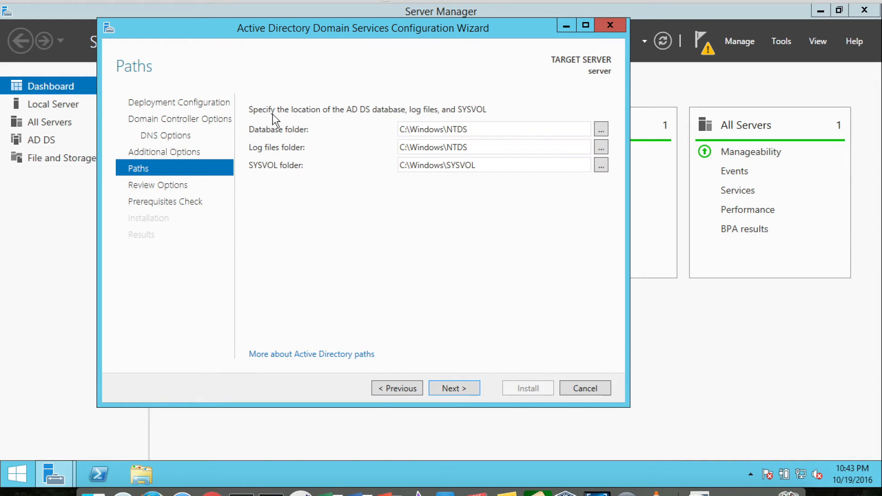
pyautogui.moveTo(284, 154)
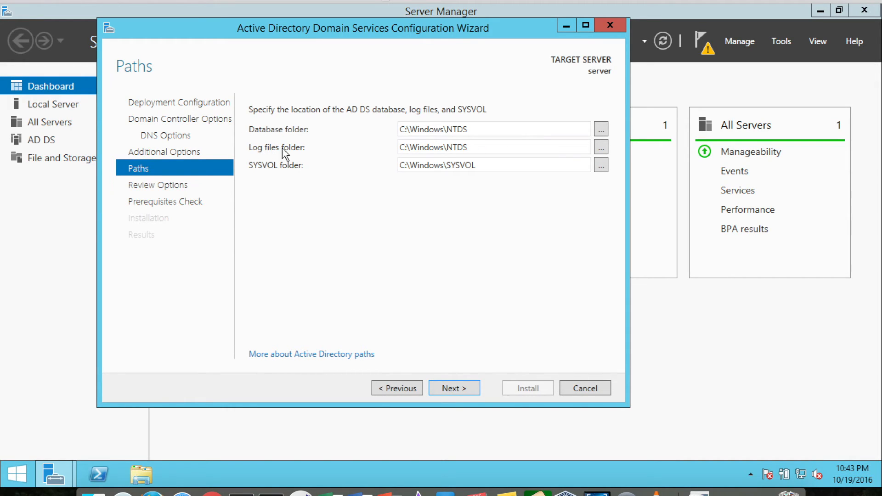
pyautogui.moveTo(292, 179)
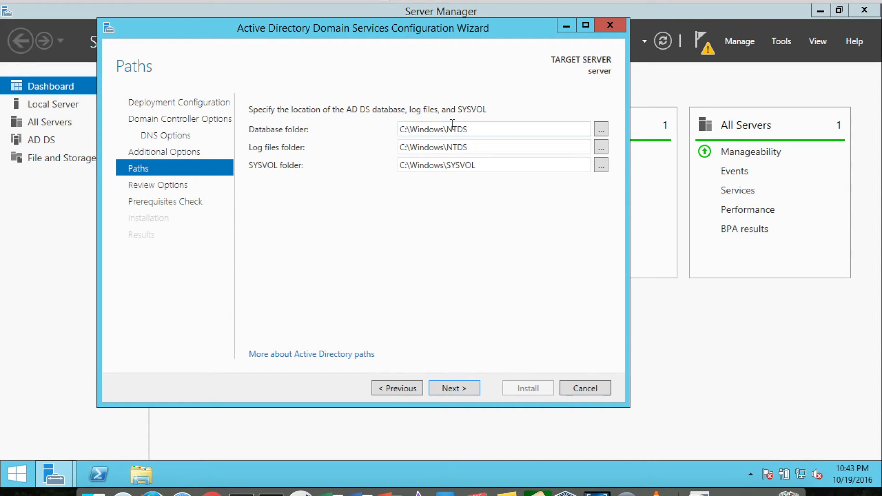
pyautogui.moveTo(456, 191)
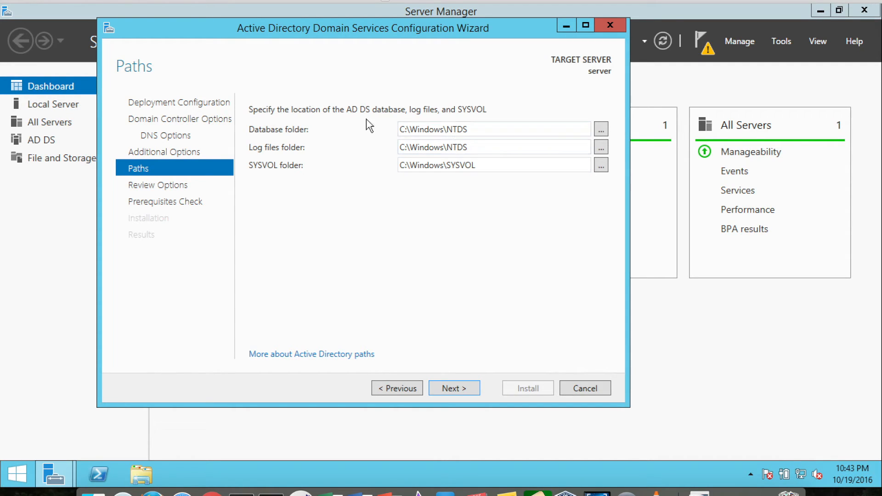
pyautogui.moveTo(353, 131)
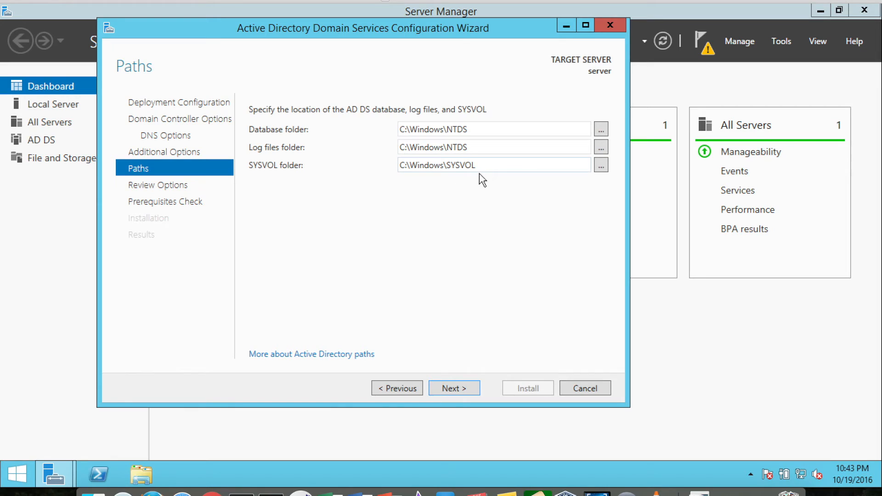
pyautogui.moveTo(358, 122)
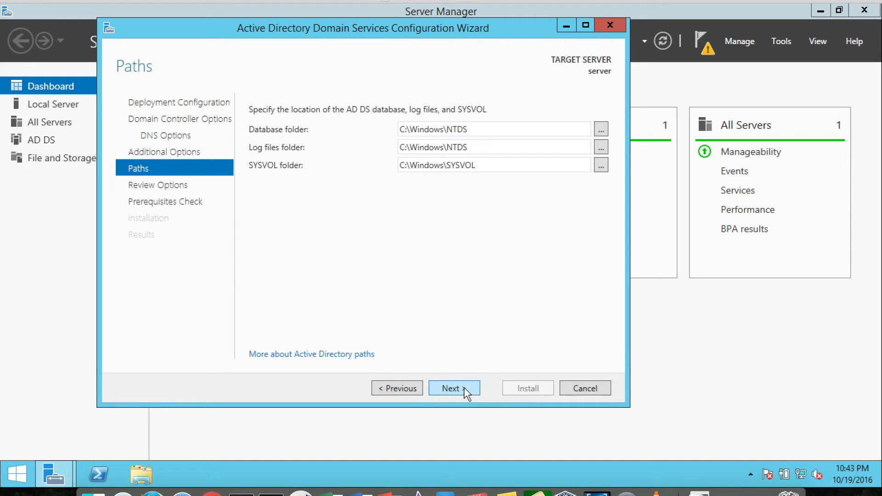
# - Keep the default C:\Windows NTDS and SYSVOL folders and continue to Review Options
pyautogui.click(454, 388)
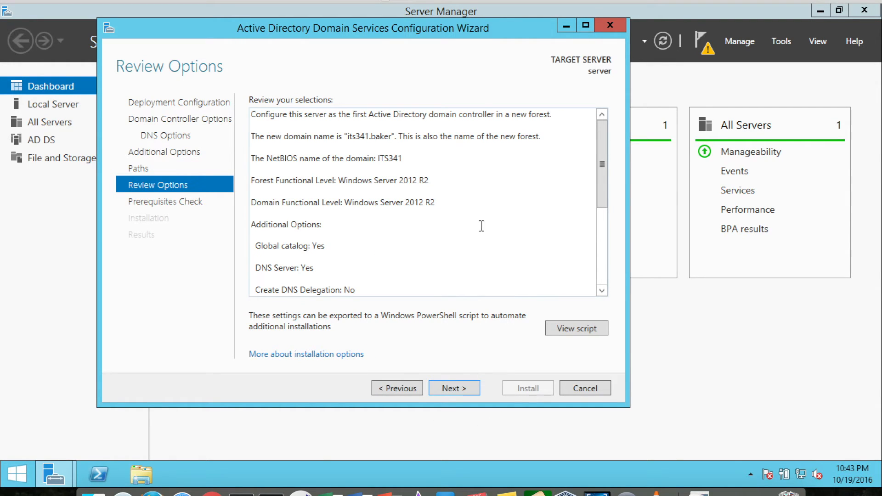
pyautogui.moveTo(400, 126)
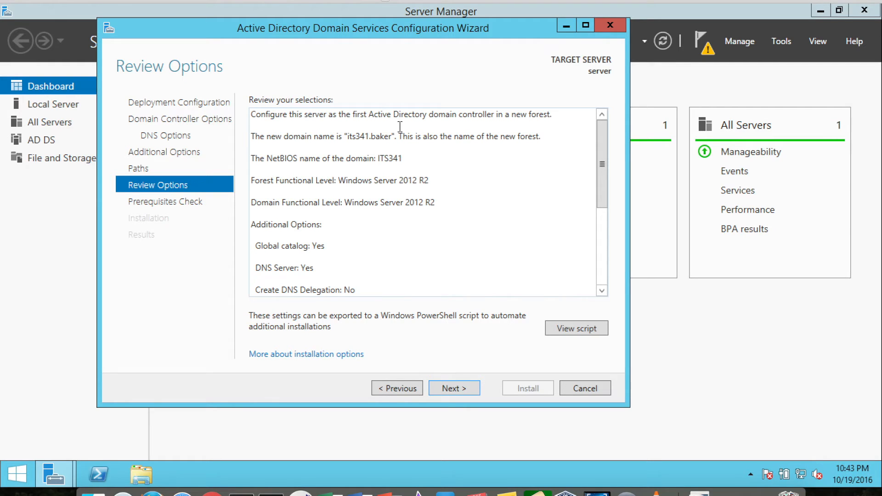
pyautogui.moveTo(466, 119)
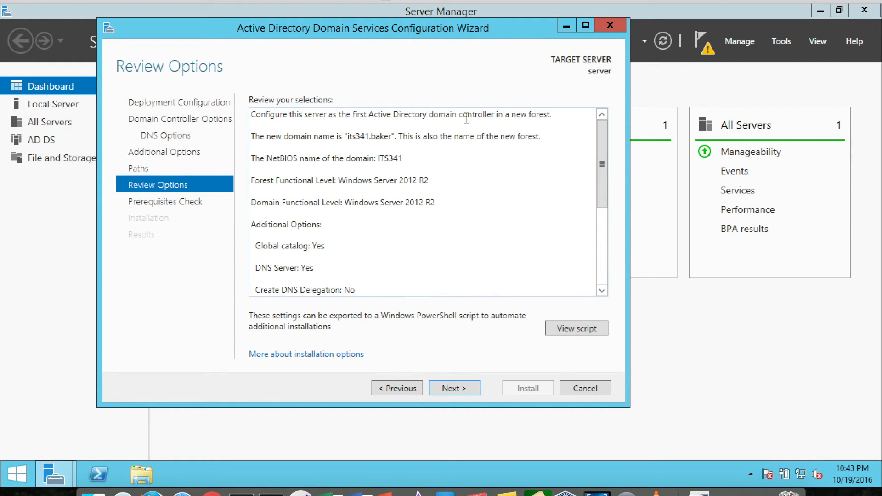
pyautogui.moveTo(501, 118)
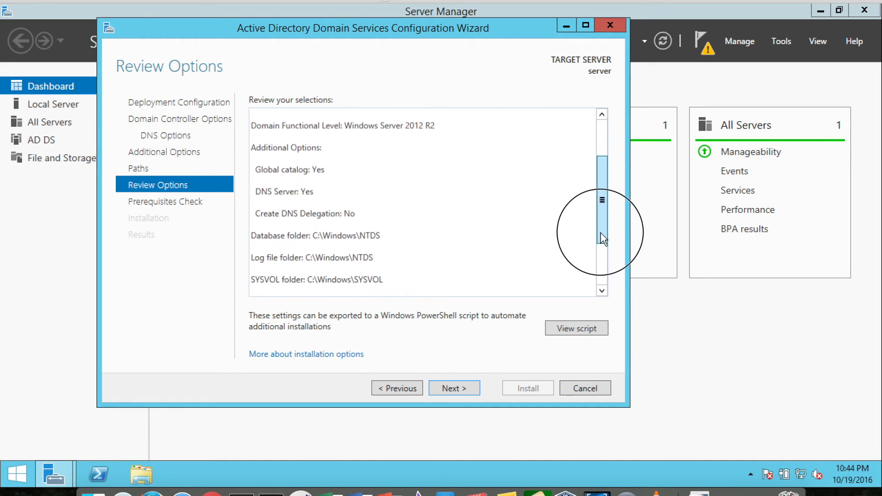
# - Scroll through the new forest settings summary and proceed to the prerequisites check
pyautogui.scroll(-3)
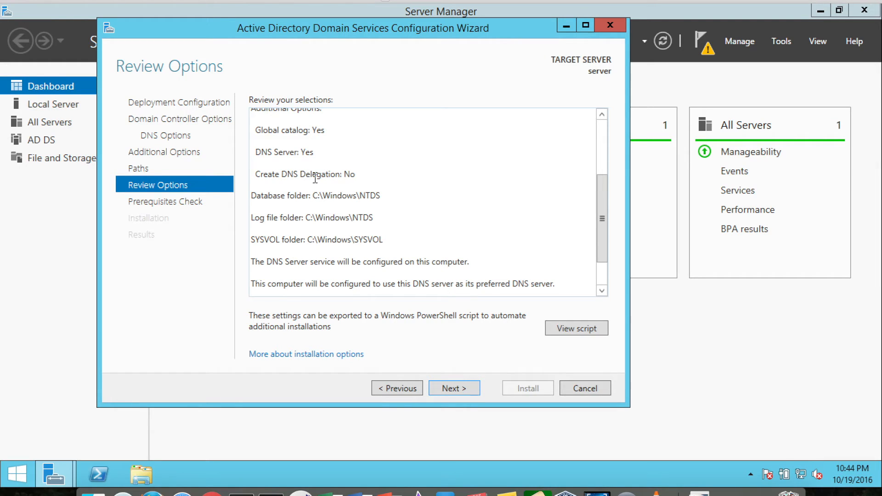
pyautogui.moveTo(392, 270)
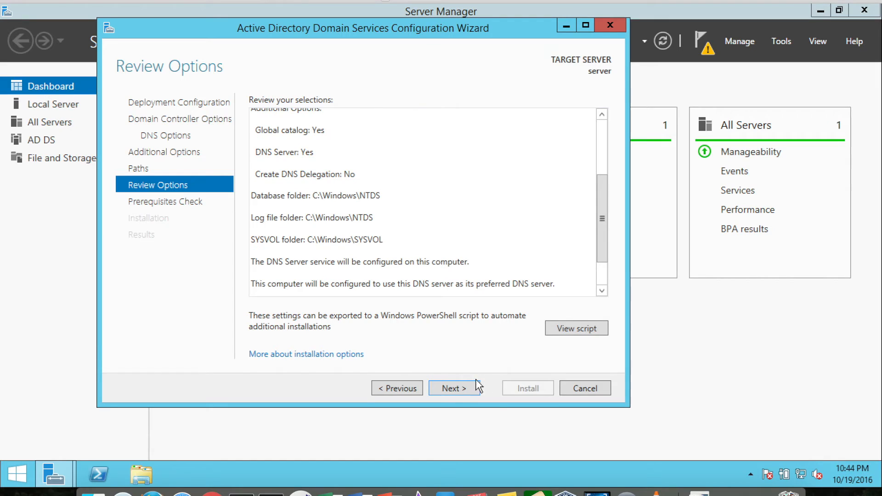
pyautogui.click(453, 388)
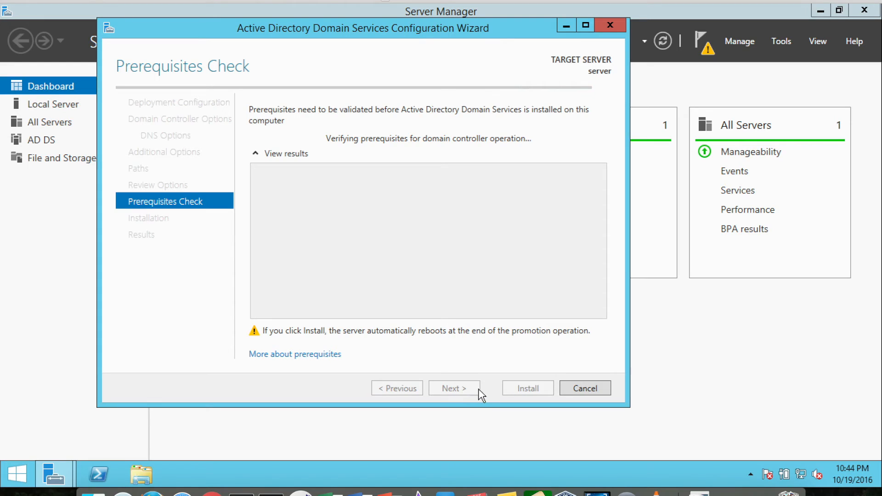
pyautogui.moveTo(304, 172)
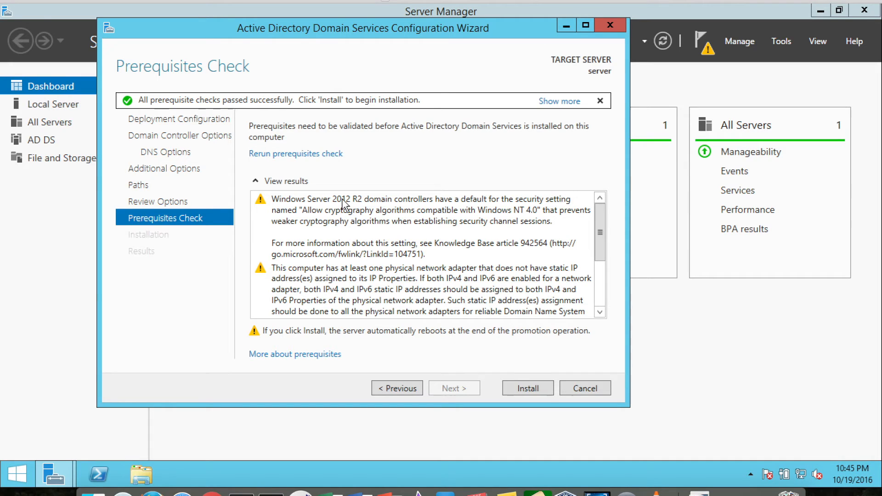
pyautogui.moveTo(517, 268)
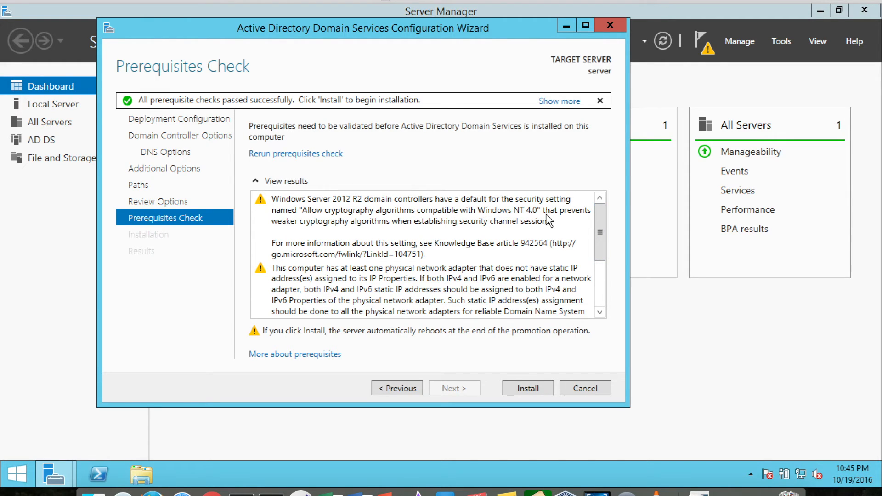
pyautogui.moveTo(518, 212)
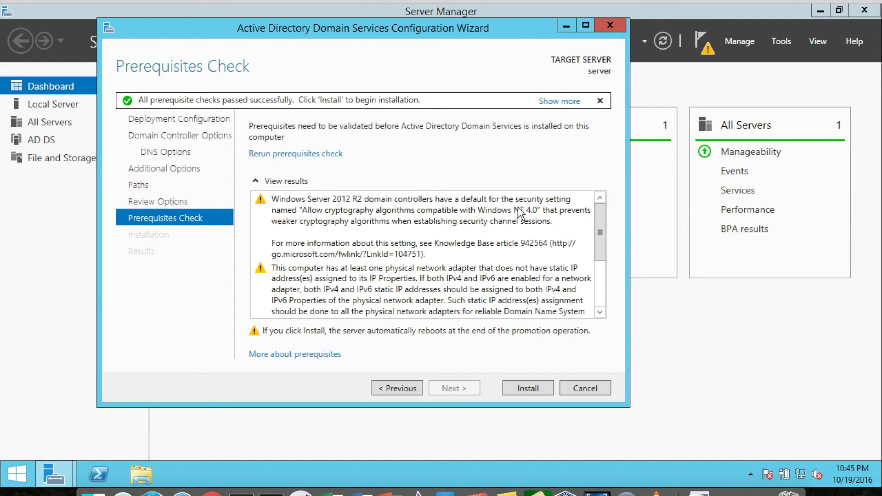
pyautogui.moveTo(392, 234)
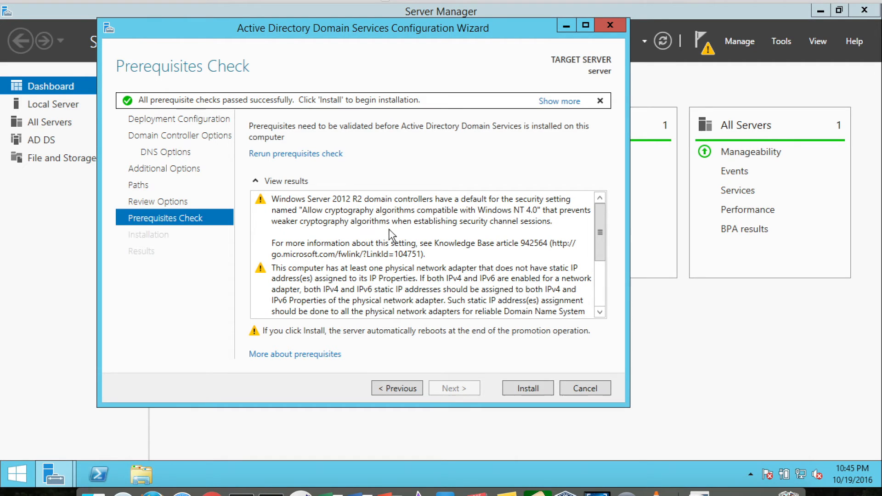
pyautogui.moveTo(488, 265)
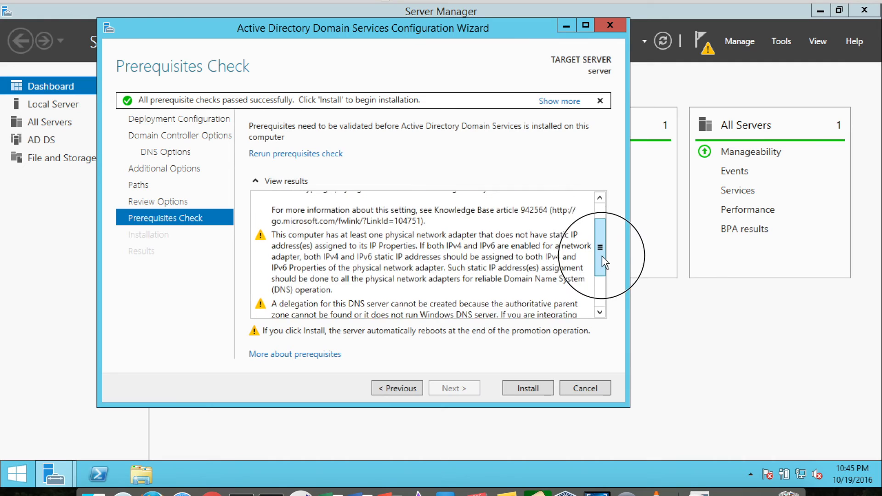
# - Review the passed prerequisite checks and start installing Active Directory Domain Services
pyautogui.scroll(-3)
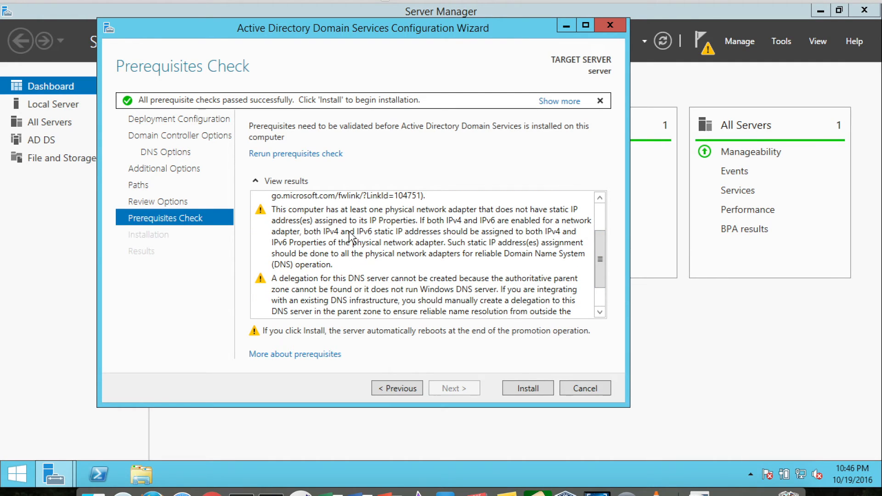
pyautogui.moveTo(386, 239)
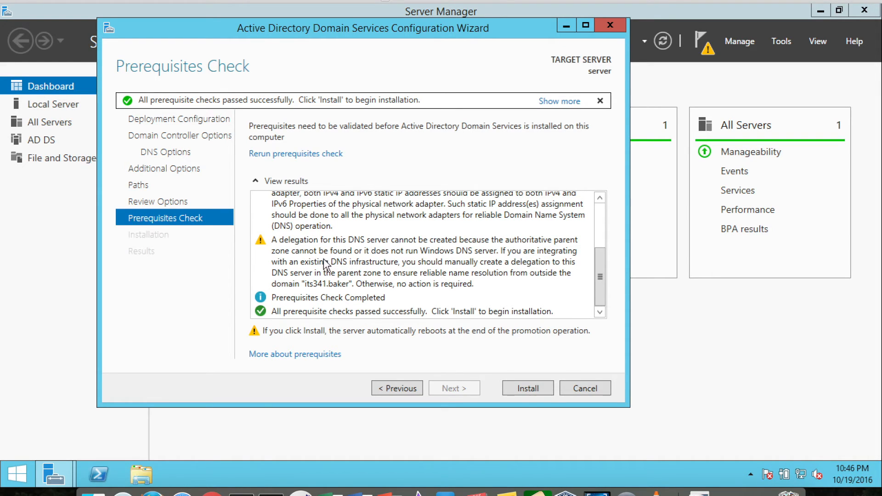
pyautogui.moveTo(366, 265)
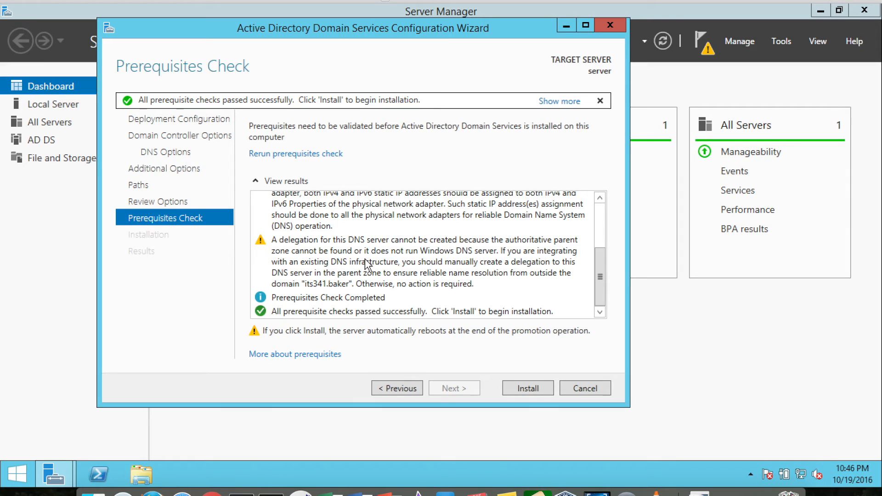
pyautogui.moveTo(303, 289)
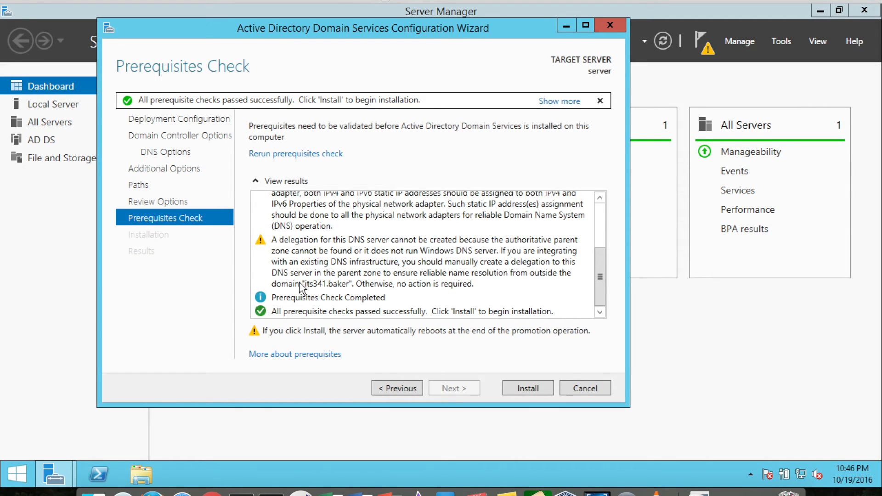
pyautogui.moveTo(487, 352)
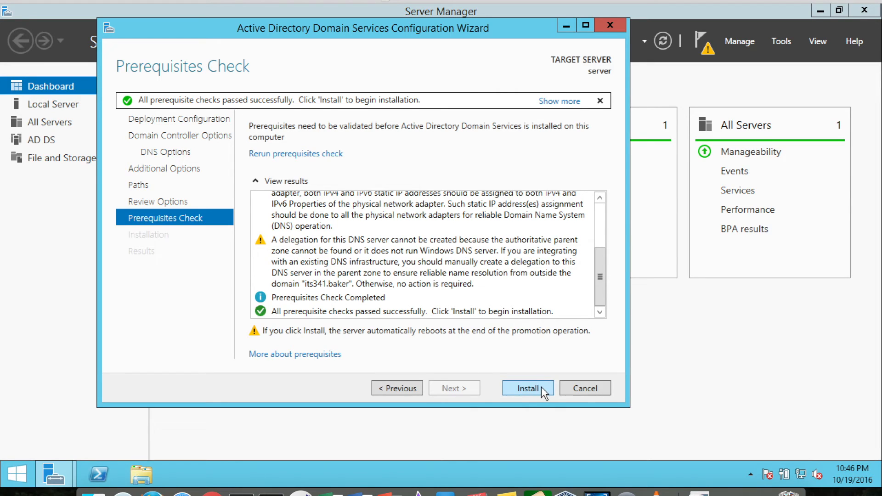
pyautogui.click(526, 388)
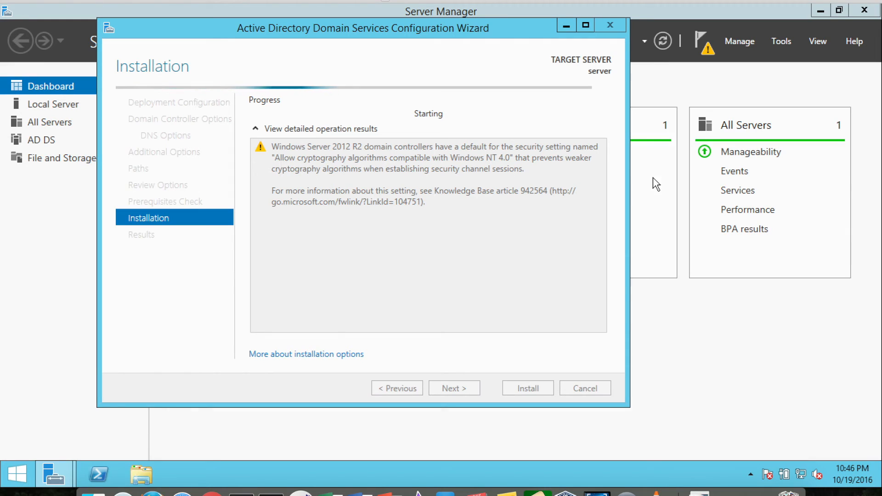
pyautogui.moveTo(277, 179)
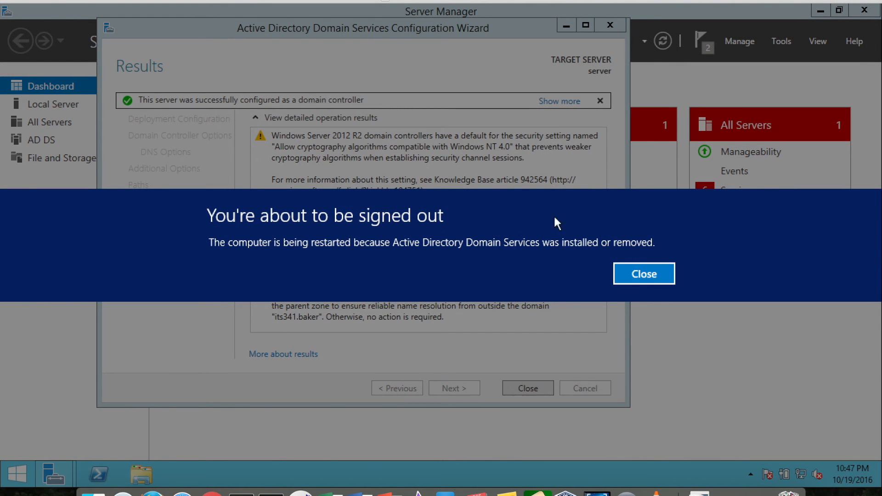
# - Dismiss the sign-out notice and close the completed AD DS configuration wizard
pyautogui.click(643, 274)
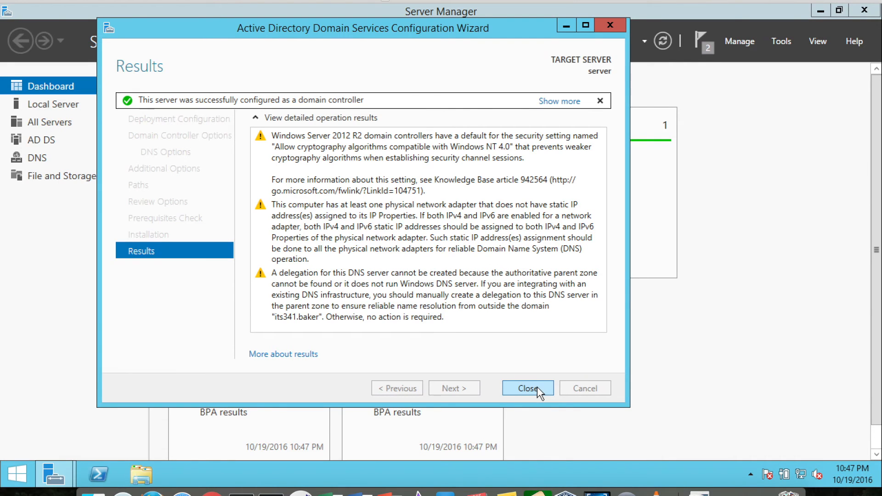
pyautogui.moveTo(419, 393)
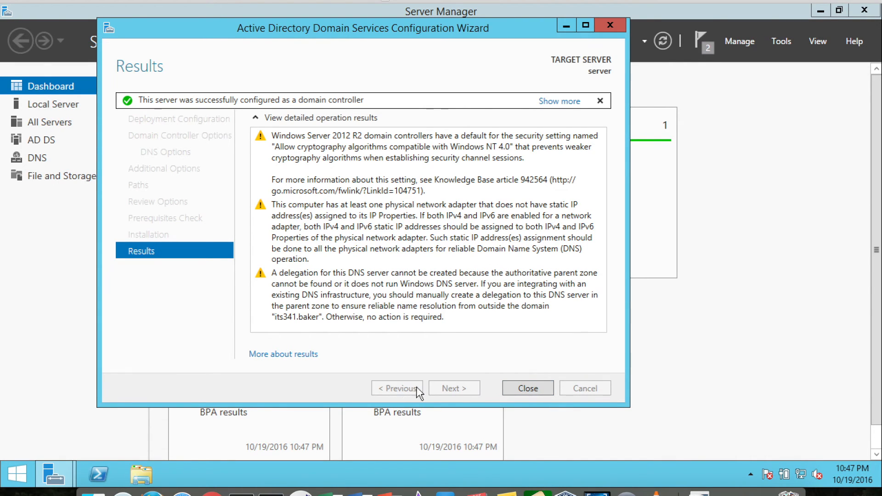
pyautogui.moveTo(544, 372)
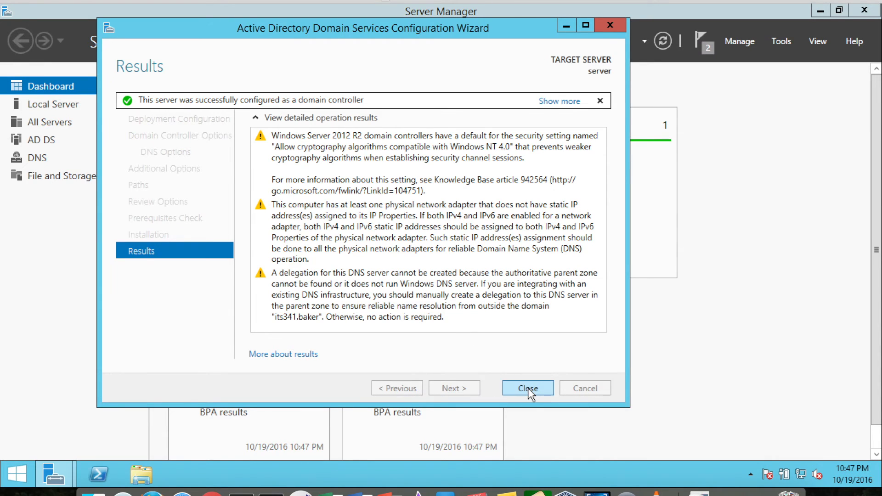
pyautogui.click(526, 388)
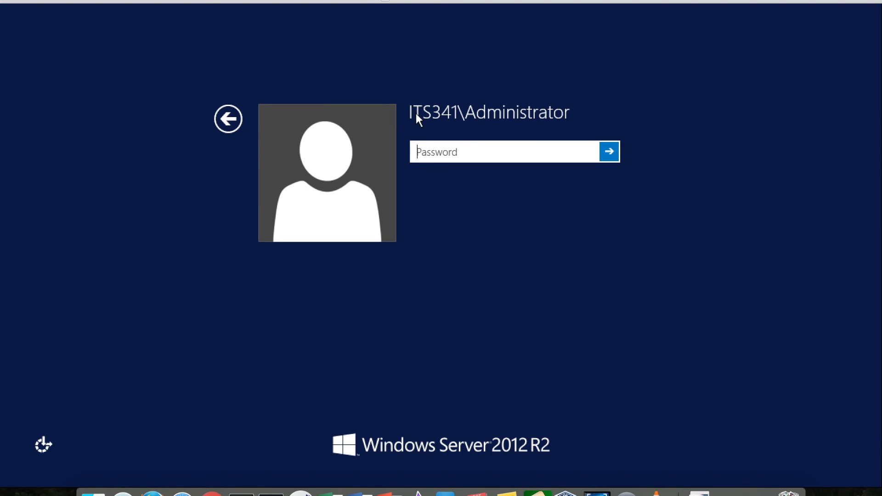
pyautogui.moveTo(445, 112)
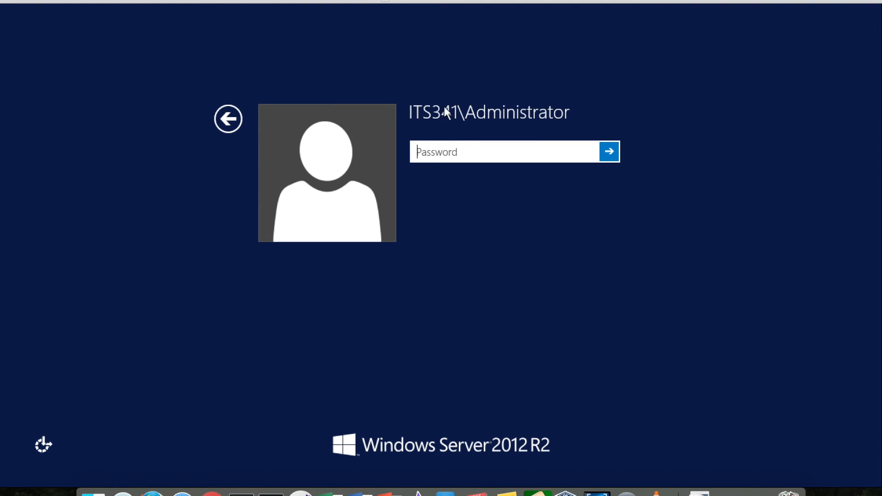
pyautogui.moveTo(463, 154)
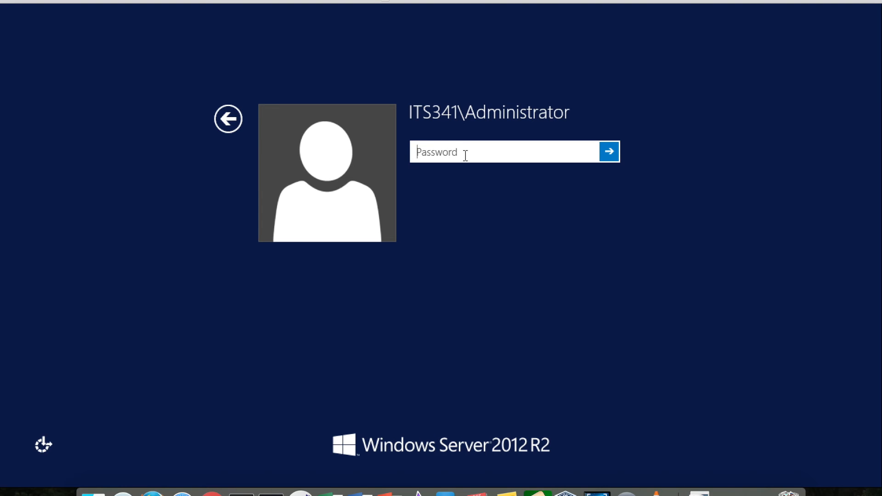
# - Sign in as ITS341\Administrator with the account password after the restart
pyautogui.write('password')
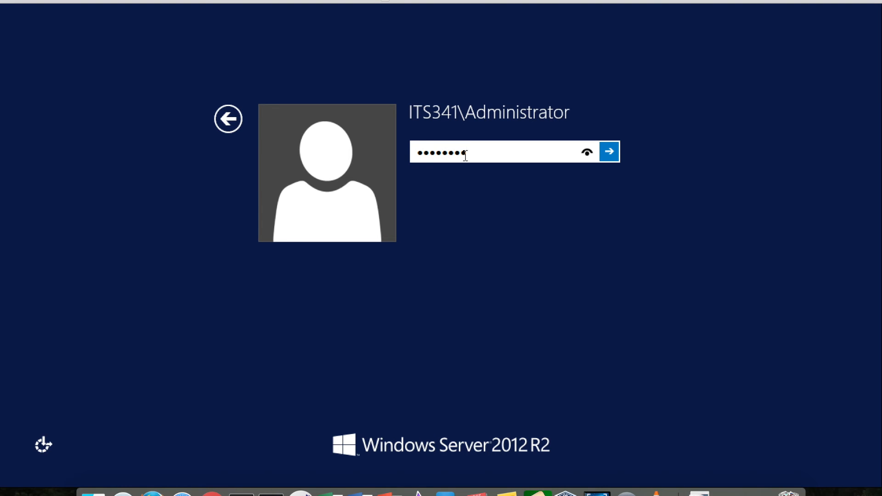
pyautogui.click(609, 151)
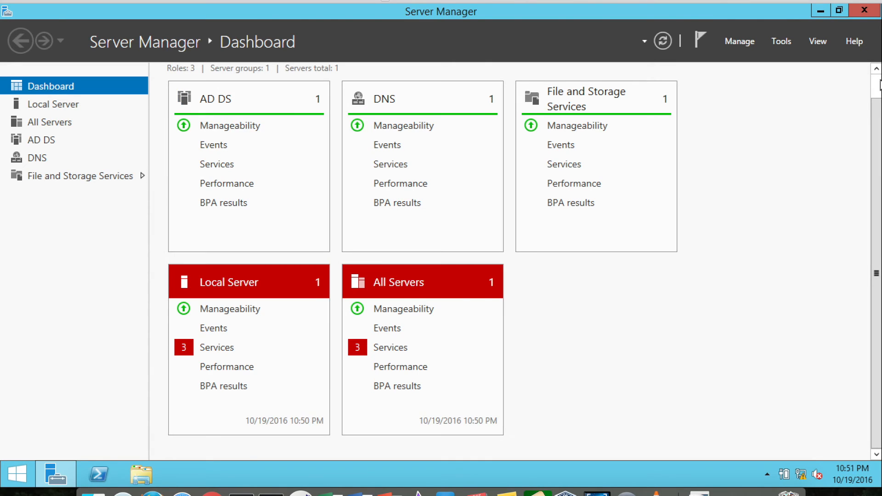
# - Show the Manage menu, then the Tools list of administrative consoles on the dashboard
pyautogui.click(739, 41)
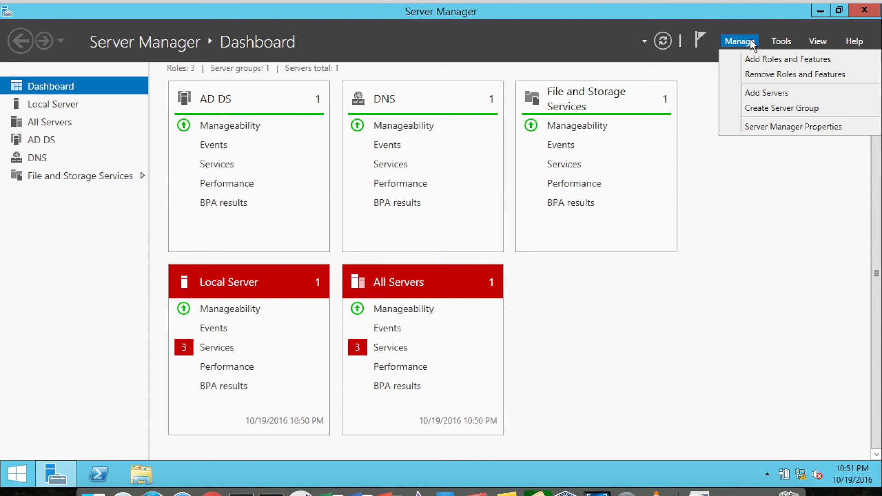
pyautogui.moveTo(747, 46)
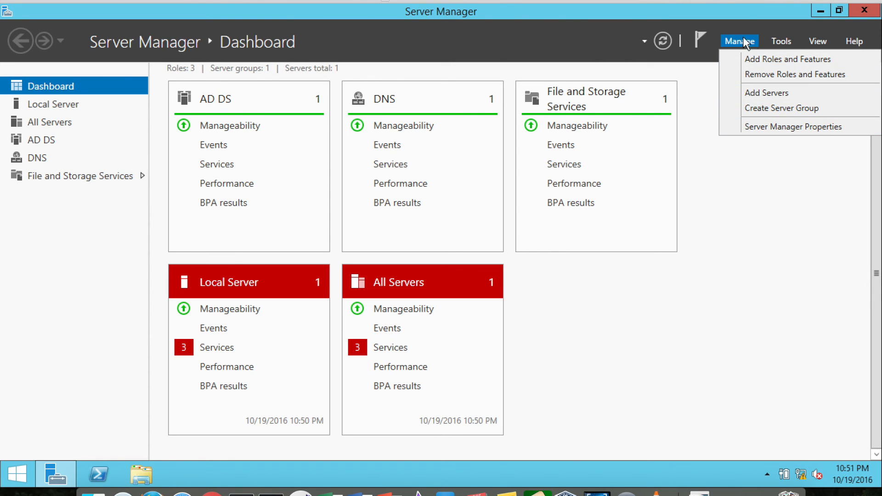
pyautogui.click(781, 41)
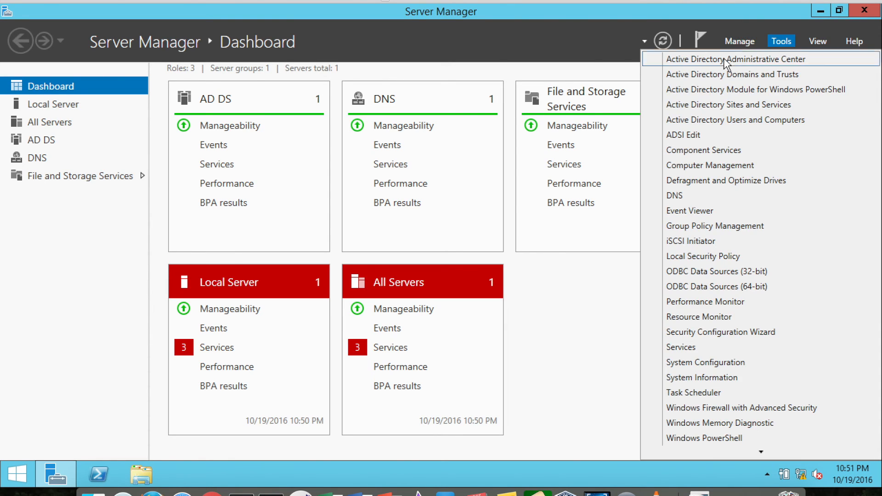
pyautogui.moveTo(702, 65)
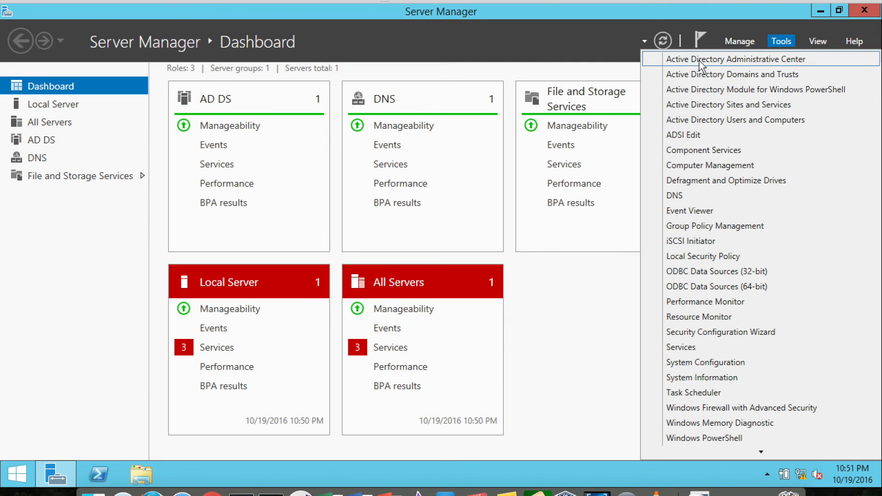
pyautogui.moveTo(683, 65)
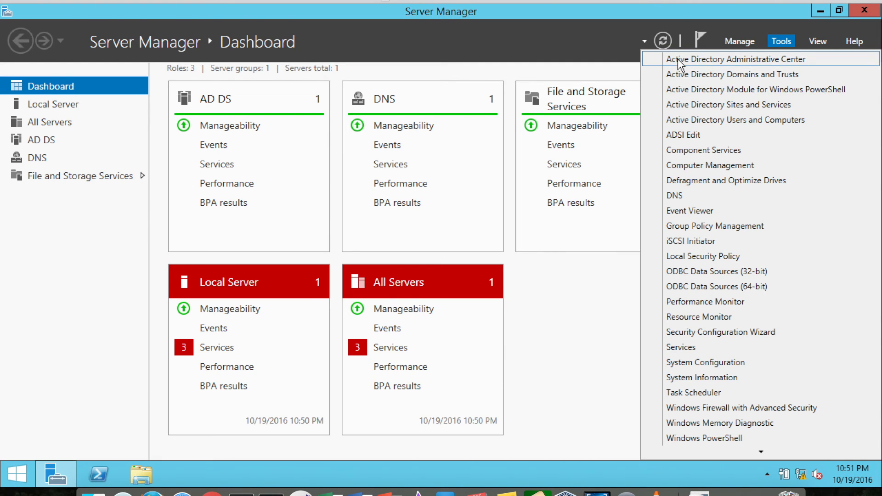
pyautogui.moveTo(734, 74)
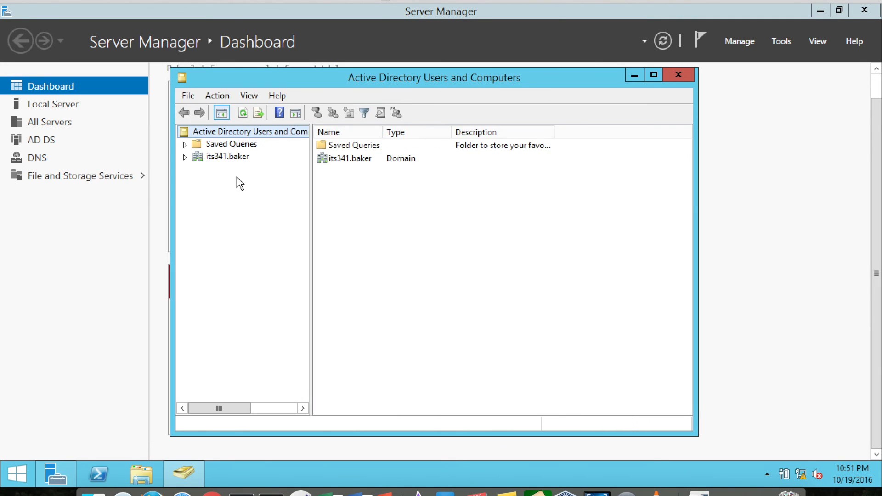
# - Expand its341.baker and browse the accounts and groups in its Users container
pyautogui.click(184, 156)
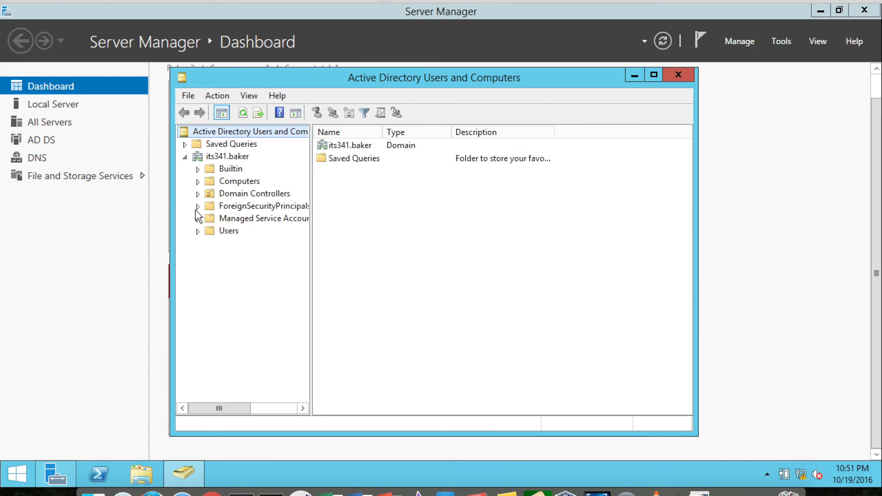
pyautogui.click(228, 231)
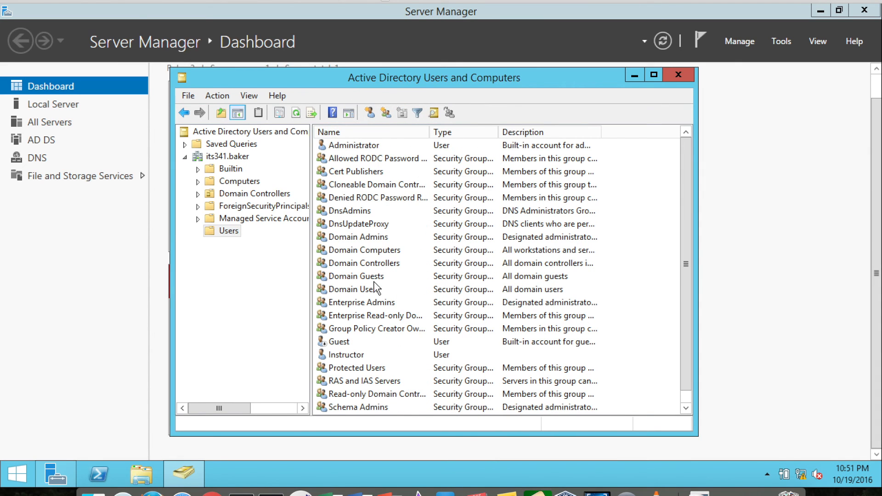
pyautogui.scroll(-3)
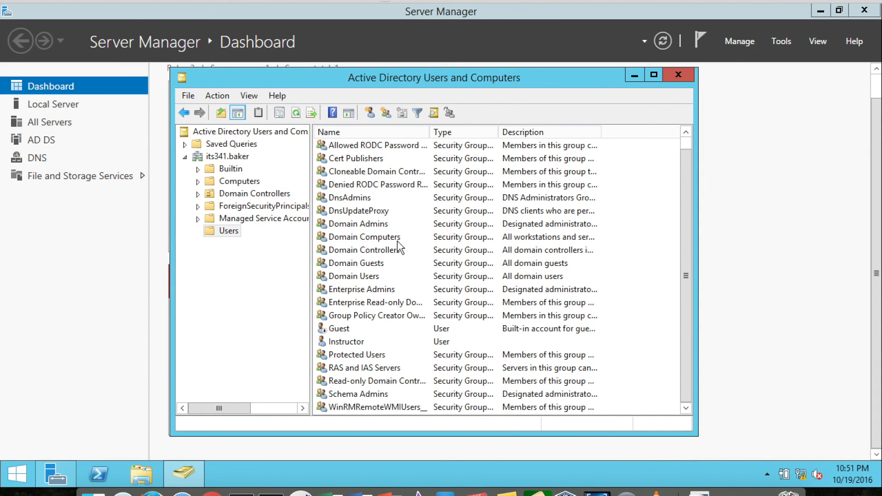
pyautogui.moveTo(380, 185)
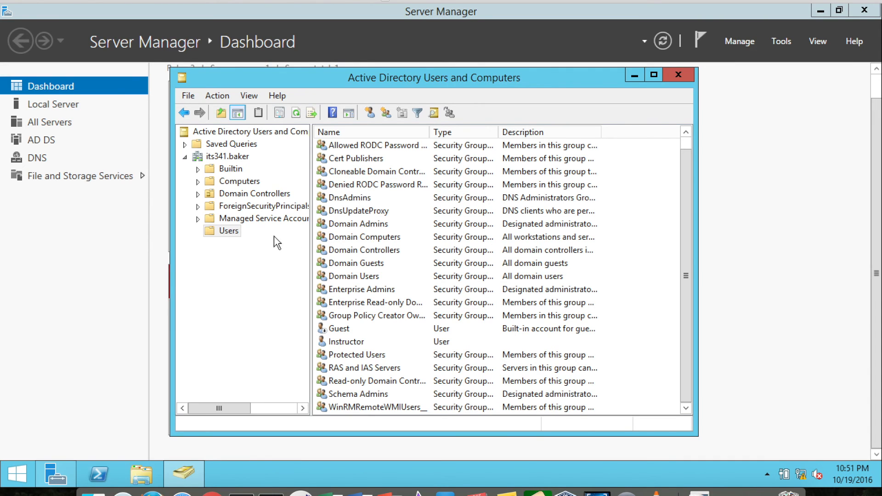
# - Show the New submenu for the Users container, offering User, Group and Computer
pyautogui.rightClick(228, 231)
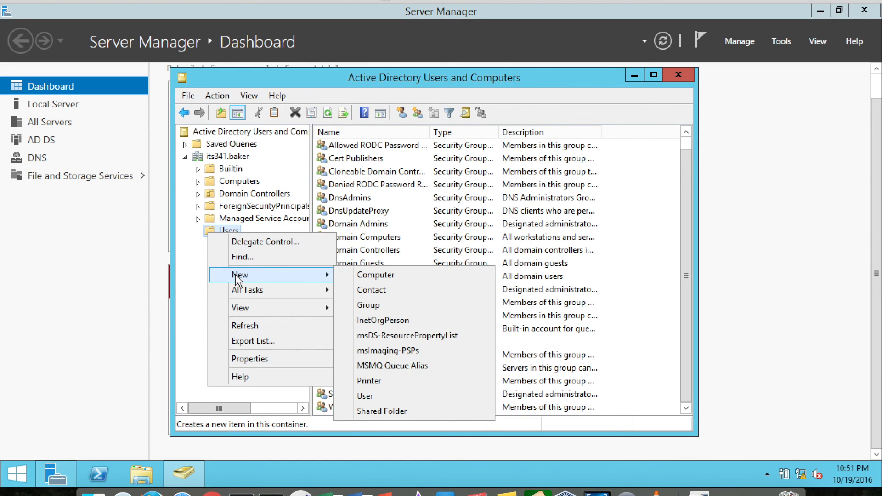
pyautogui.moveTo(375, 275)
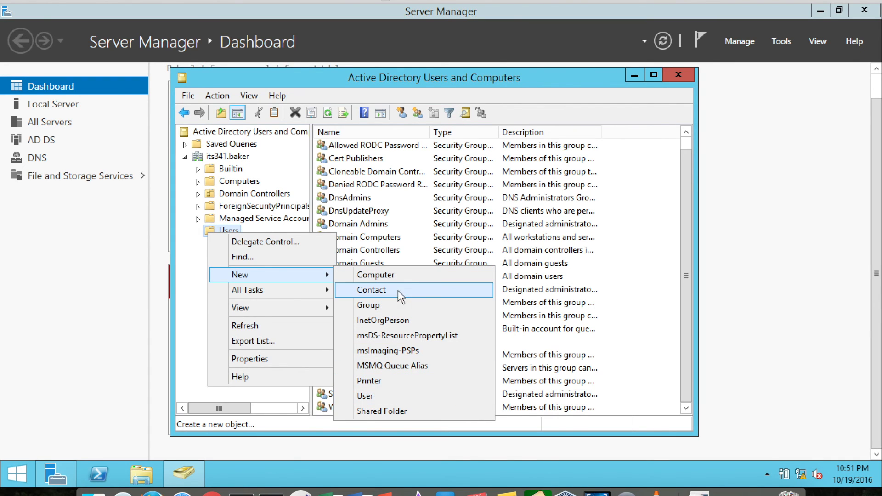
pyautogui.moveTo(368, 395)
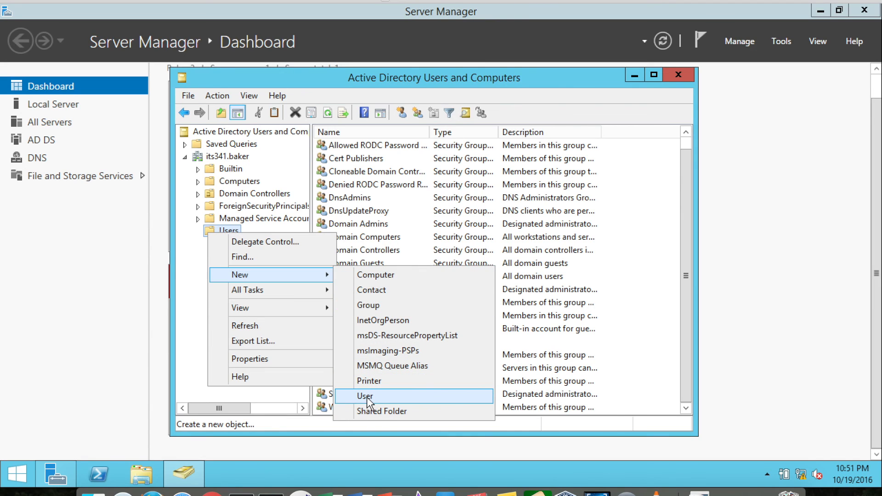
pyautogui.moveTo(369, 305)
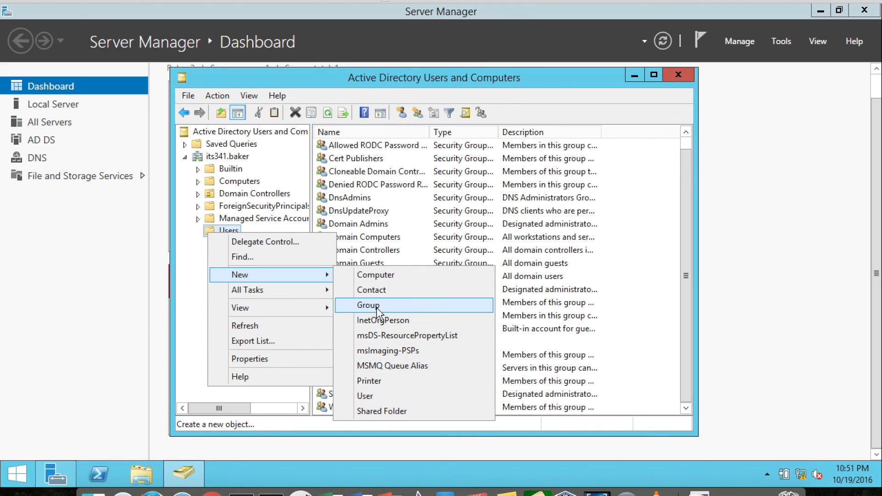
# - Begin a new user in its341.baker/Users with first name Test and logon name test
pyautogui.click(364, 396)
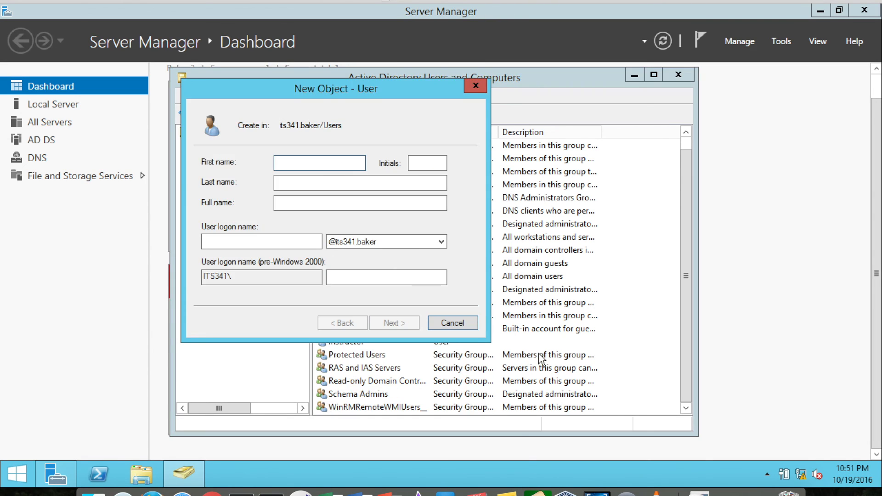
pyautogui.click(359, 182)
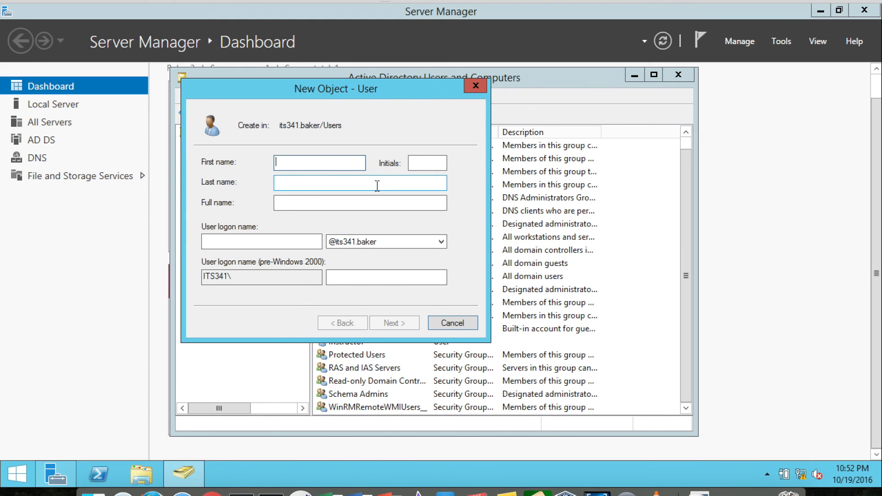
pyautogui.write('Test')
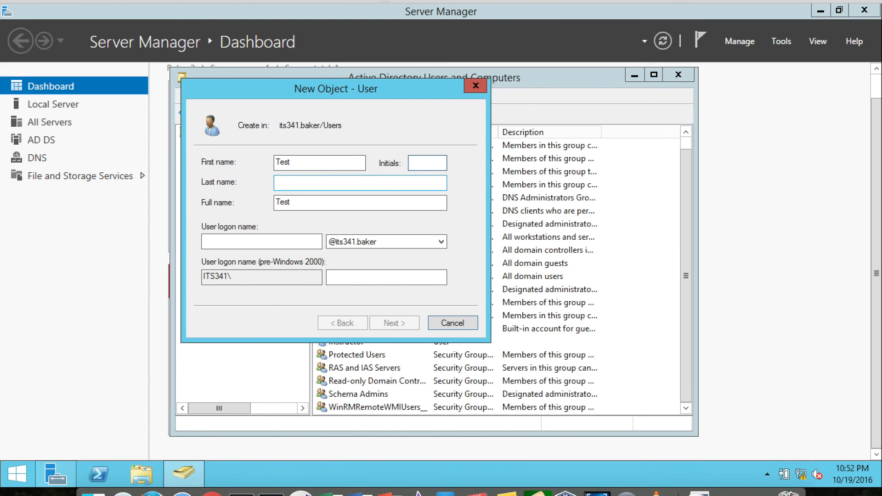
pyautogui.write('test')
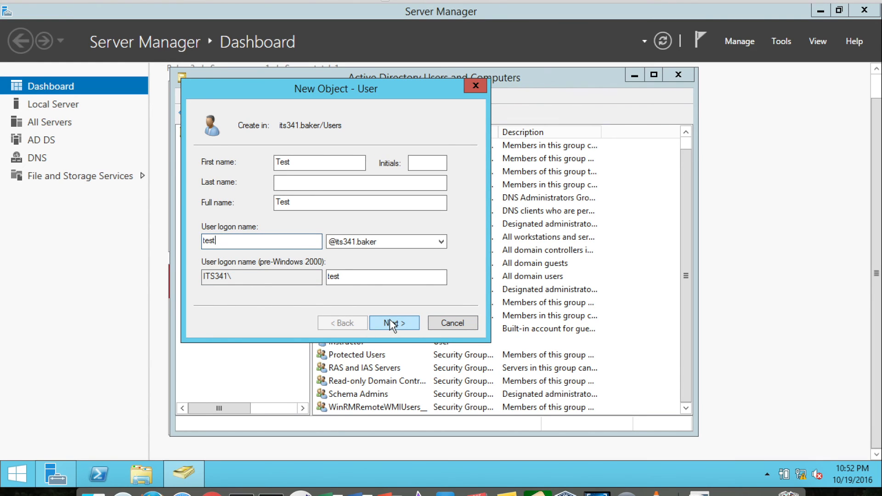
# - Finish creating user Test with a password that never expires and no change required at next logon
pyautogui.click(394, 322)
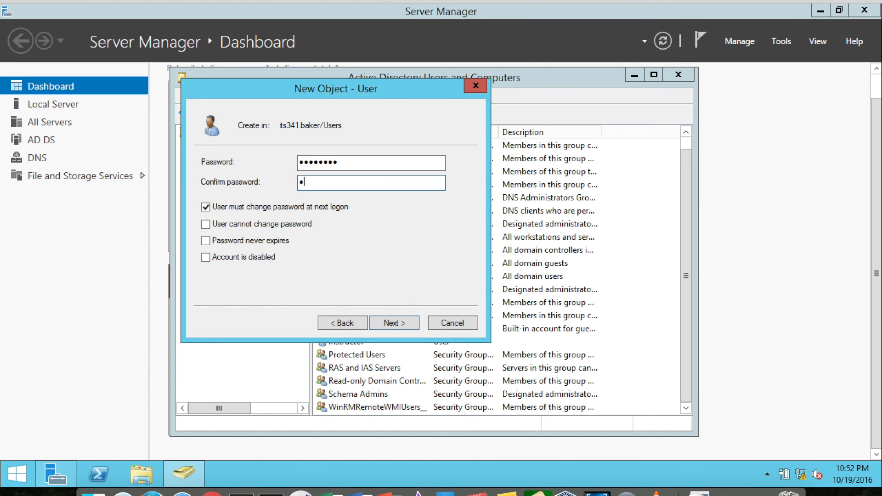
pyautogui.write('•••••••')
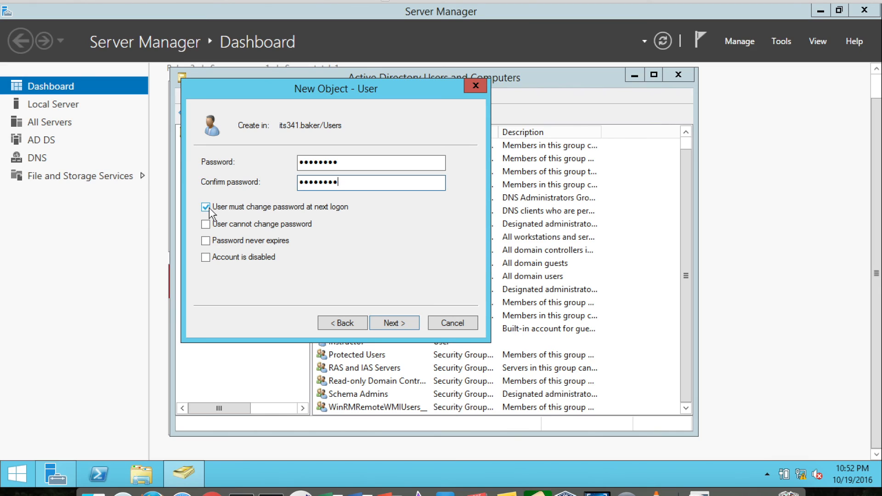
pyautogui.click(205, 207)
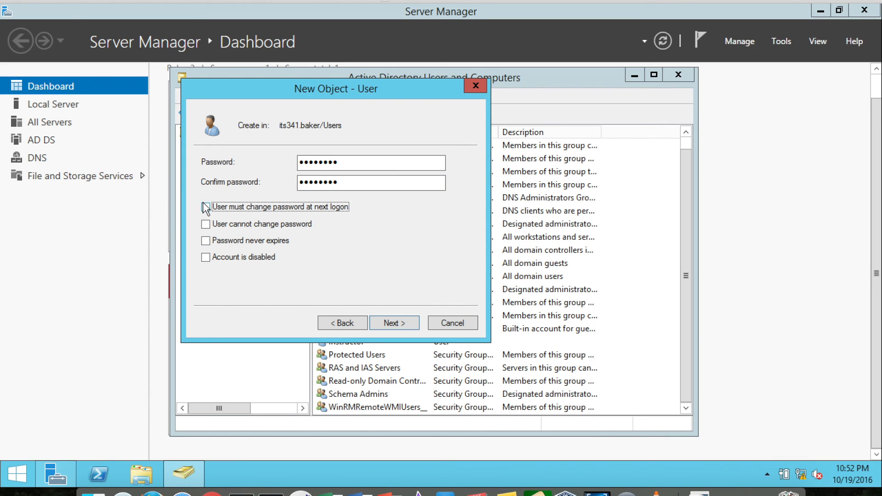
pyautogui.click(206, 207)
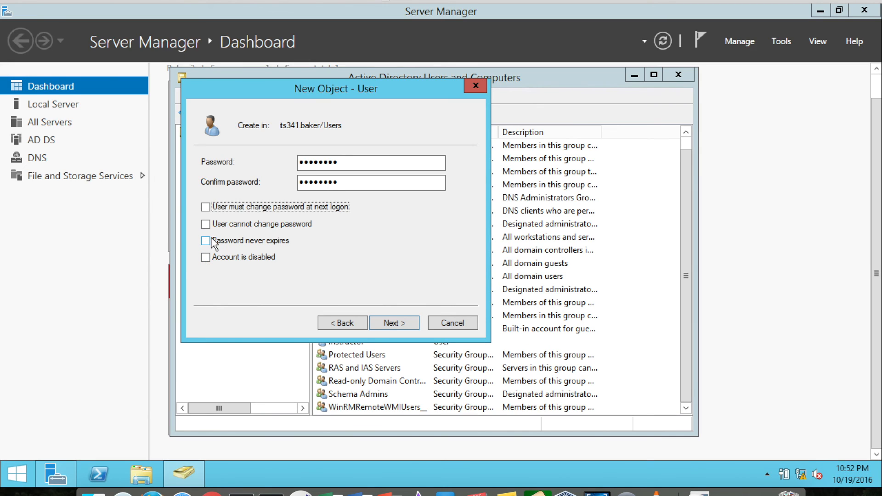
pyautogui.click(205, 240)
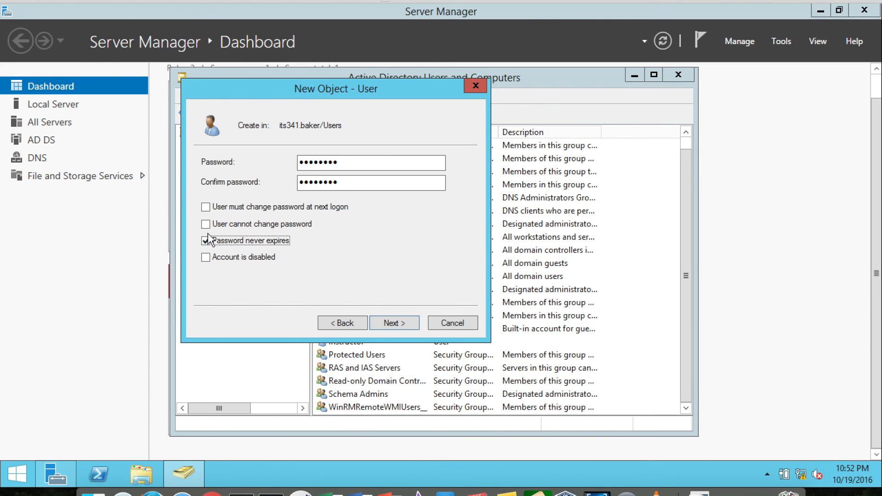
pyautogui.click(205, 240)
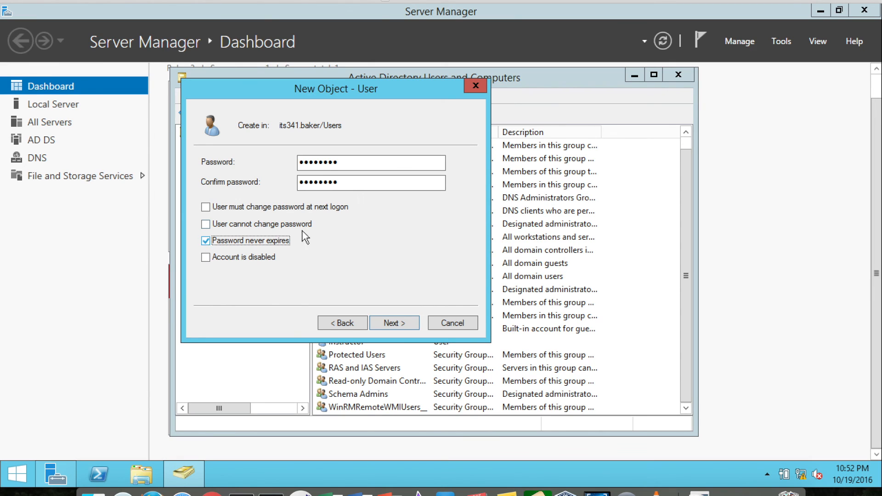
pyautogui.click(395, 322)
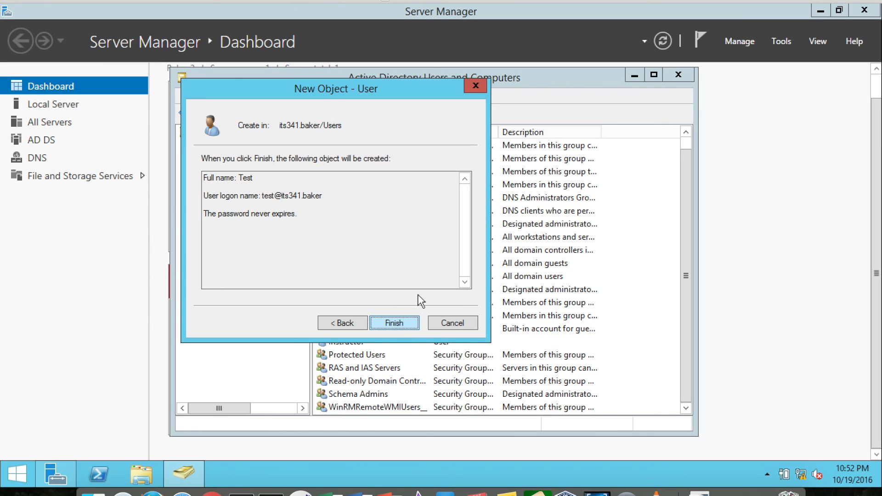
pyautogui.click(395, 322)
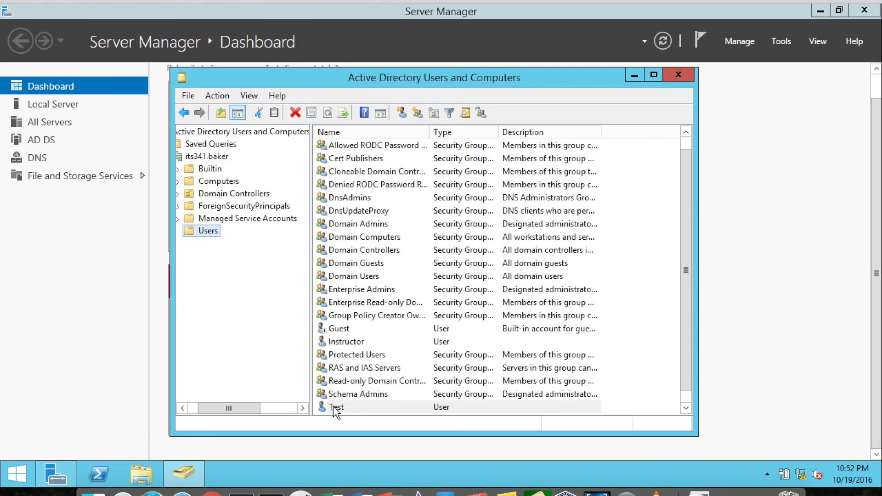
# - Bring up the Test user's Properties dialog on its General page from the Users list
pyautogui.rightClick(336, 407)
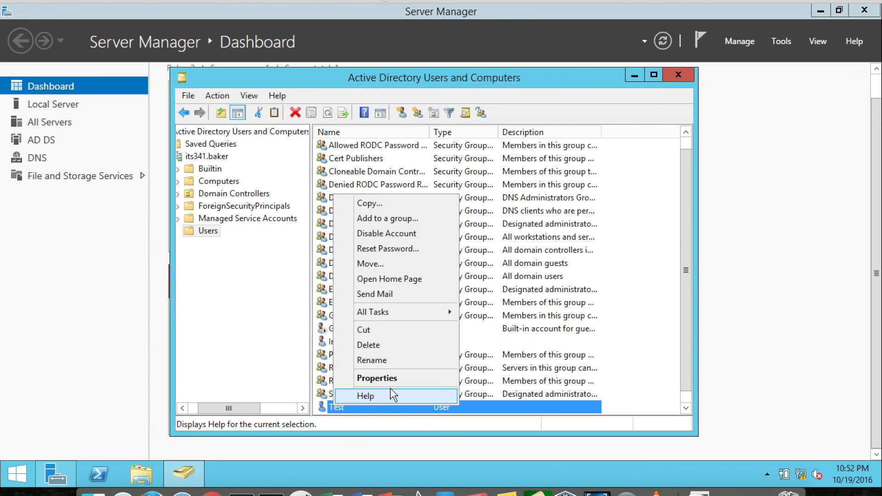
pyautogui.click(377, 377)
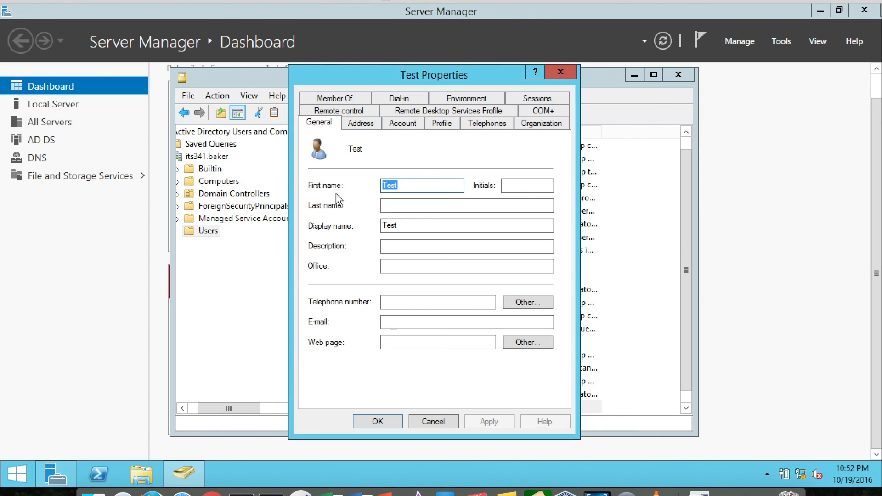
pyautogui.moveTo(334, 97)
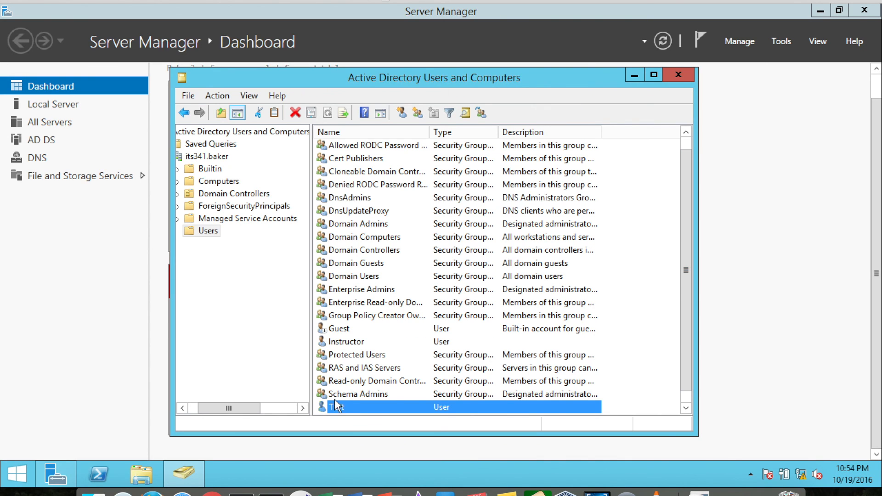
pyautogui.write('Test')
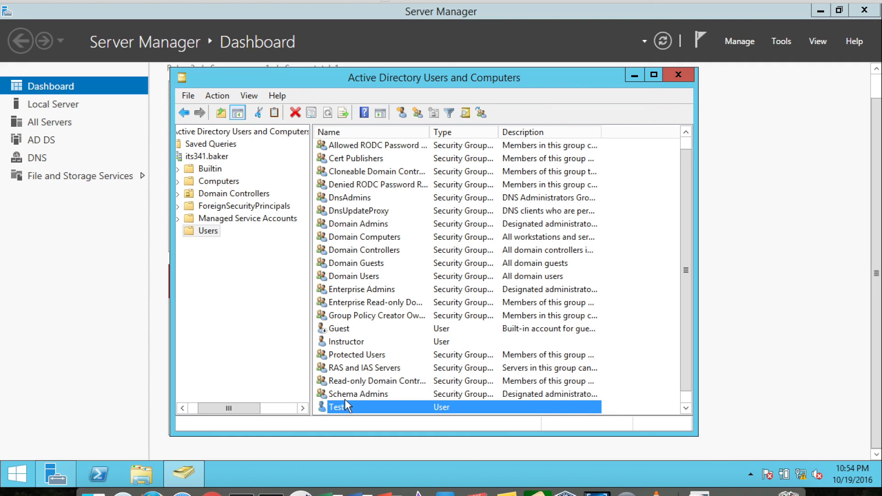
pyautogui.moveTo(371, 267)
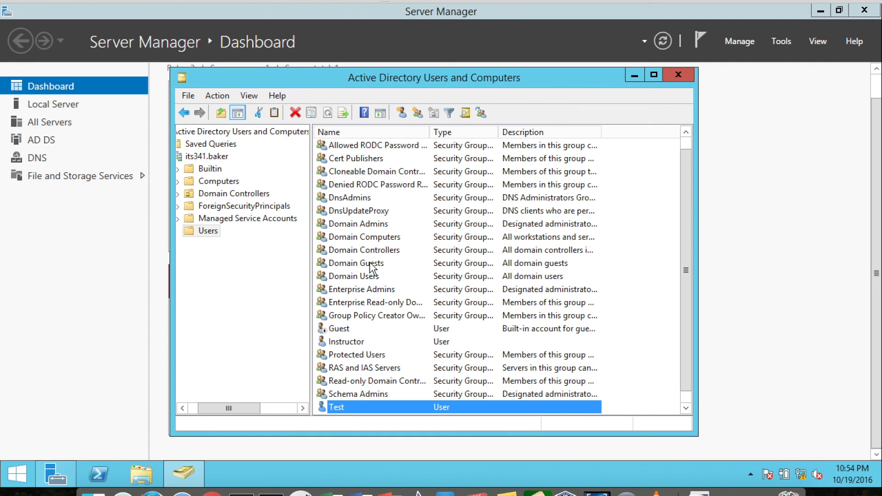
pyautogui.moveTo(339, 286)
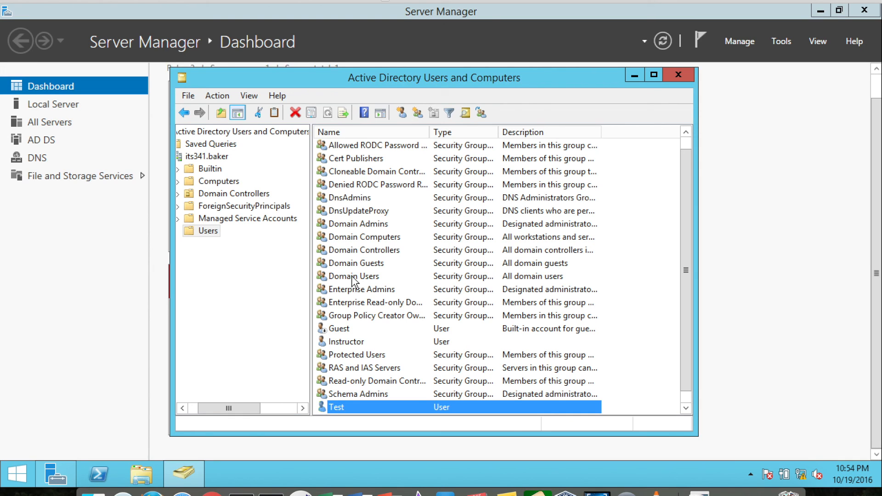
pyautogui.scroll(-3)
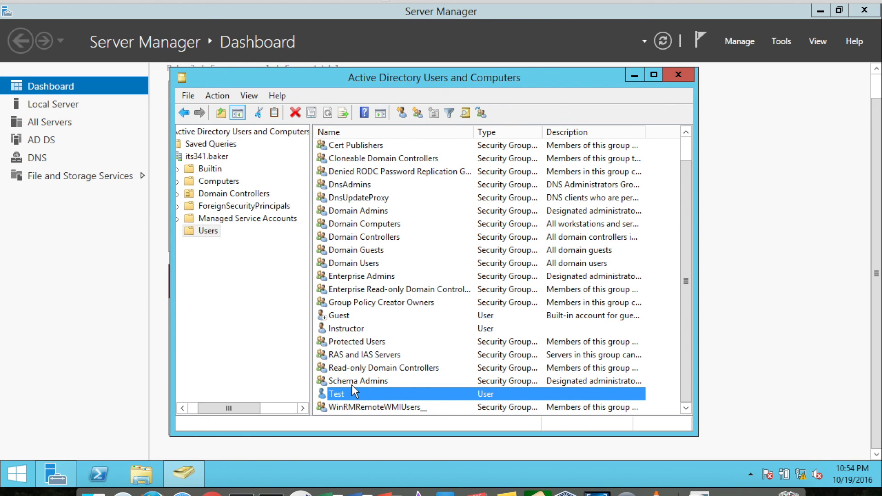
pyautogui.rightClick(337, 394)
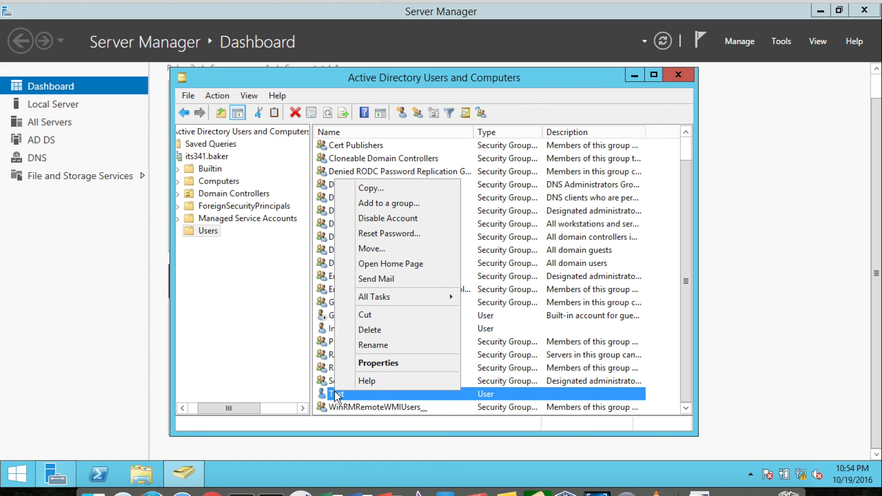
pyautogui.click(378, 363)
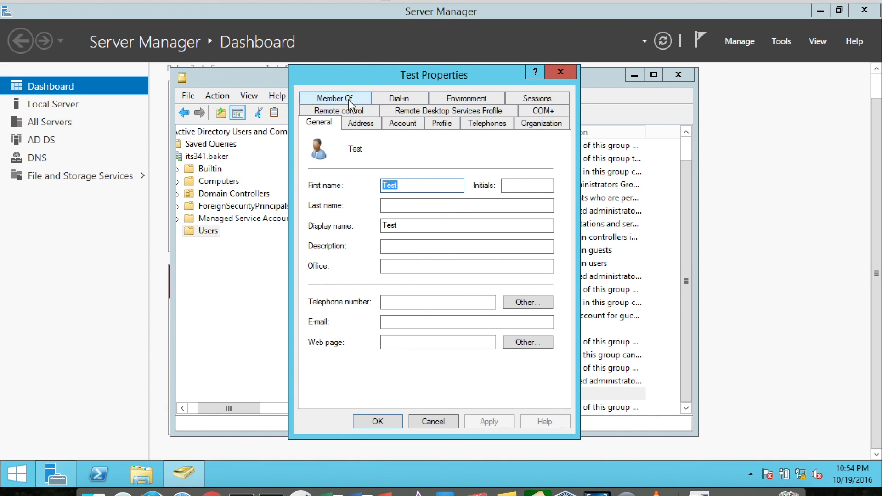
# - Add Test to the Schema Admins group, resolving the typed name Schema via Check Names
pyautogui.click(333, 289)
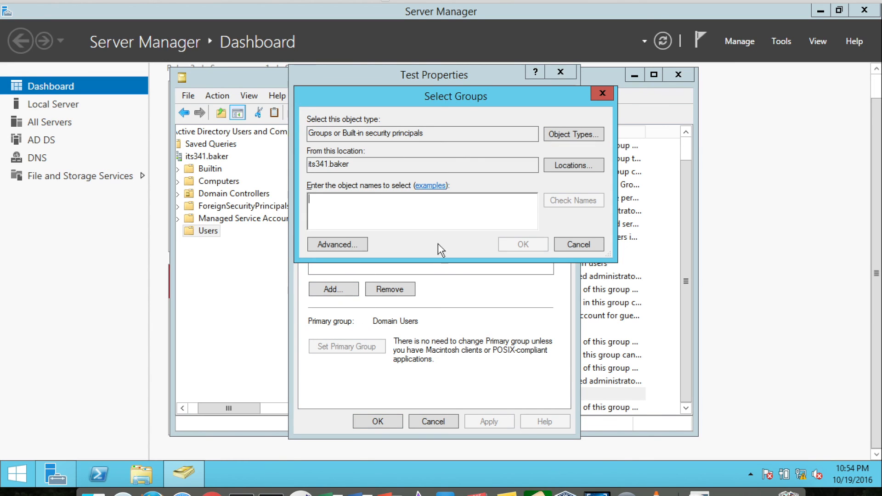
pyautogui.write('S')
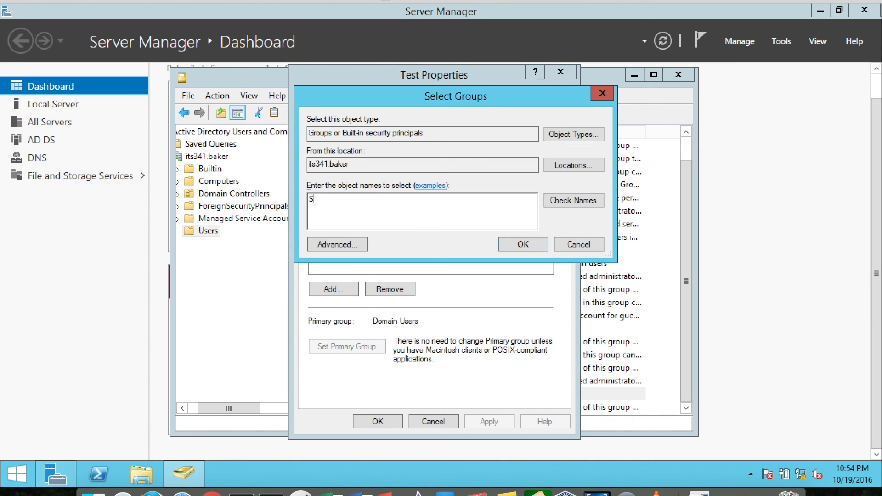
pyautogui.write('chema')
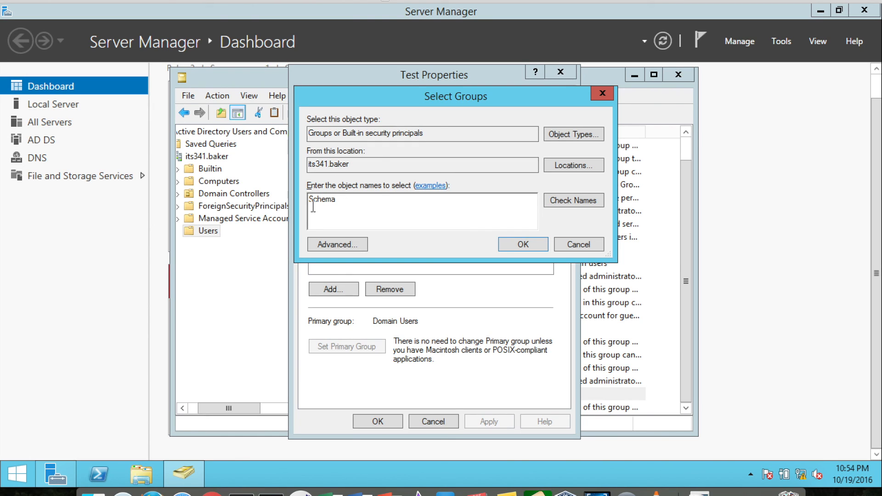
pyautogui.click(574, 200)
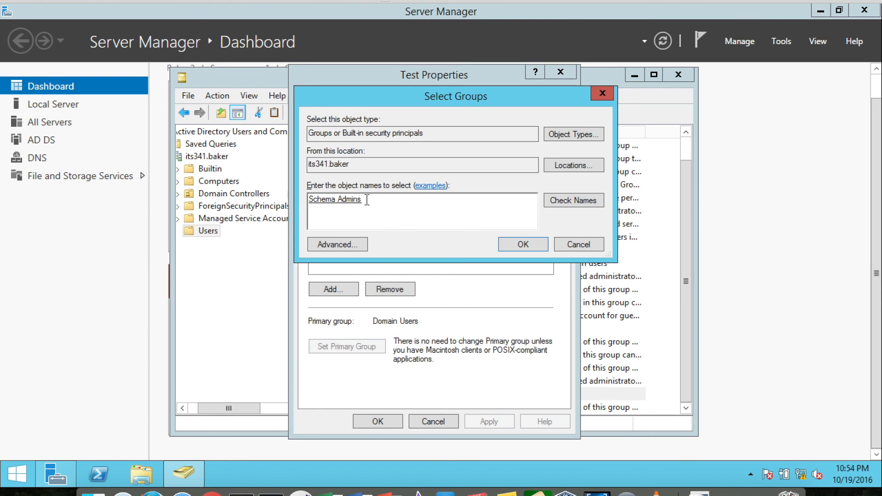
pyautogui.click(522, 245)
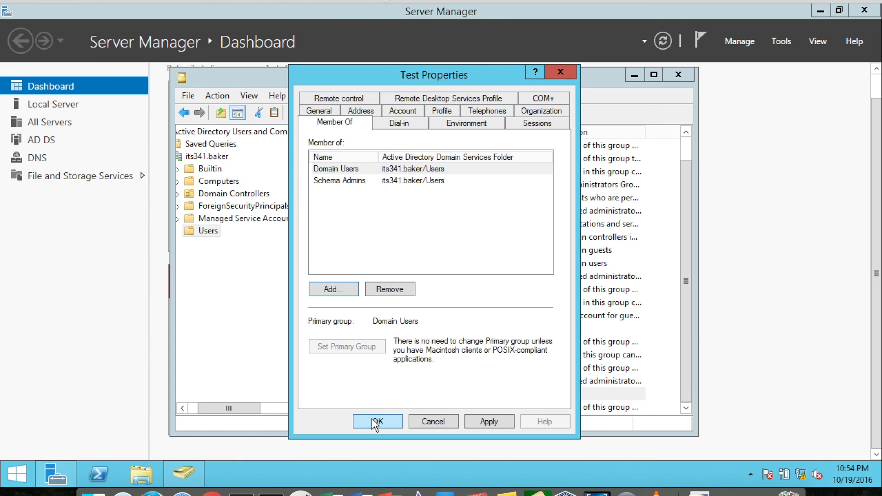
# - Save Test's new Schema Admins membership with OK in Test Properties
pyautogui.click(377, 422)
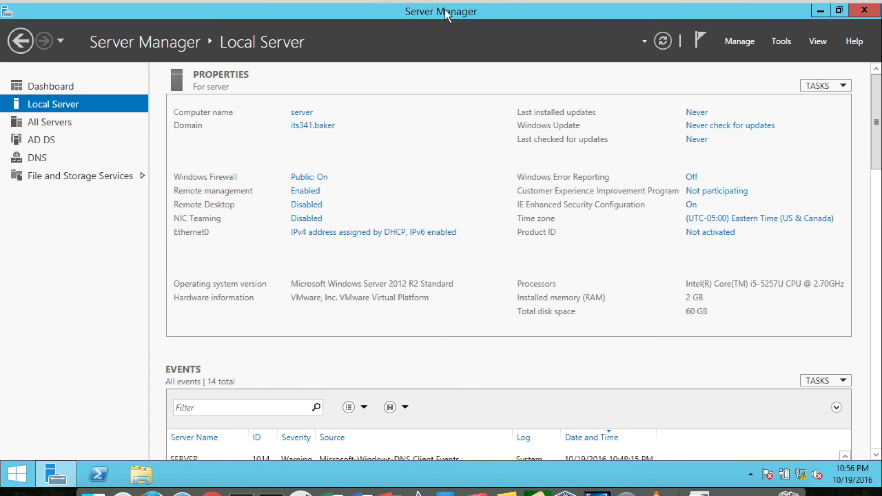
pyautogui.moveTo(866, 10)
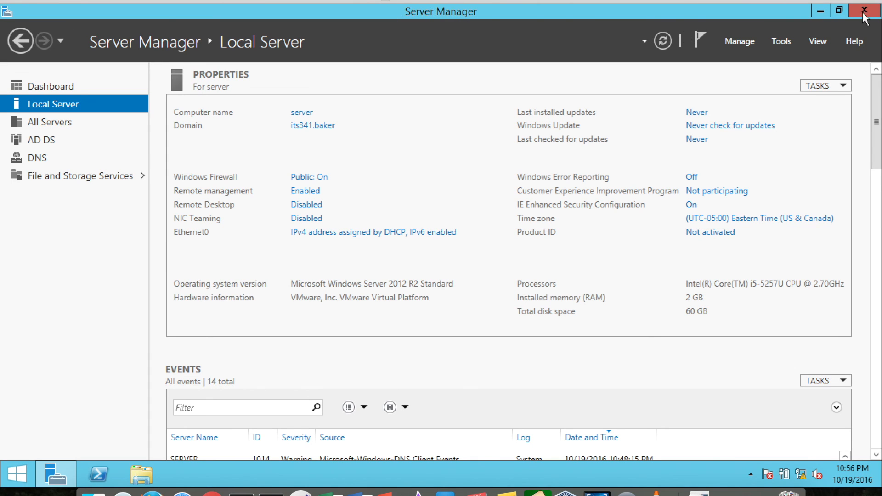